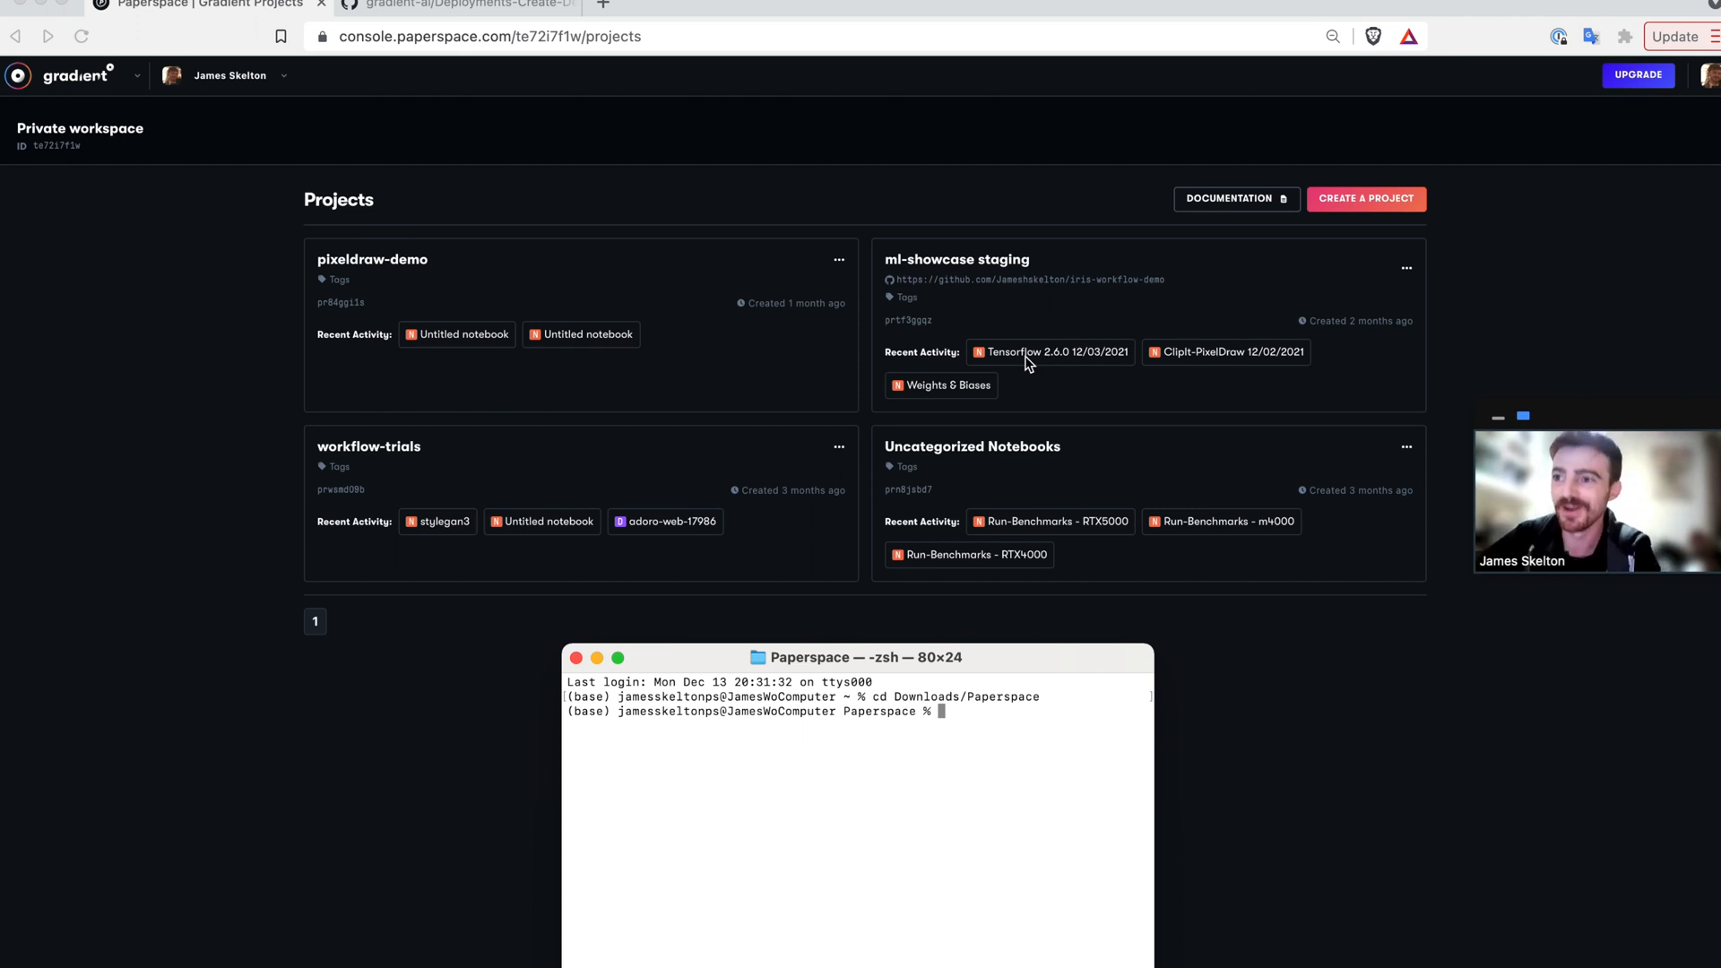
mouse_move(870, 733)
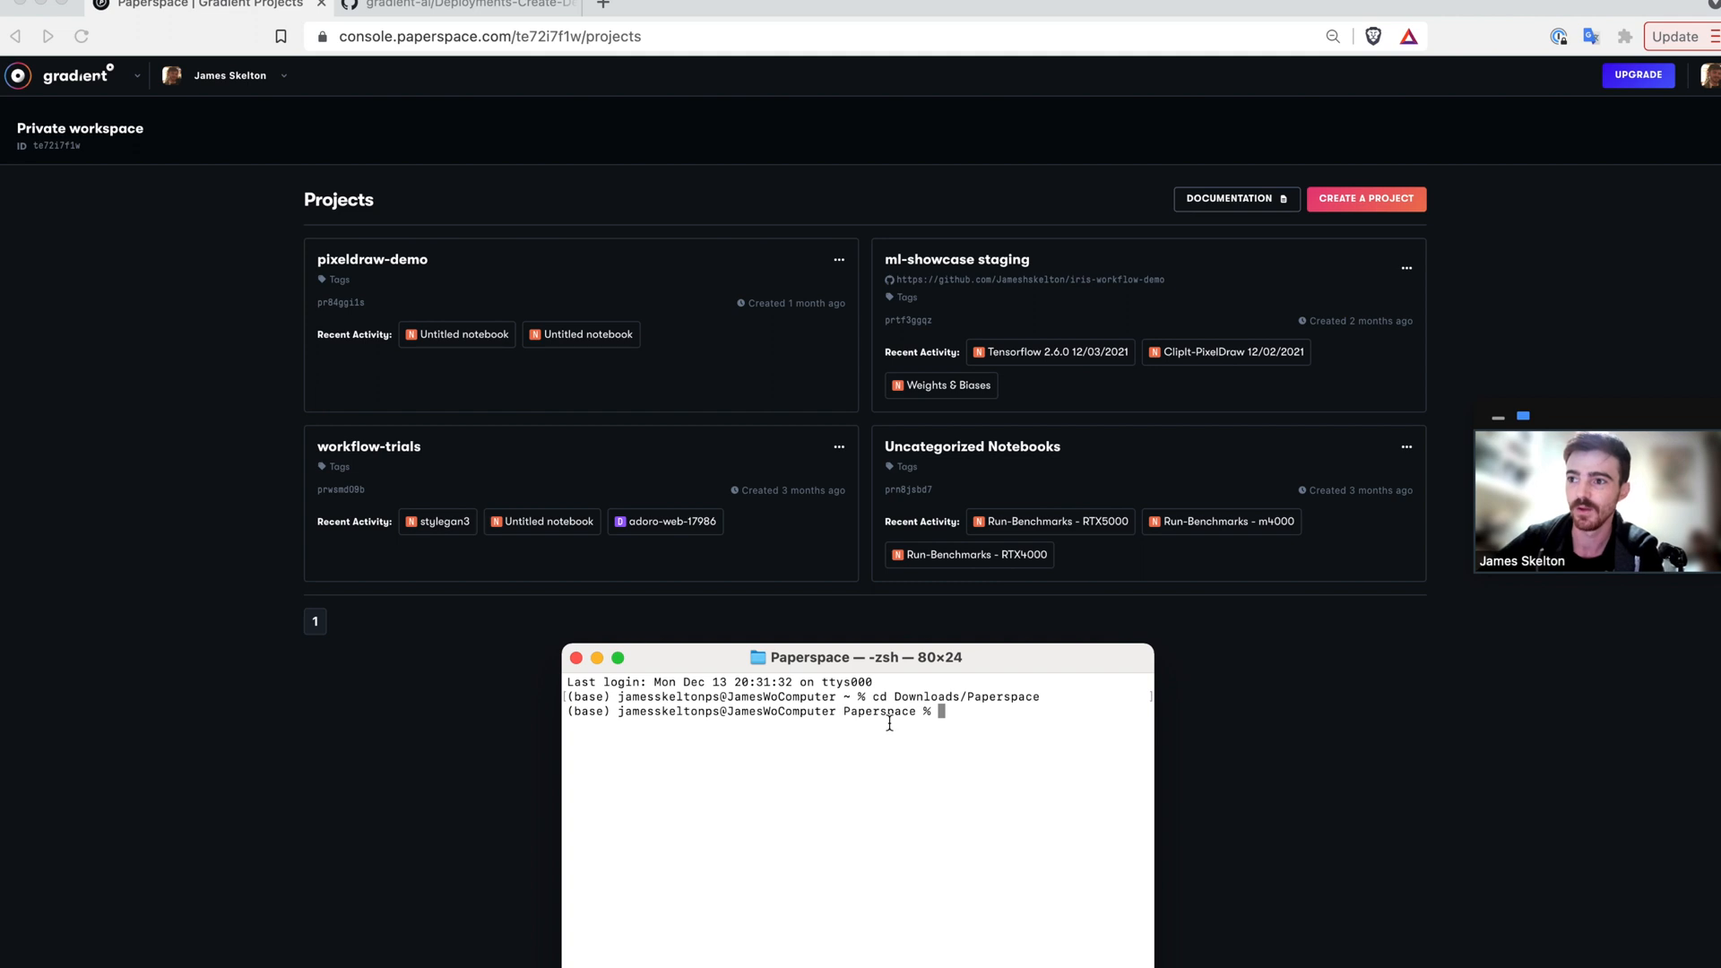
Try cloning the repo with git clone, then cd into the existing Deployments-Create-Deploy-Infer folder.
text(git)
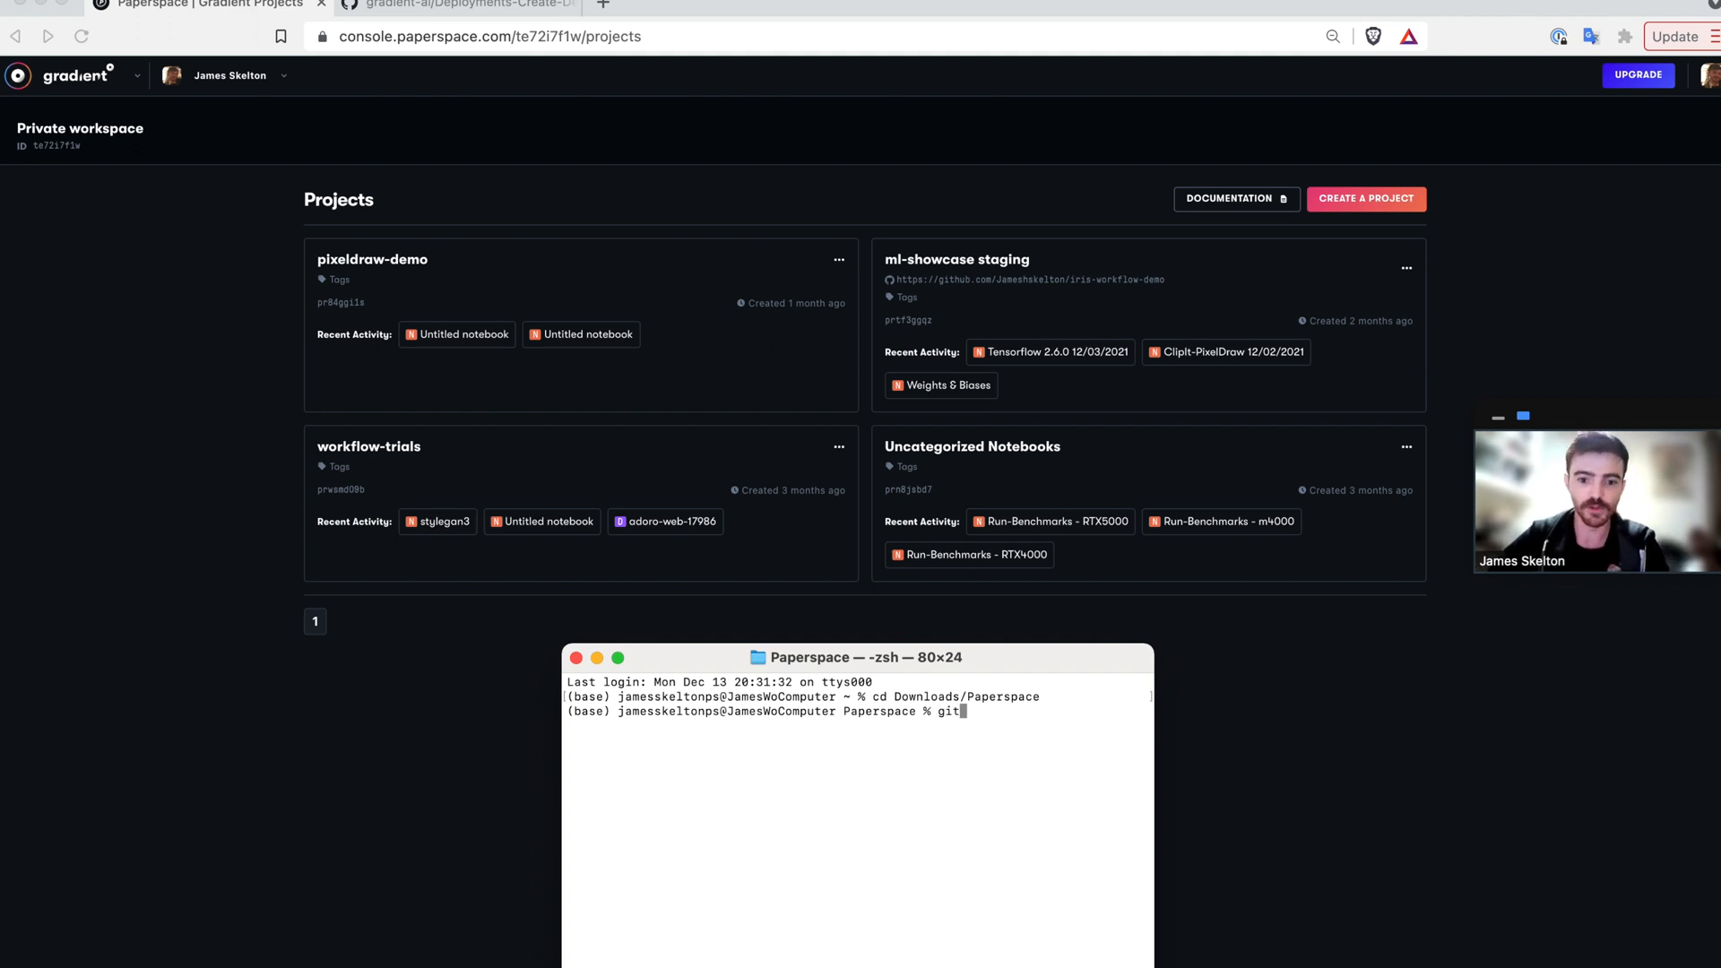
text(clone https://github.com/gradient-ai/Deployments-Create-Deploy-Infer)
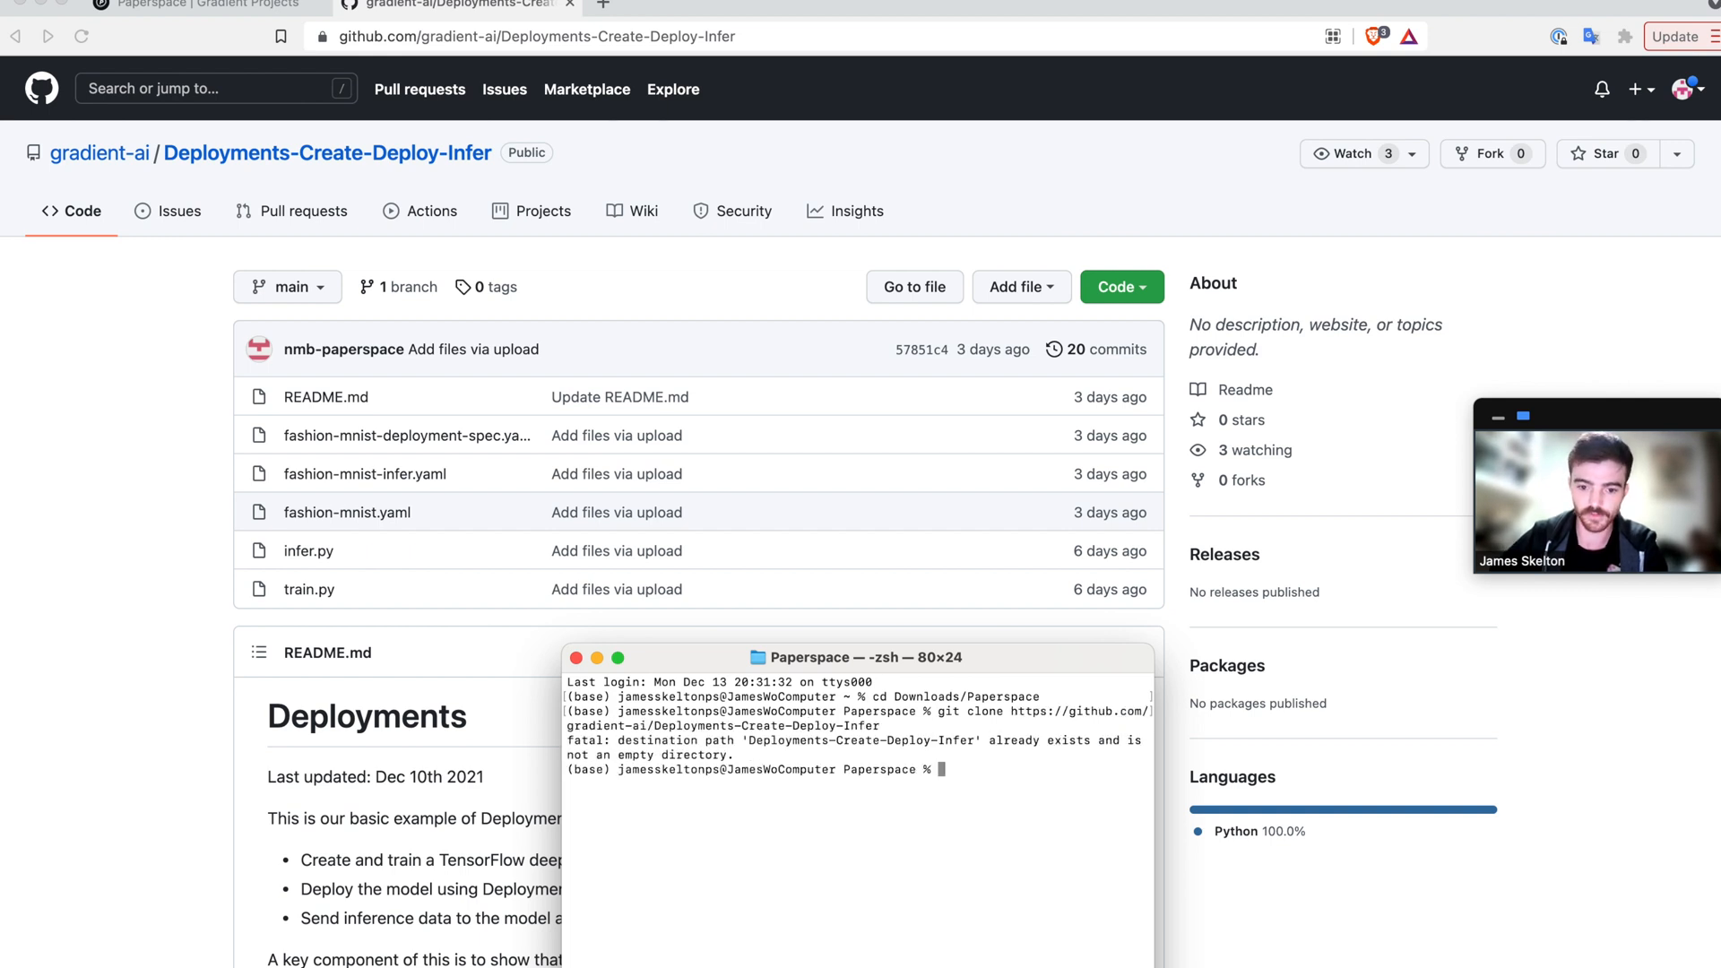
text(cd)
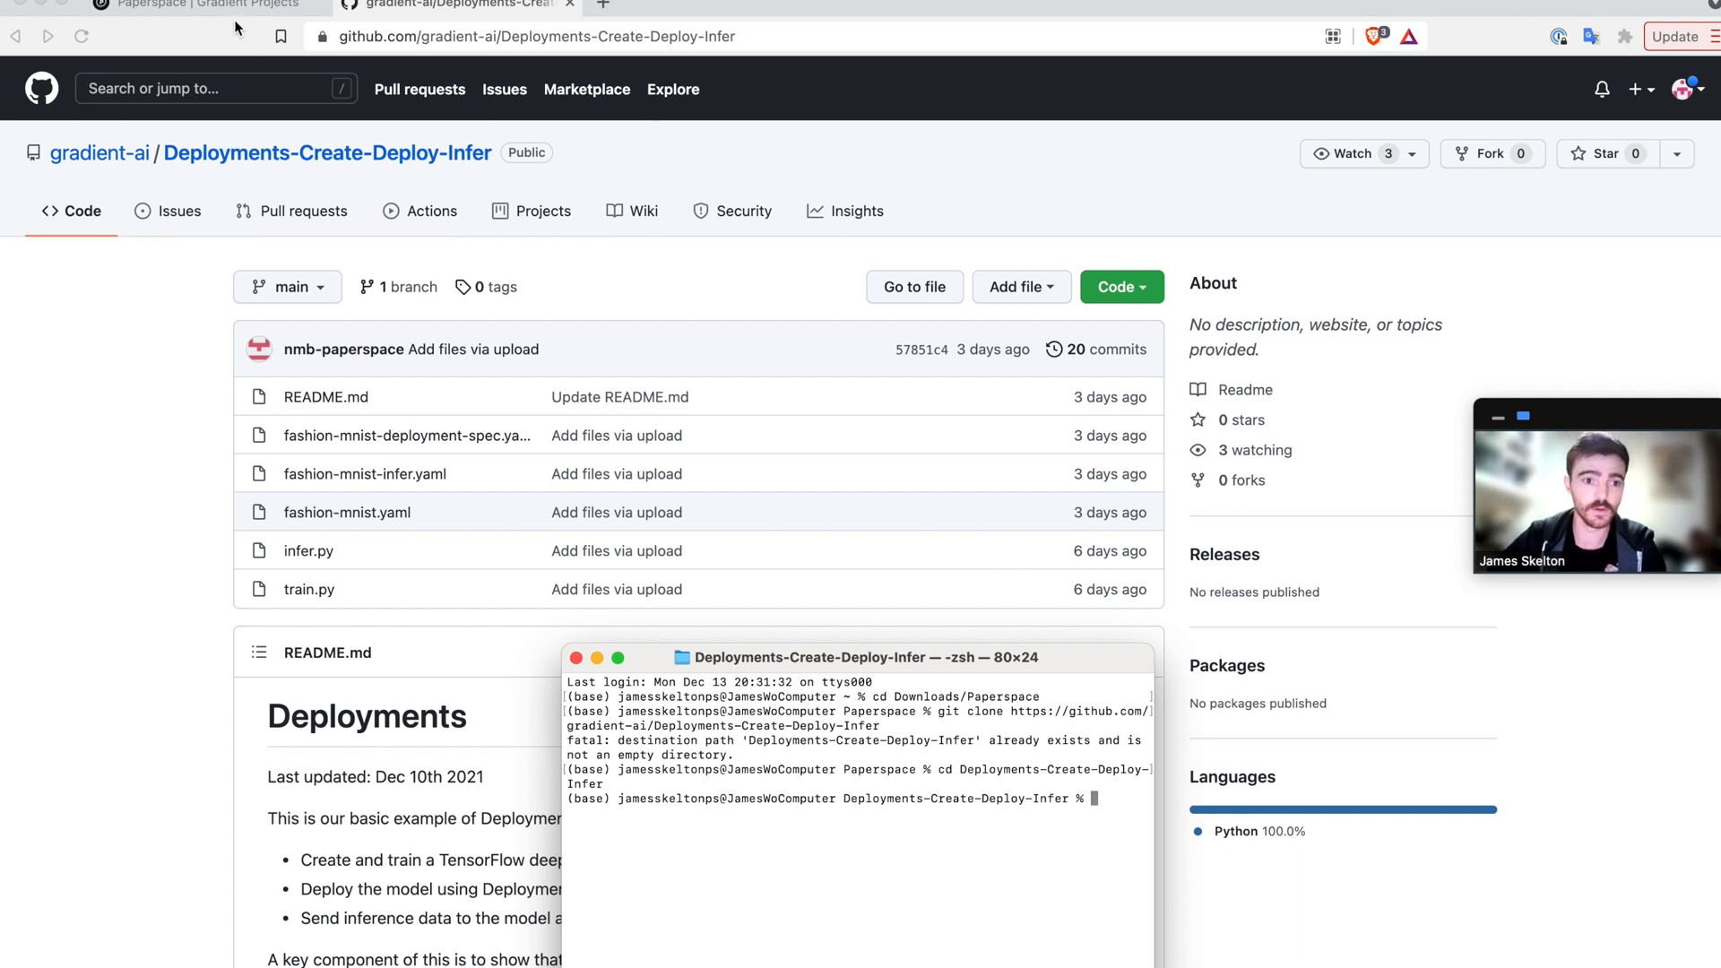
Return to the Gradient Projects page listing the four existing projects.
click(204, 5)
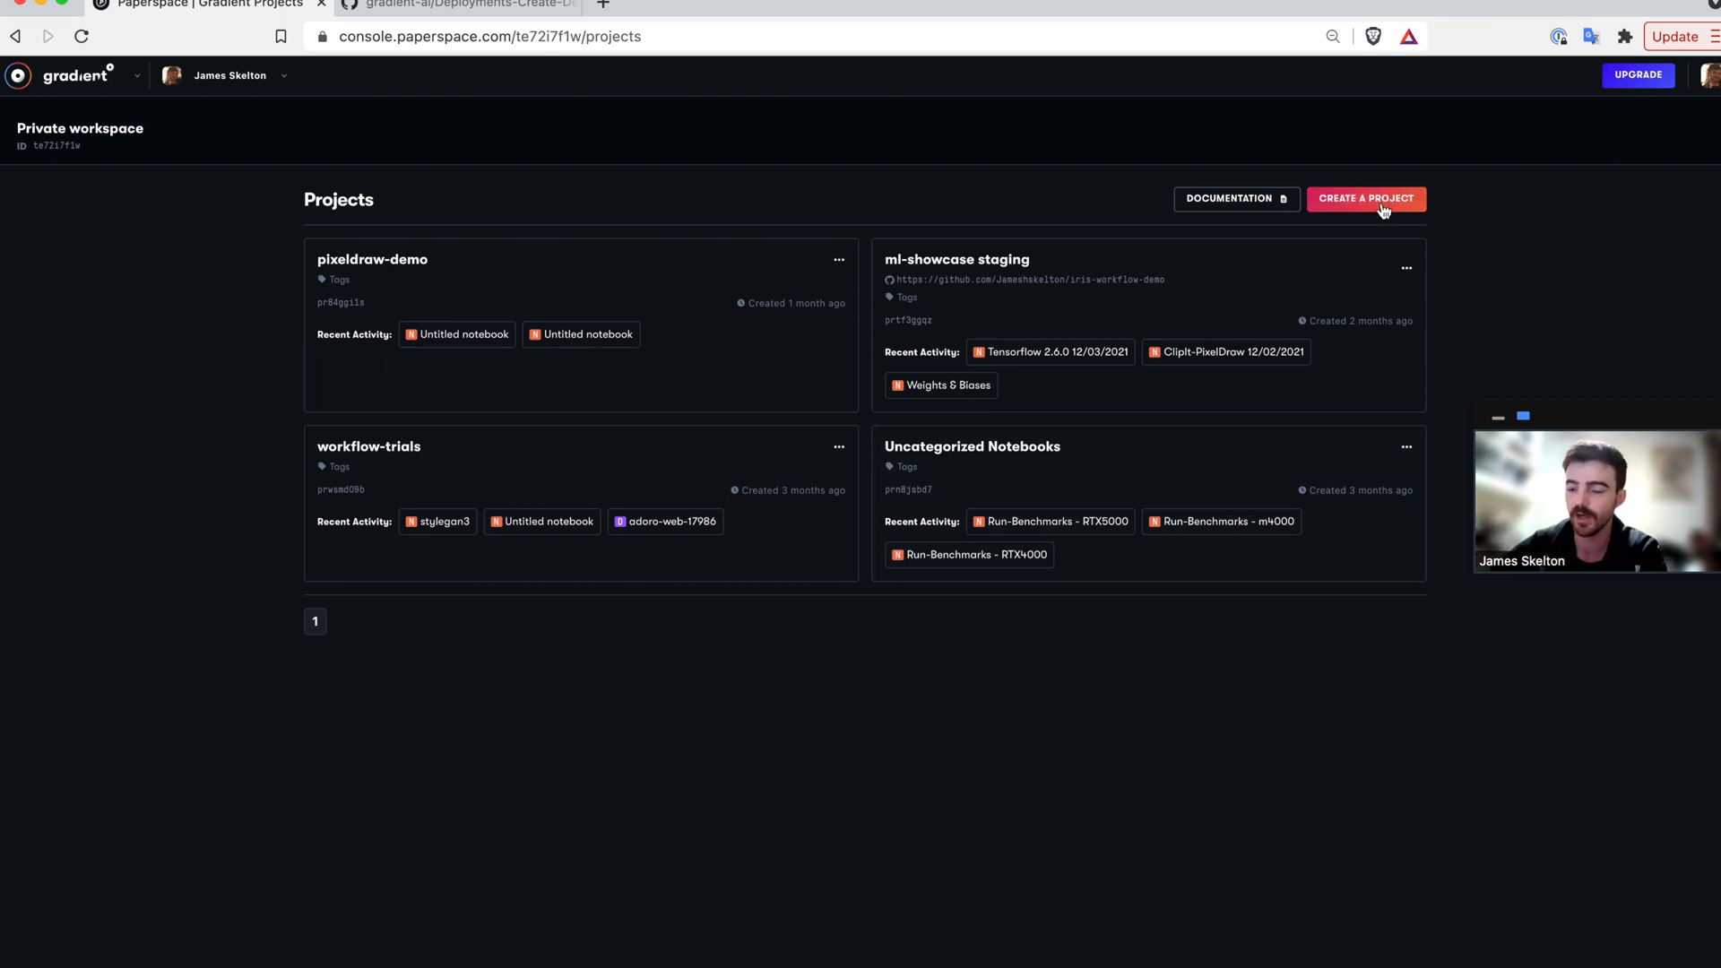
Create a new Gradient project named Fashion-MNIST.
click(1365, 199)
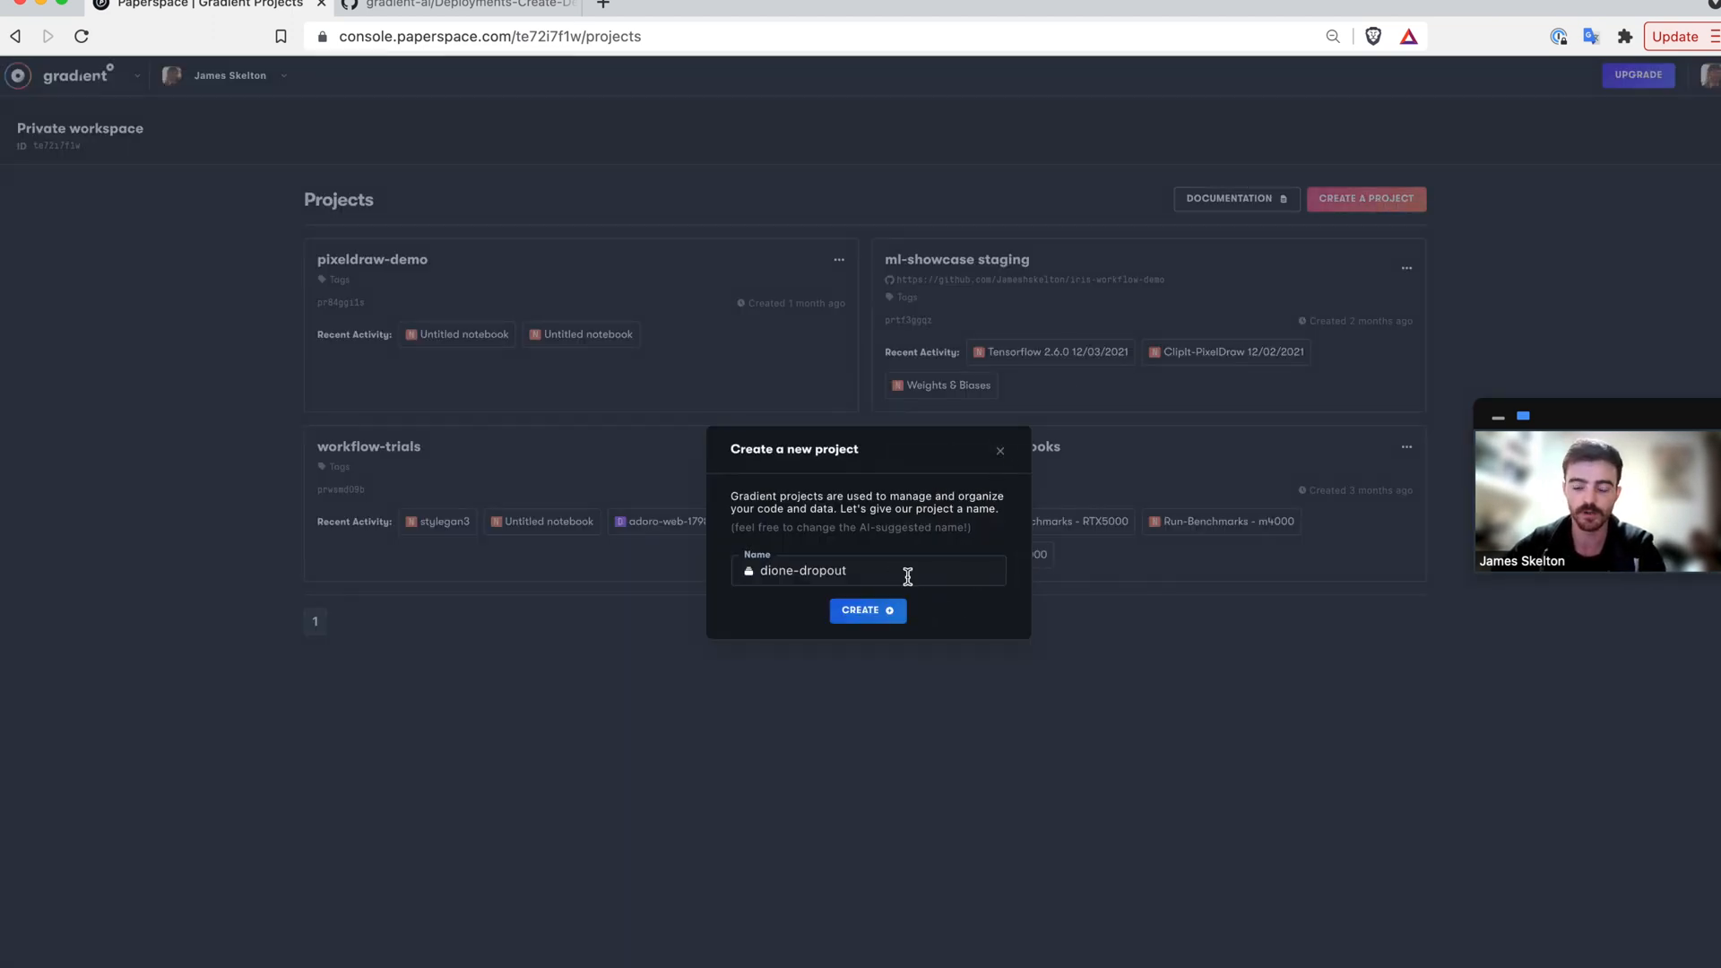
text(Fashion-MNIST)
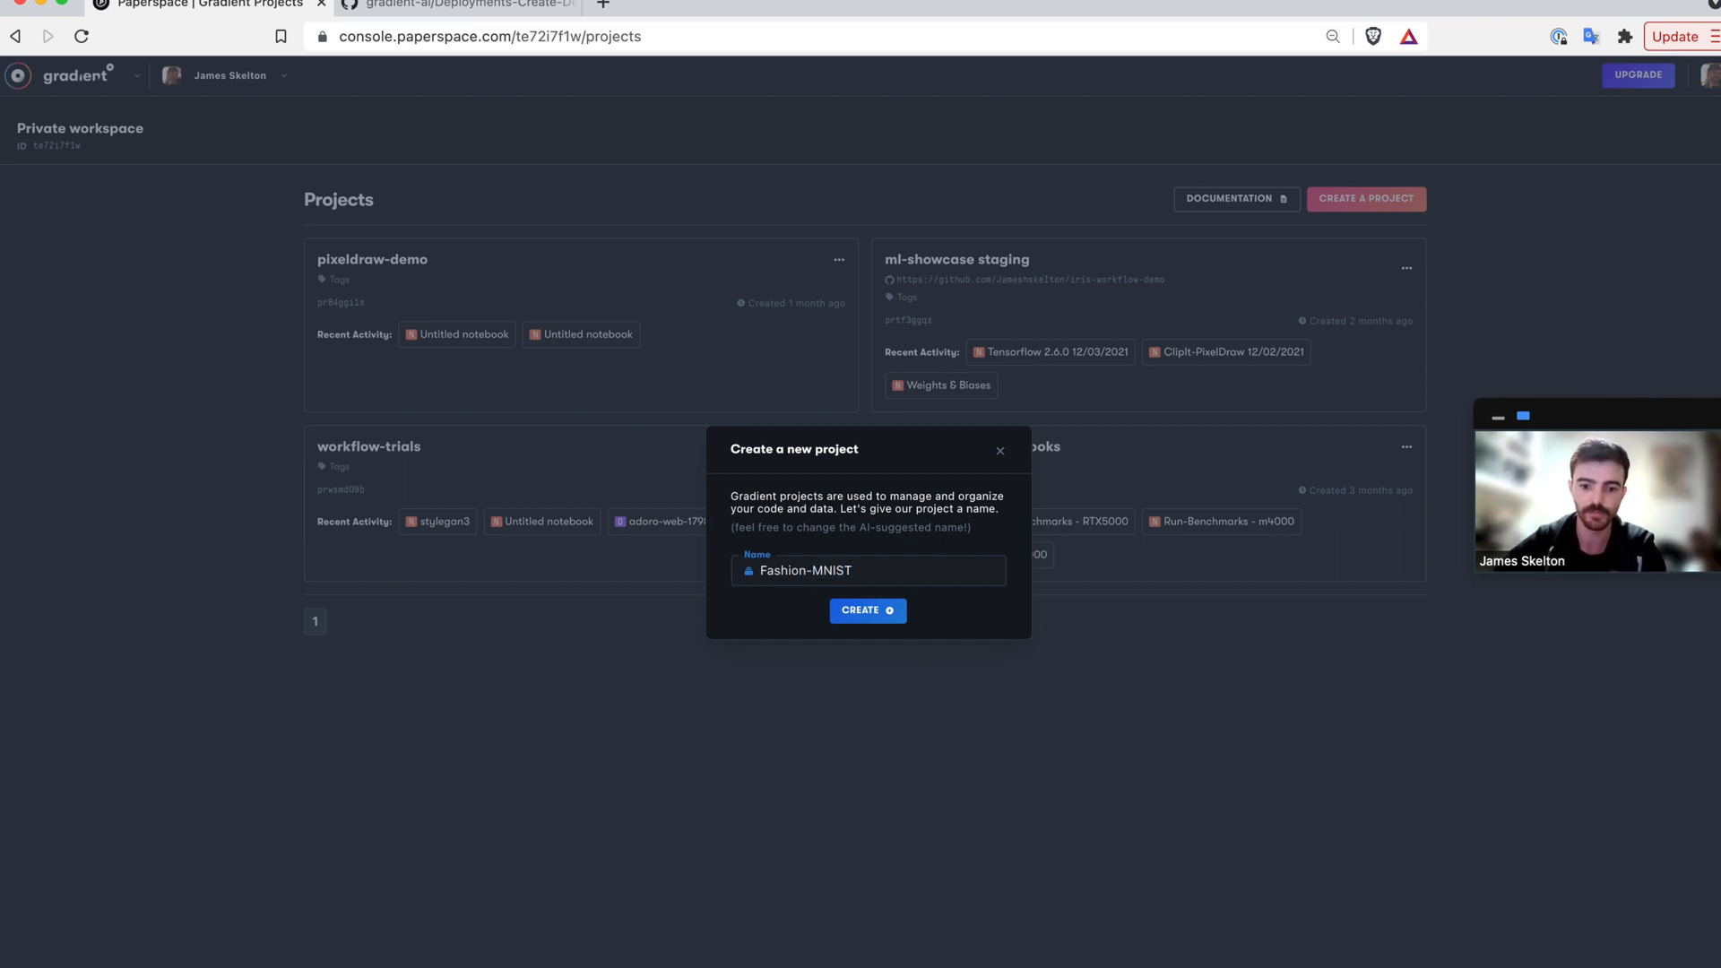
click(866, 611)
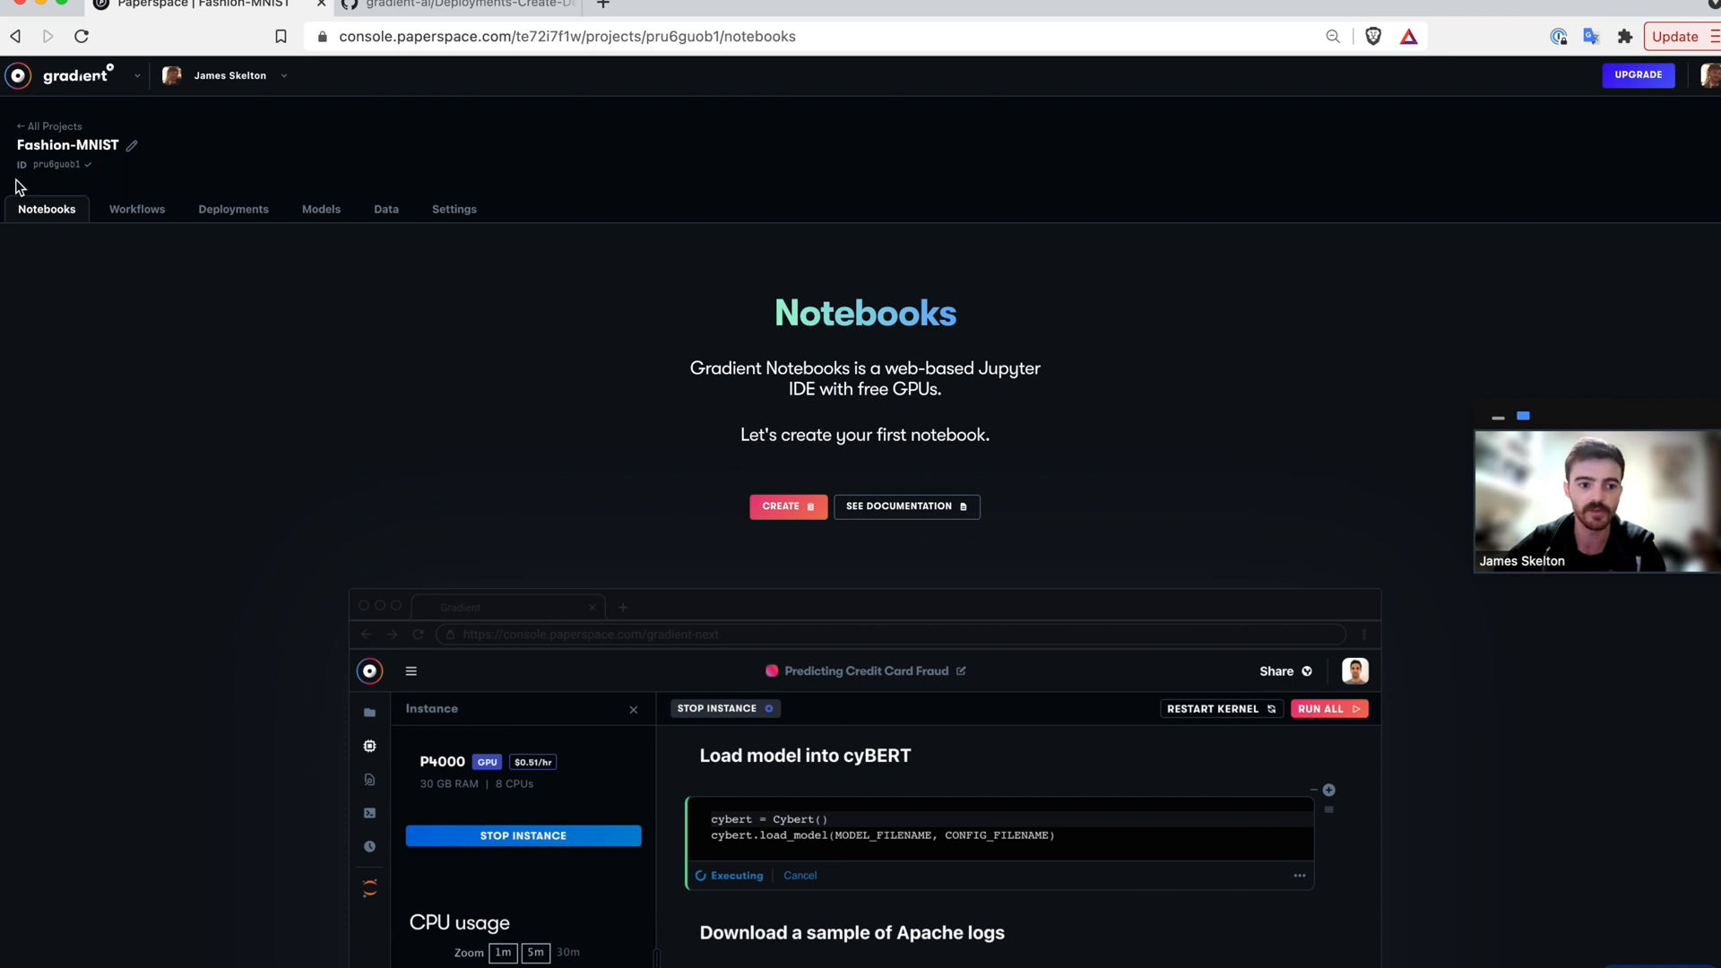
mouse_move(77, 167)
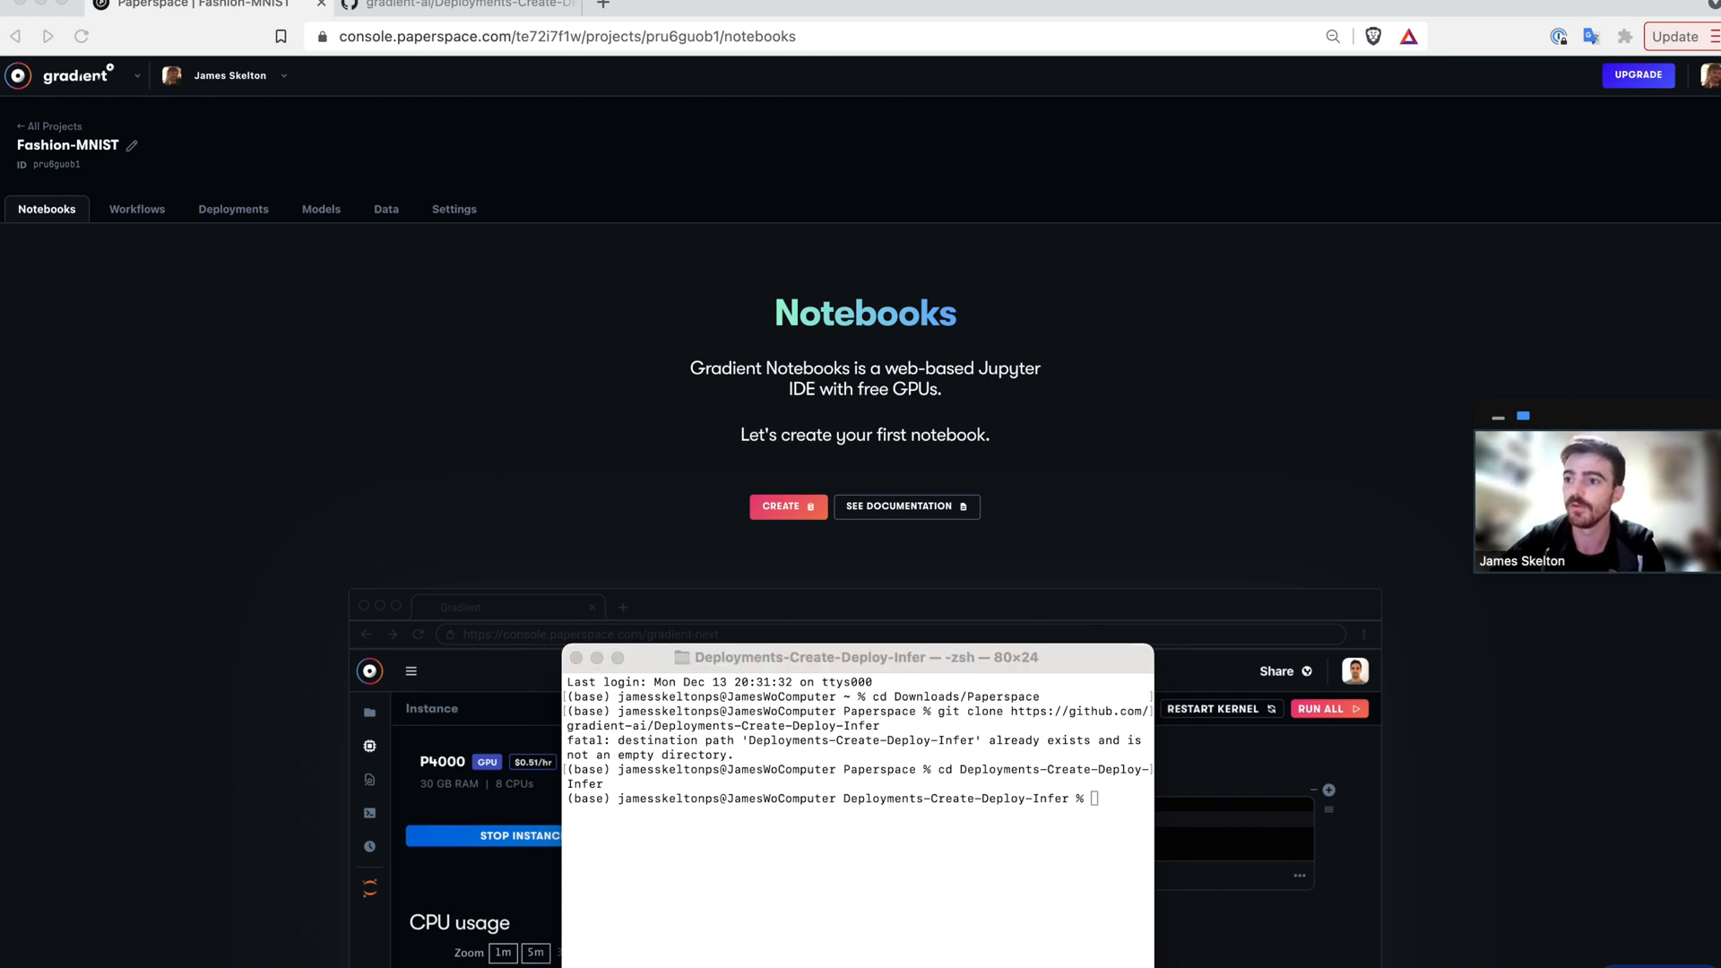
Create the fashion-mnist workflow in the project via the gradient workflows create CLI command.
text(gradient workflows create --name fashion-mnist --projectId pru6guob1)
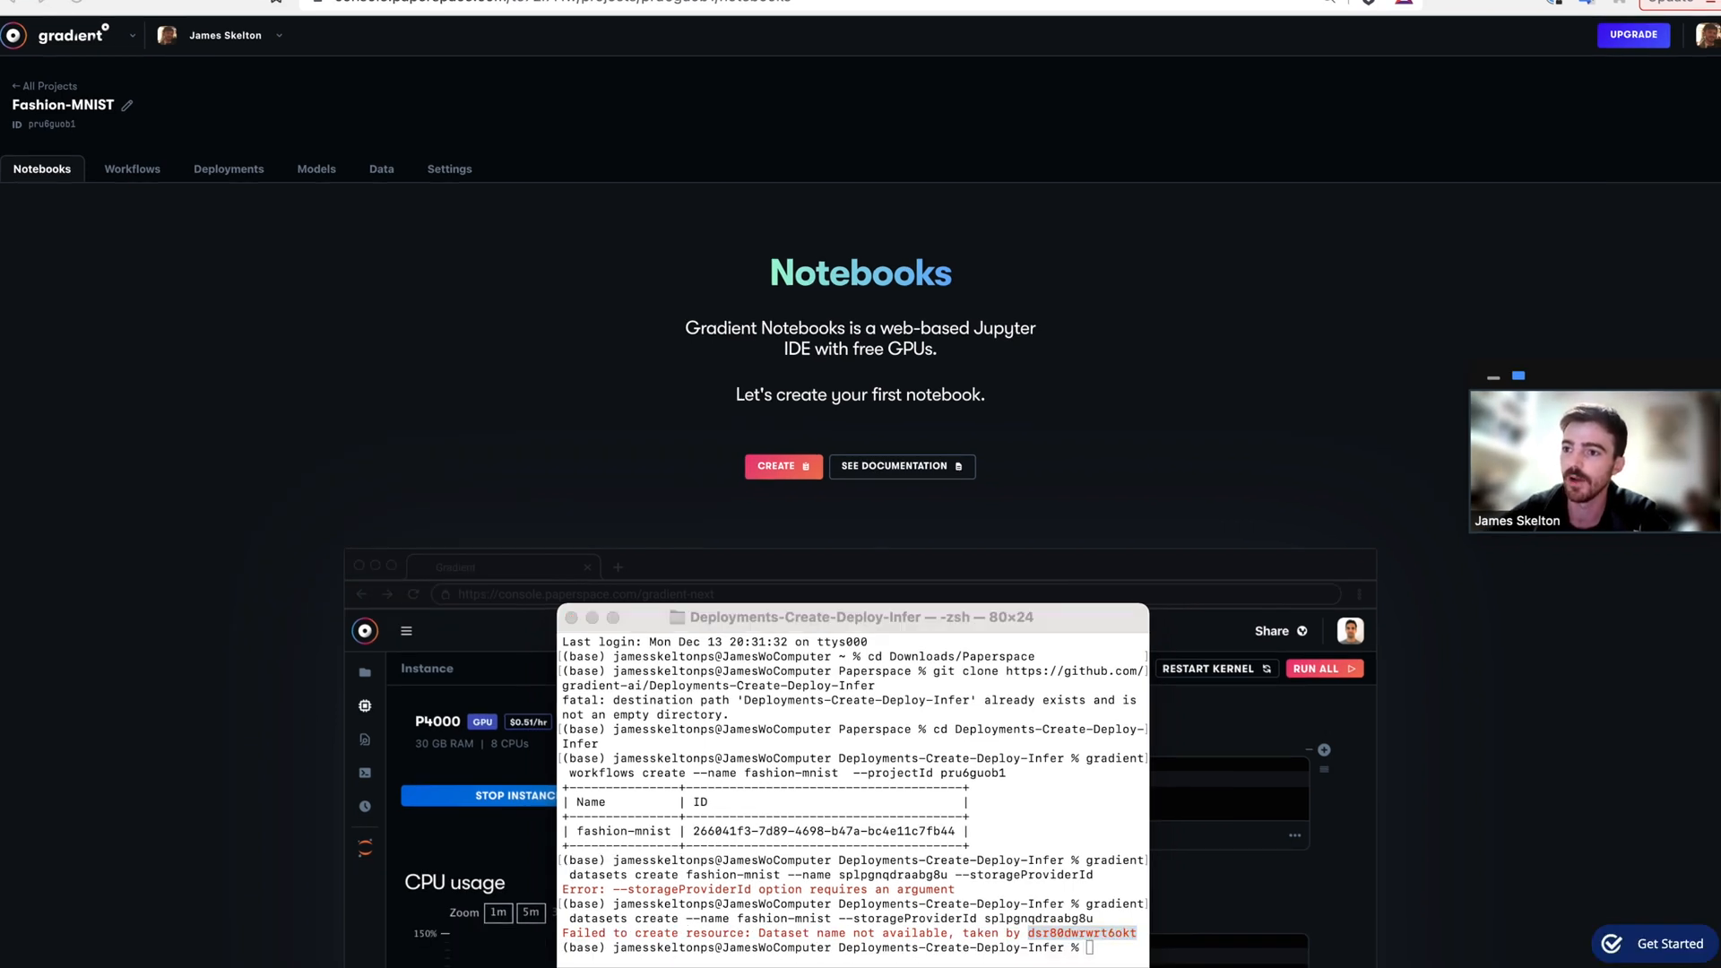
mouse_move(969, 826)
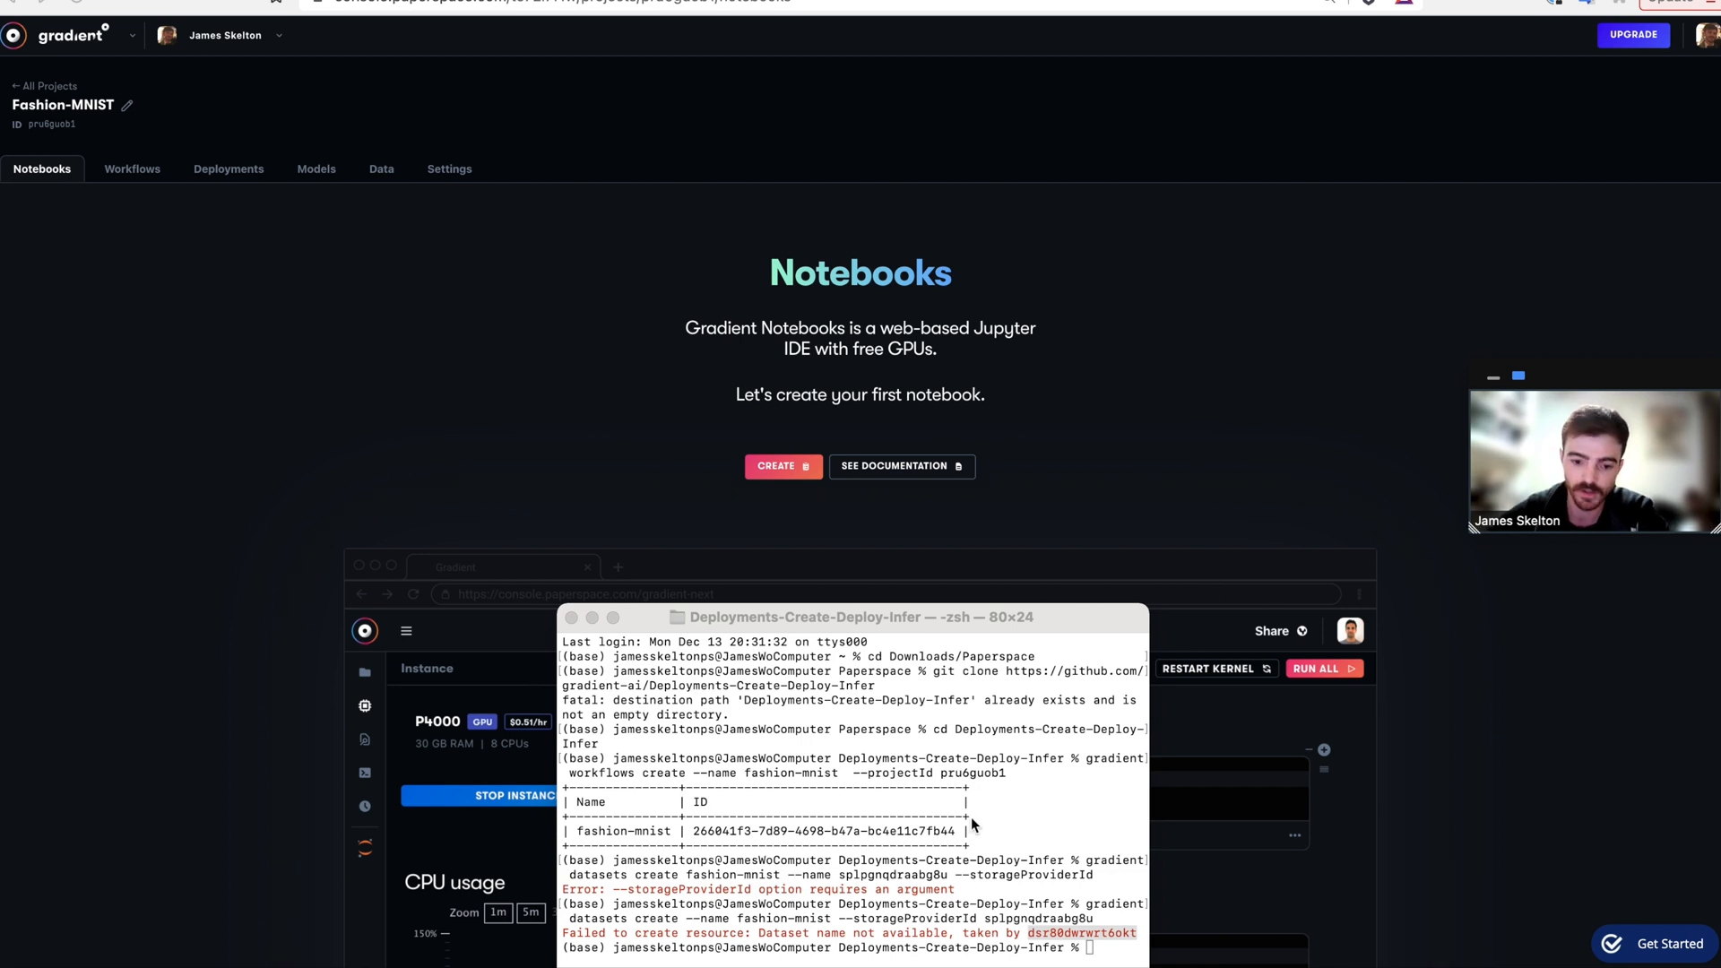
Run the fashion-mnist.yaml workflow, replacing the [your workflow id] placeholder with the real ID.
text(gradient workflows run --id [your workflow id] --path fashion-mnist.yaml)
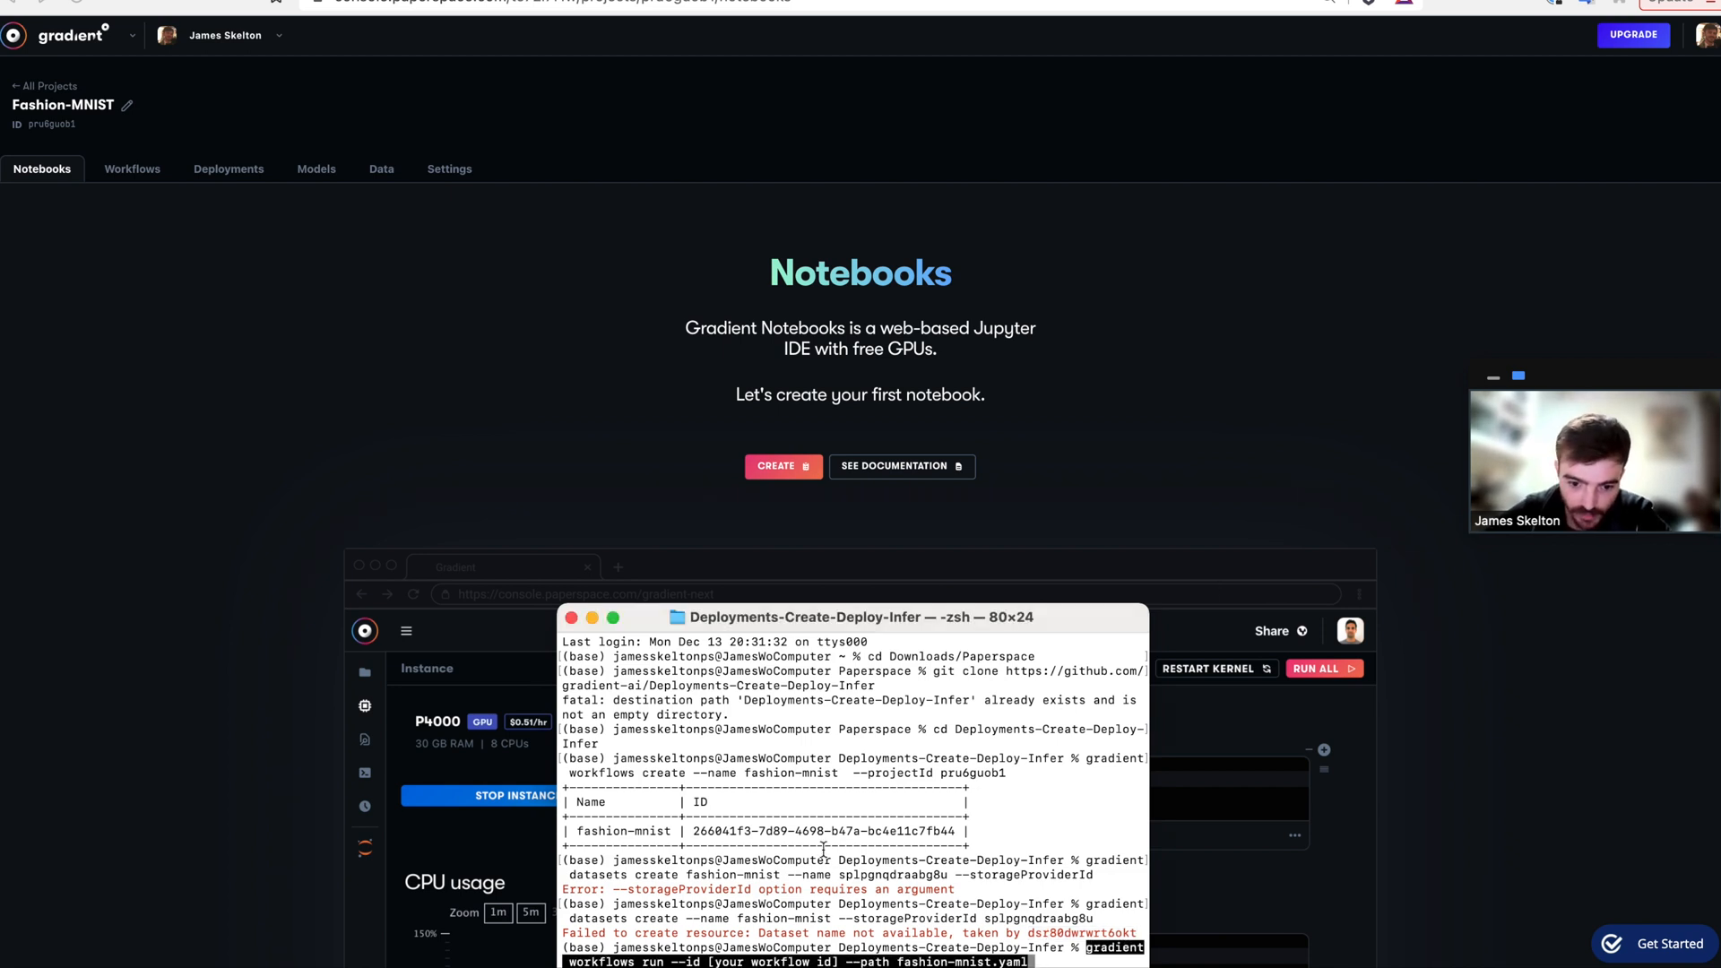
drag(694, 830, 955, 831)
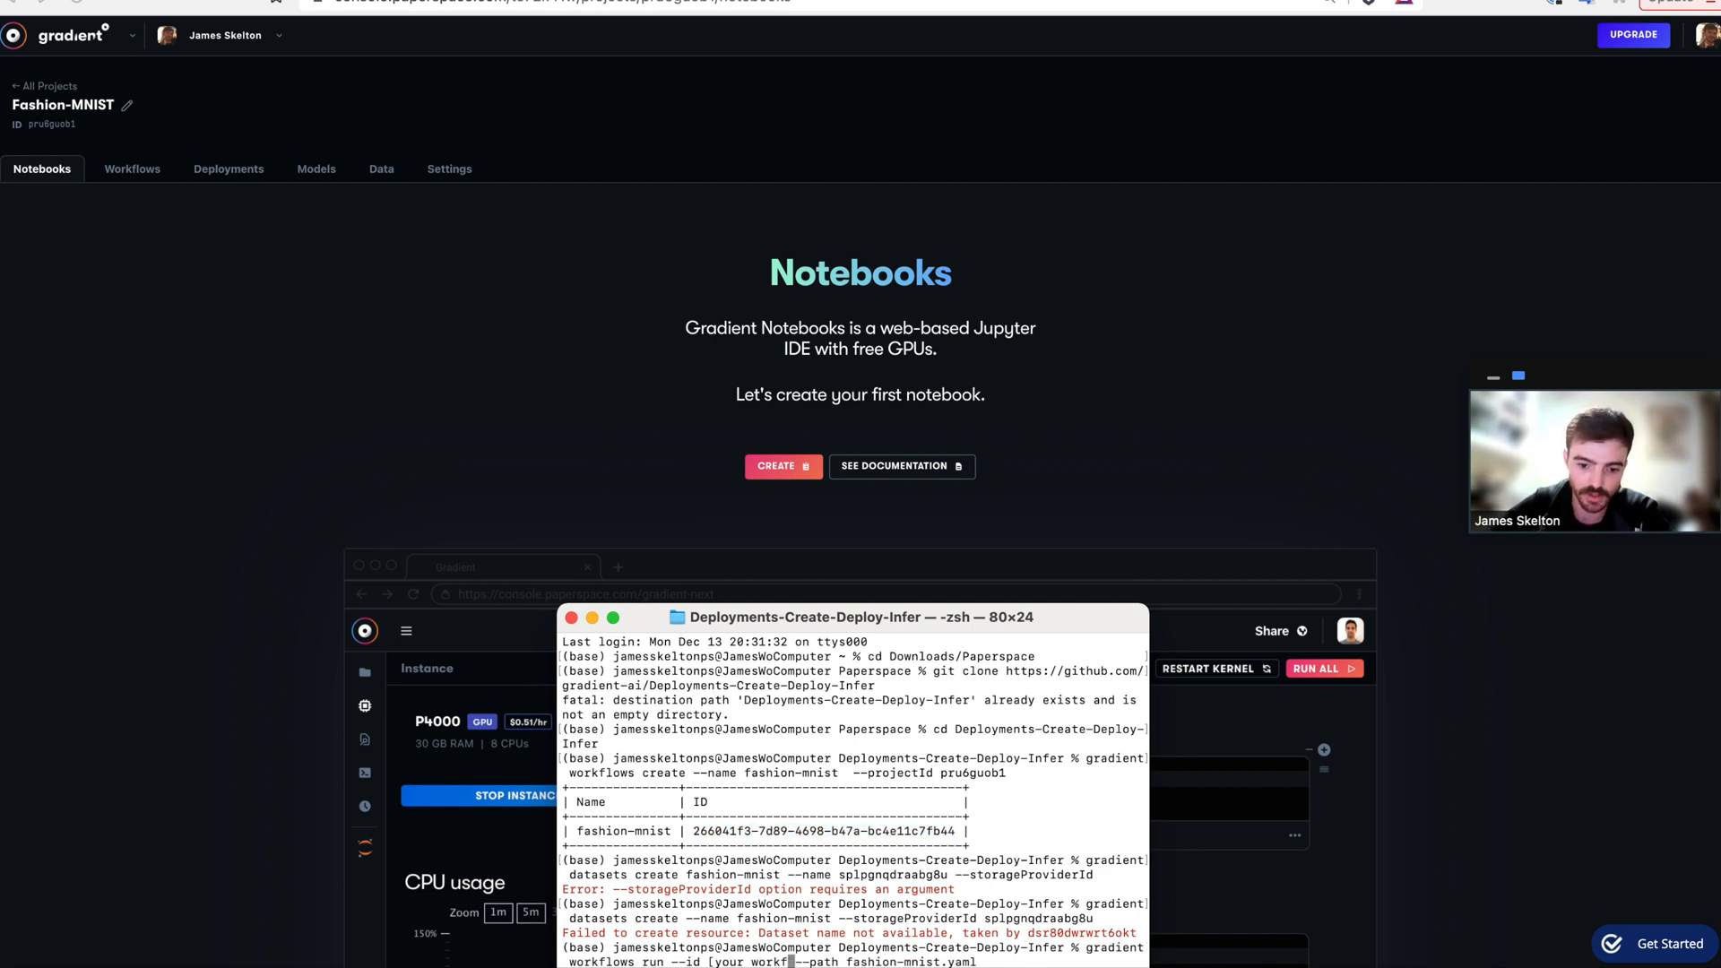
key(cmd+space)
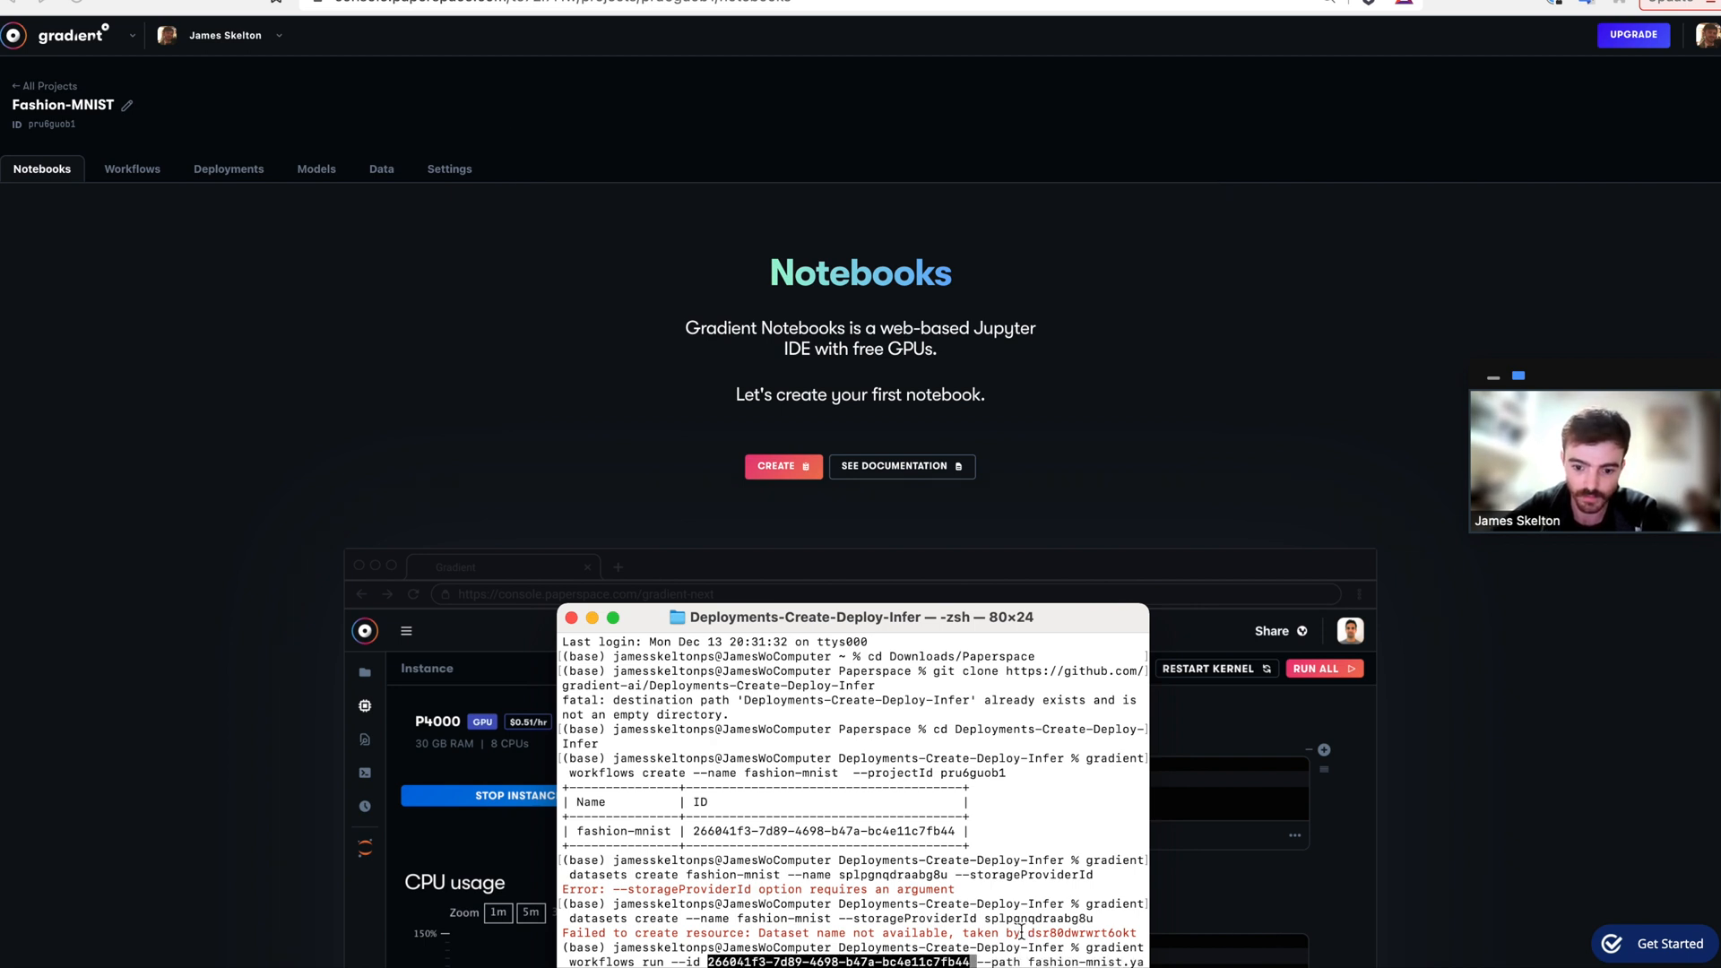
click(132, 168)
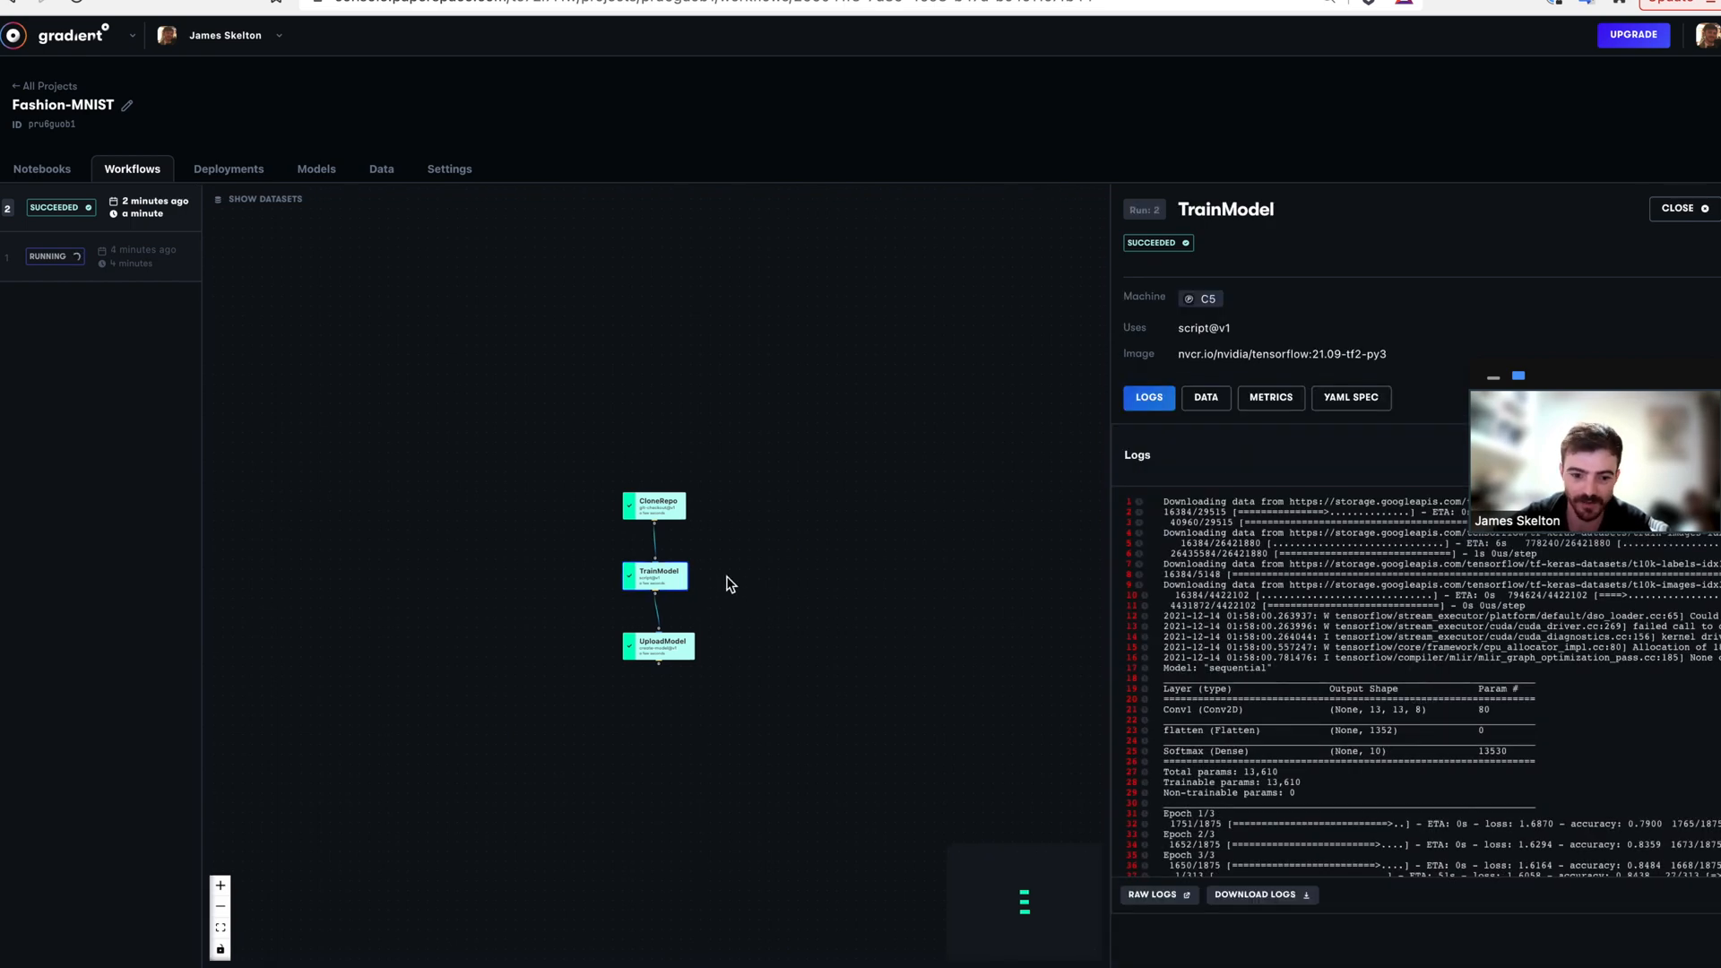
View the TrainModel job's output data, then list the project's models showing trained-model.
click(1205, 397)
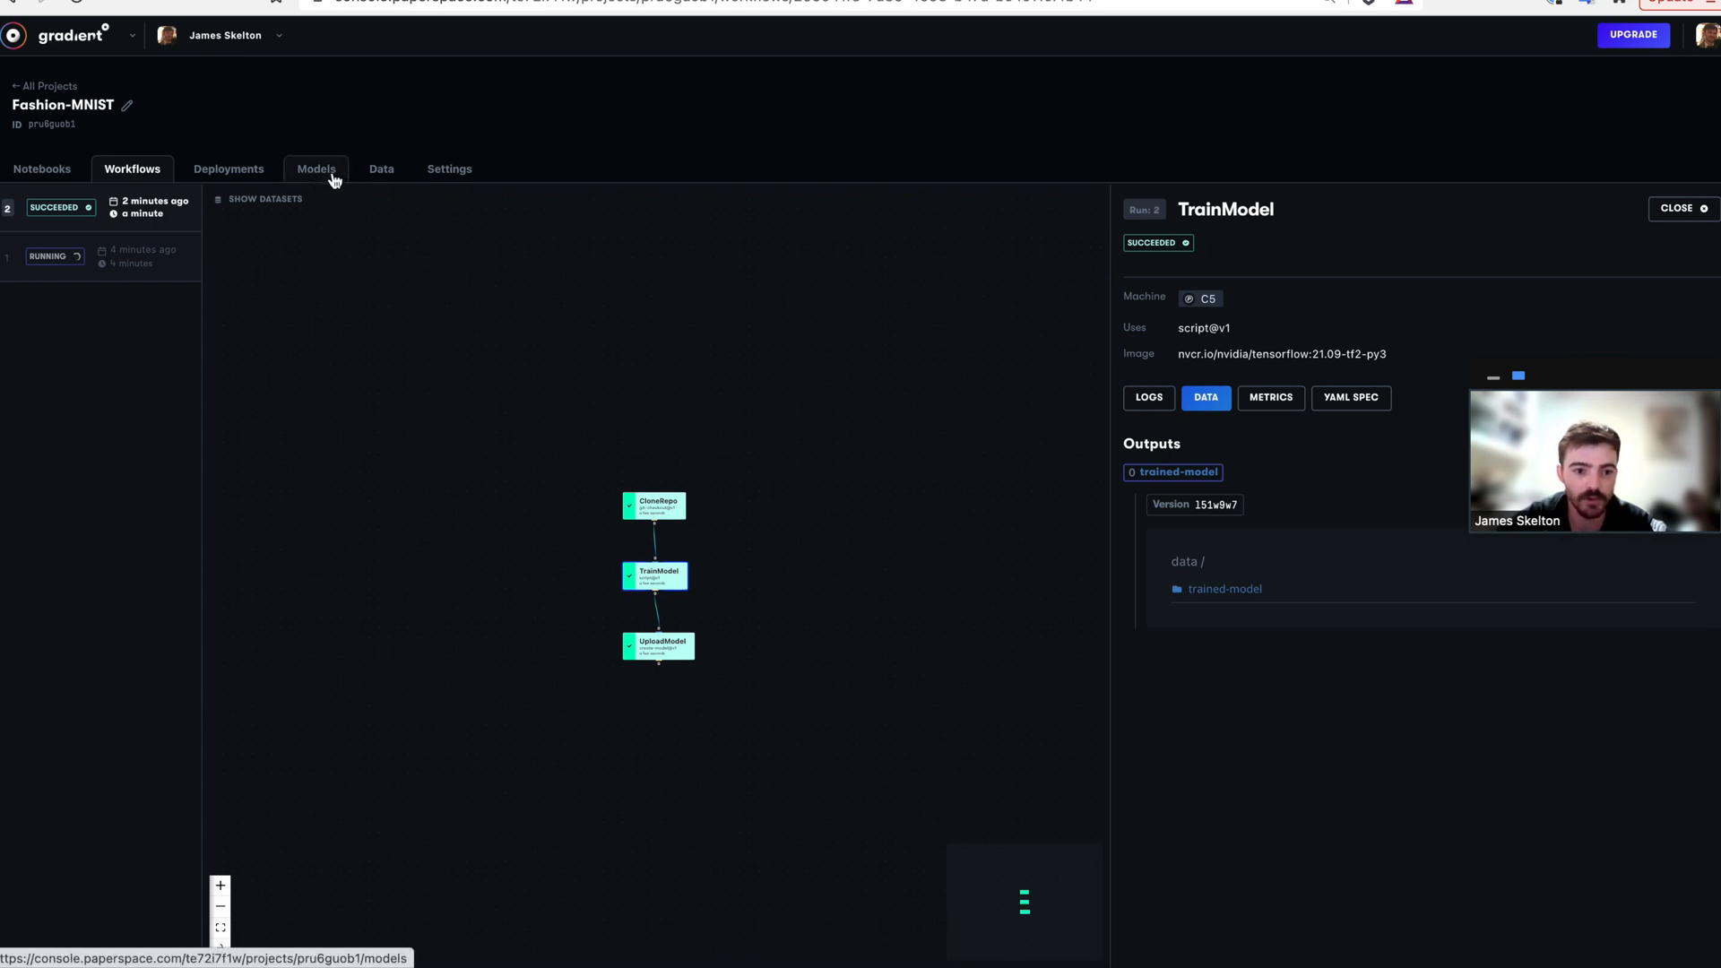
click(316, 167)
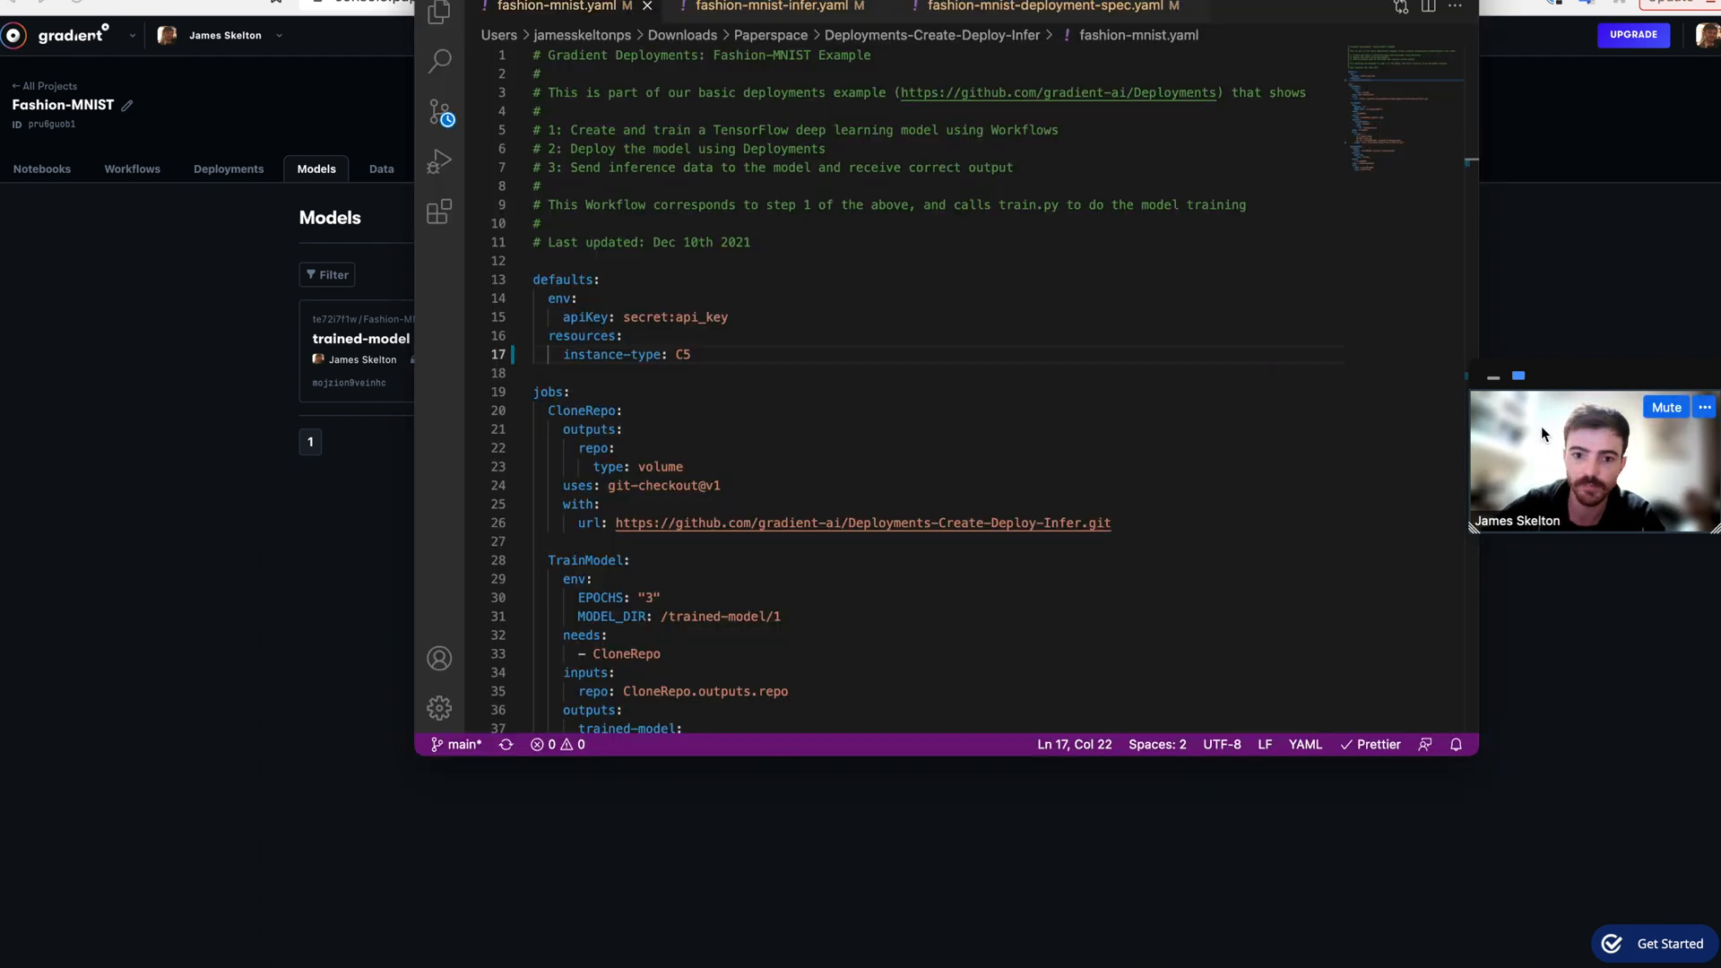
Replace the model id in fashion-mnist-deployment-spec.yaml with mojzion9veinhc.
click(1042, 7)
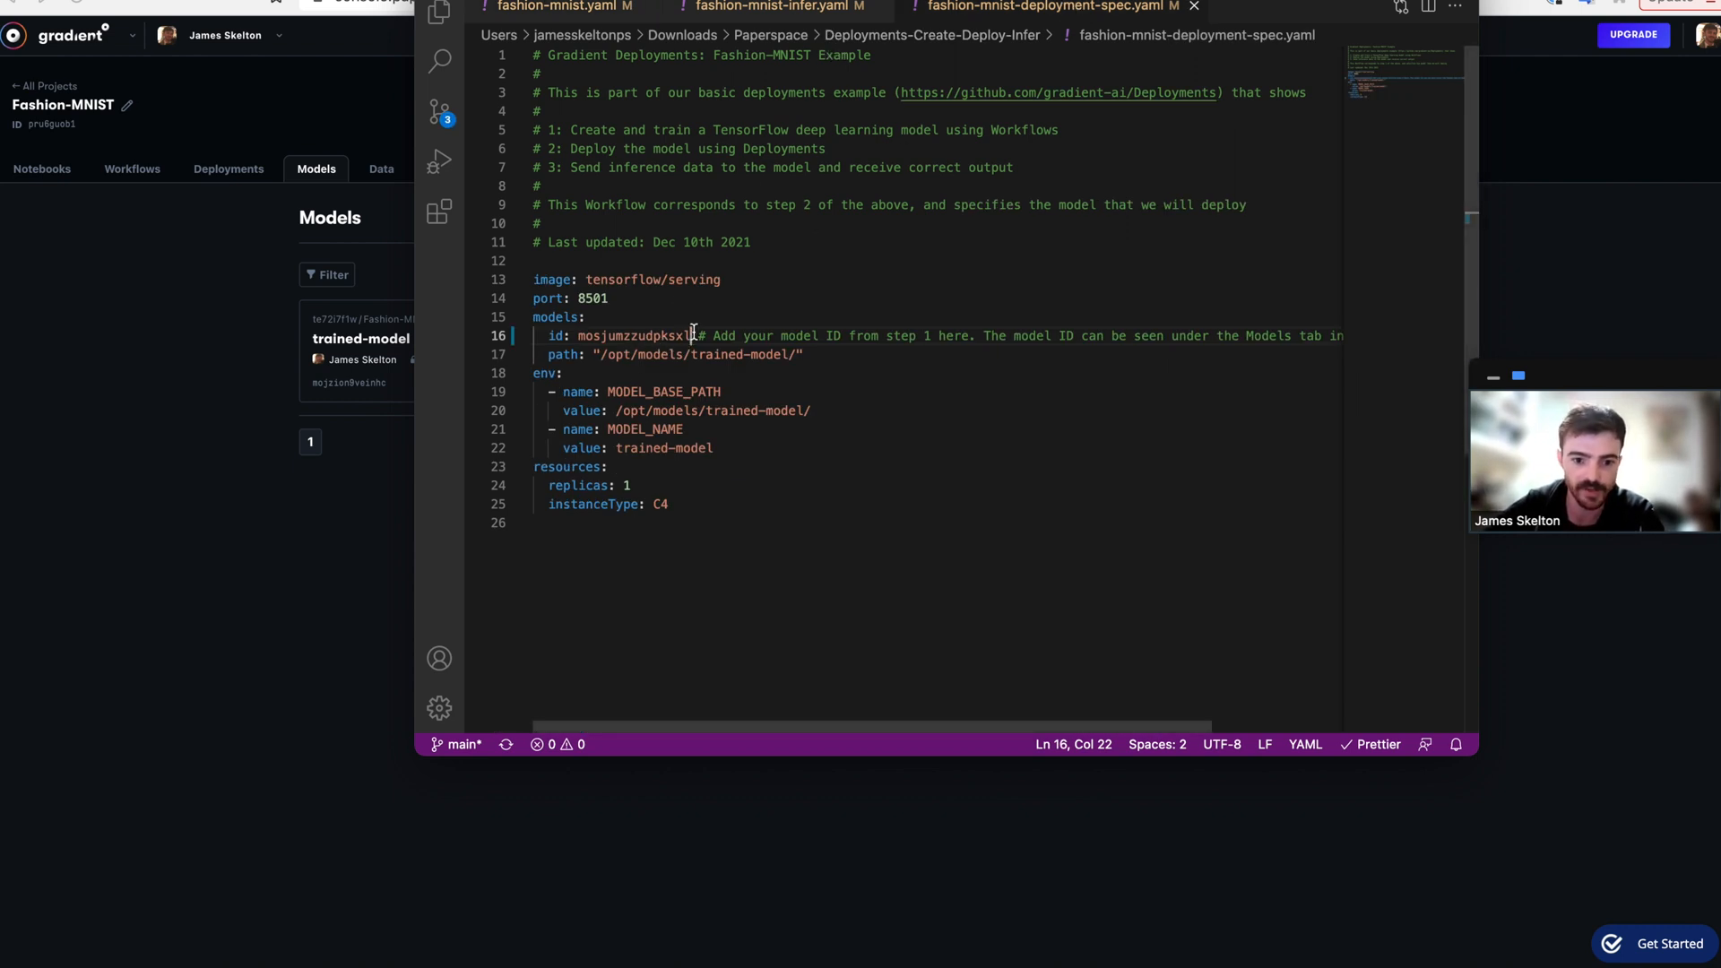
drag(689, 336, 666, 336)
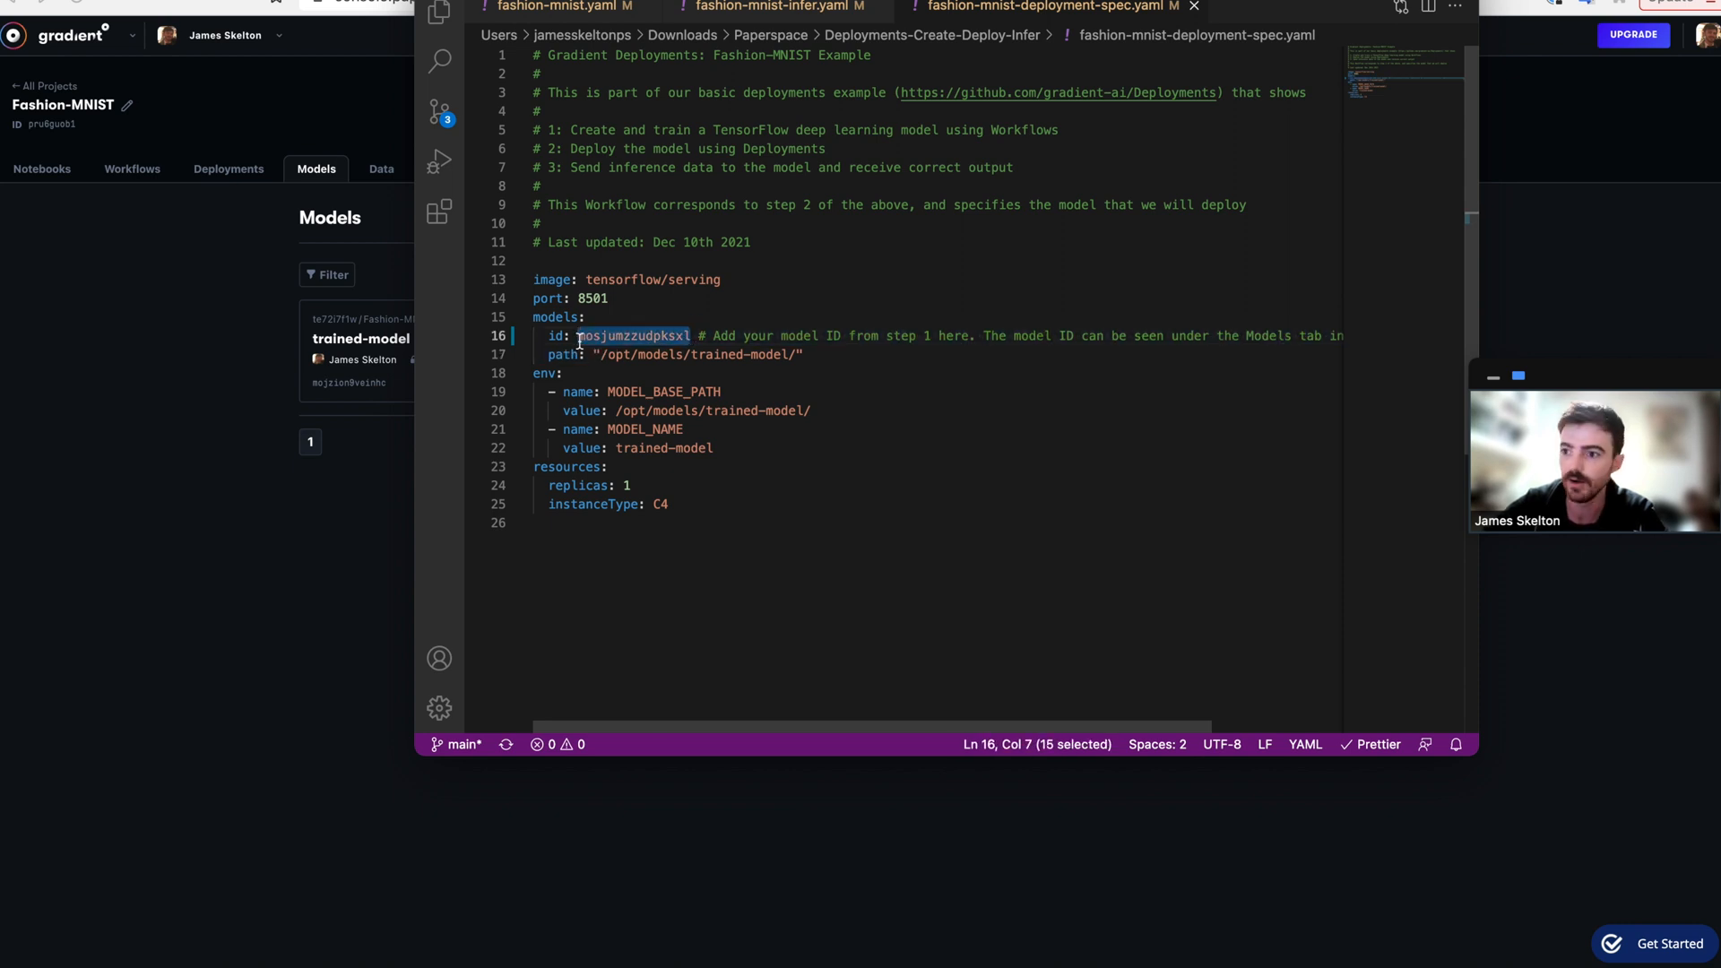
text(mojzion9veinhc)
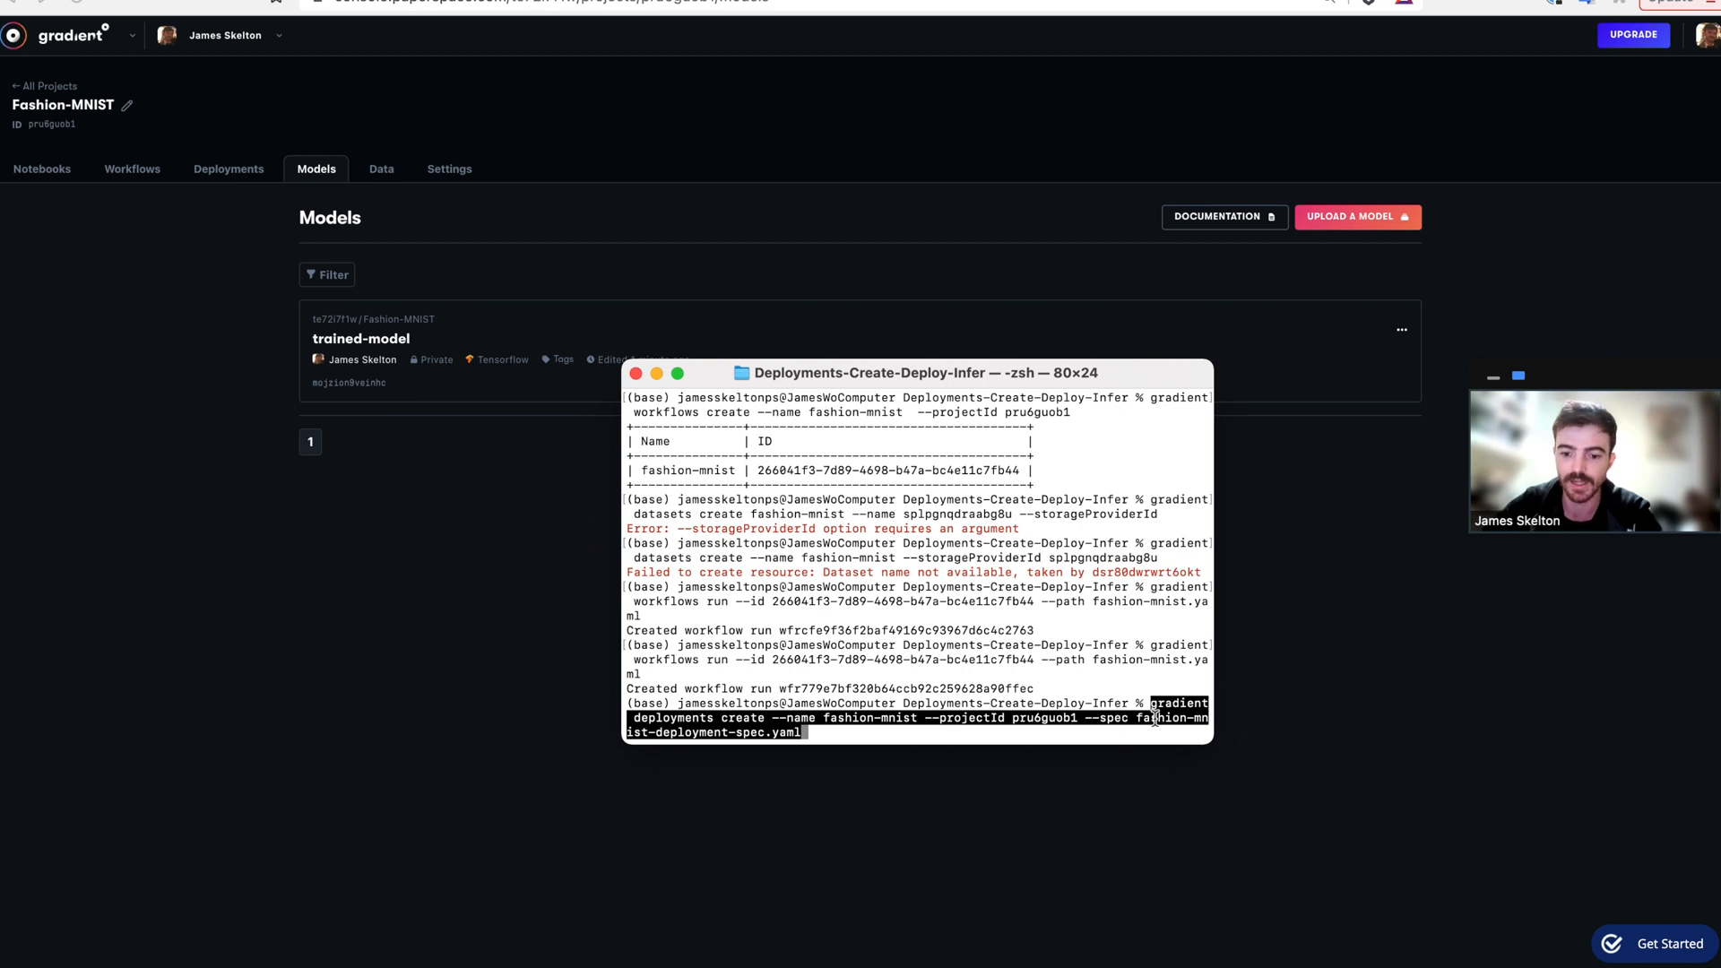
mouse_move(987, 722)
text(2)
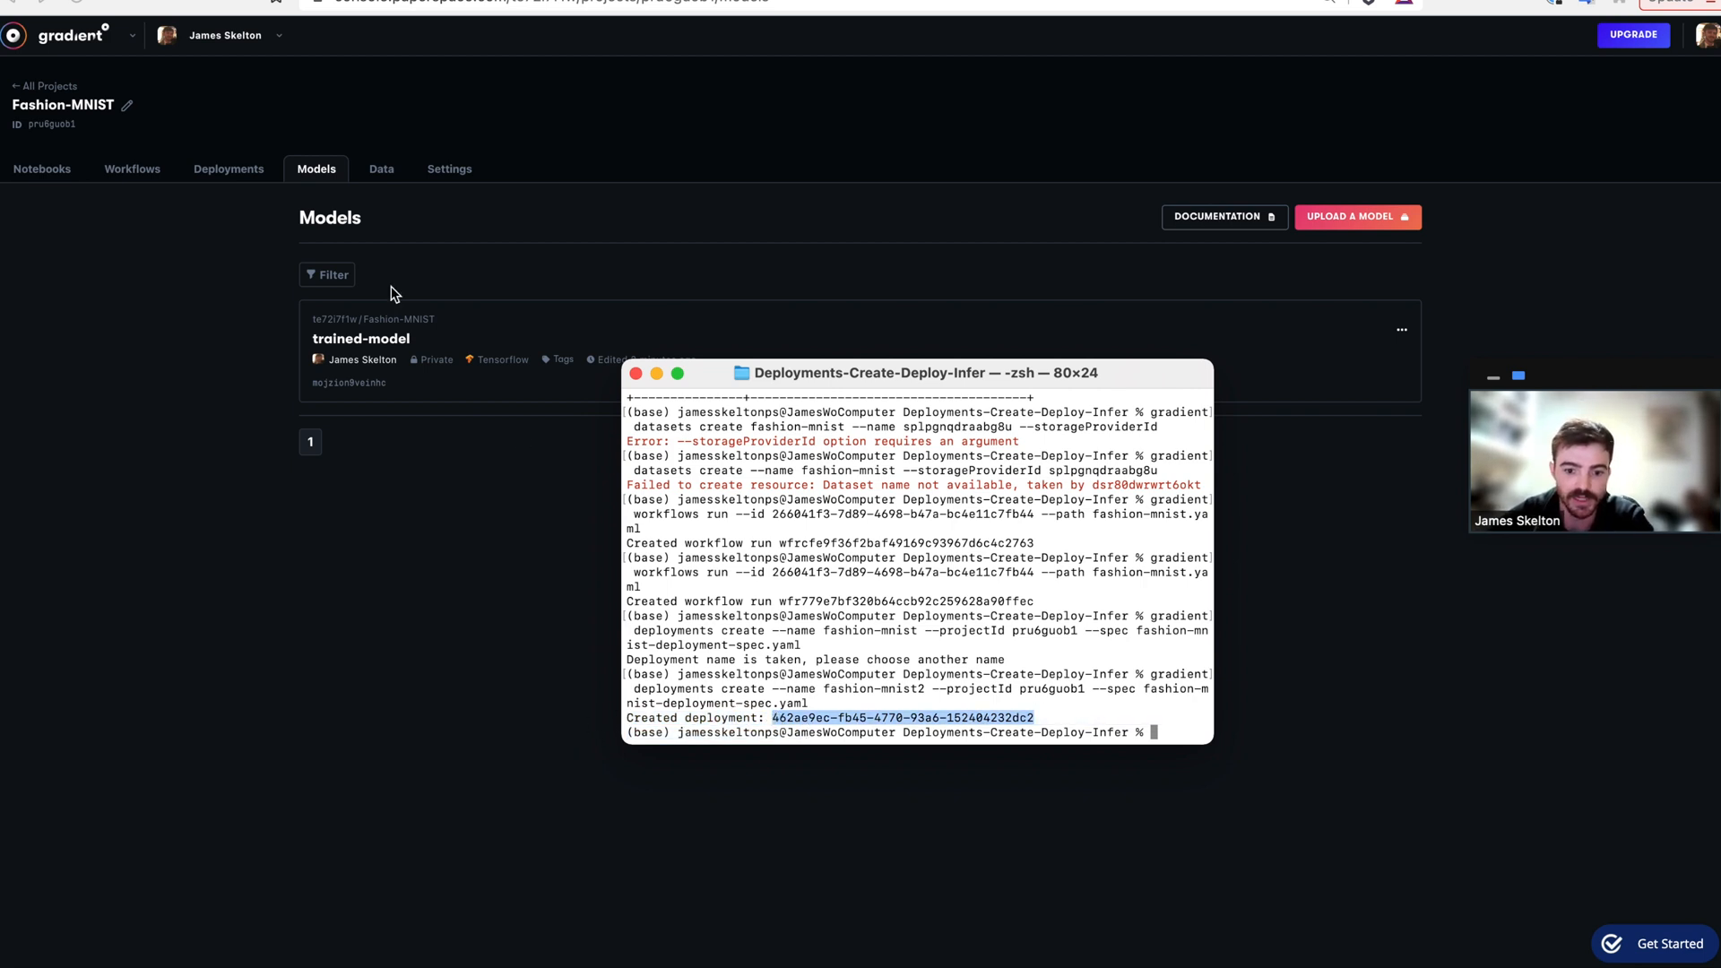
Open the fashion-mnist2 deployment's overview and inspect its endpoint URL.
click(227, 168)
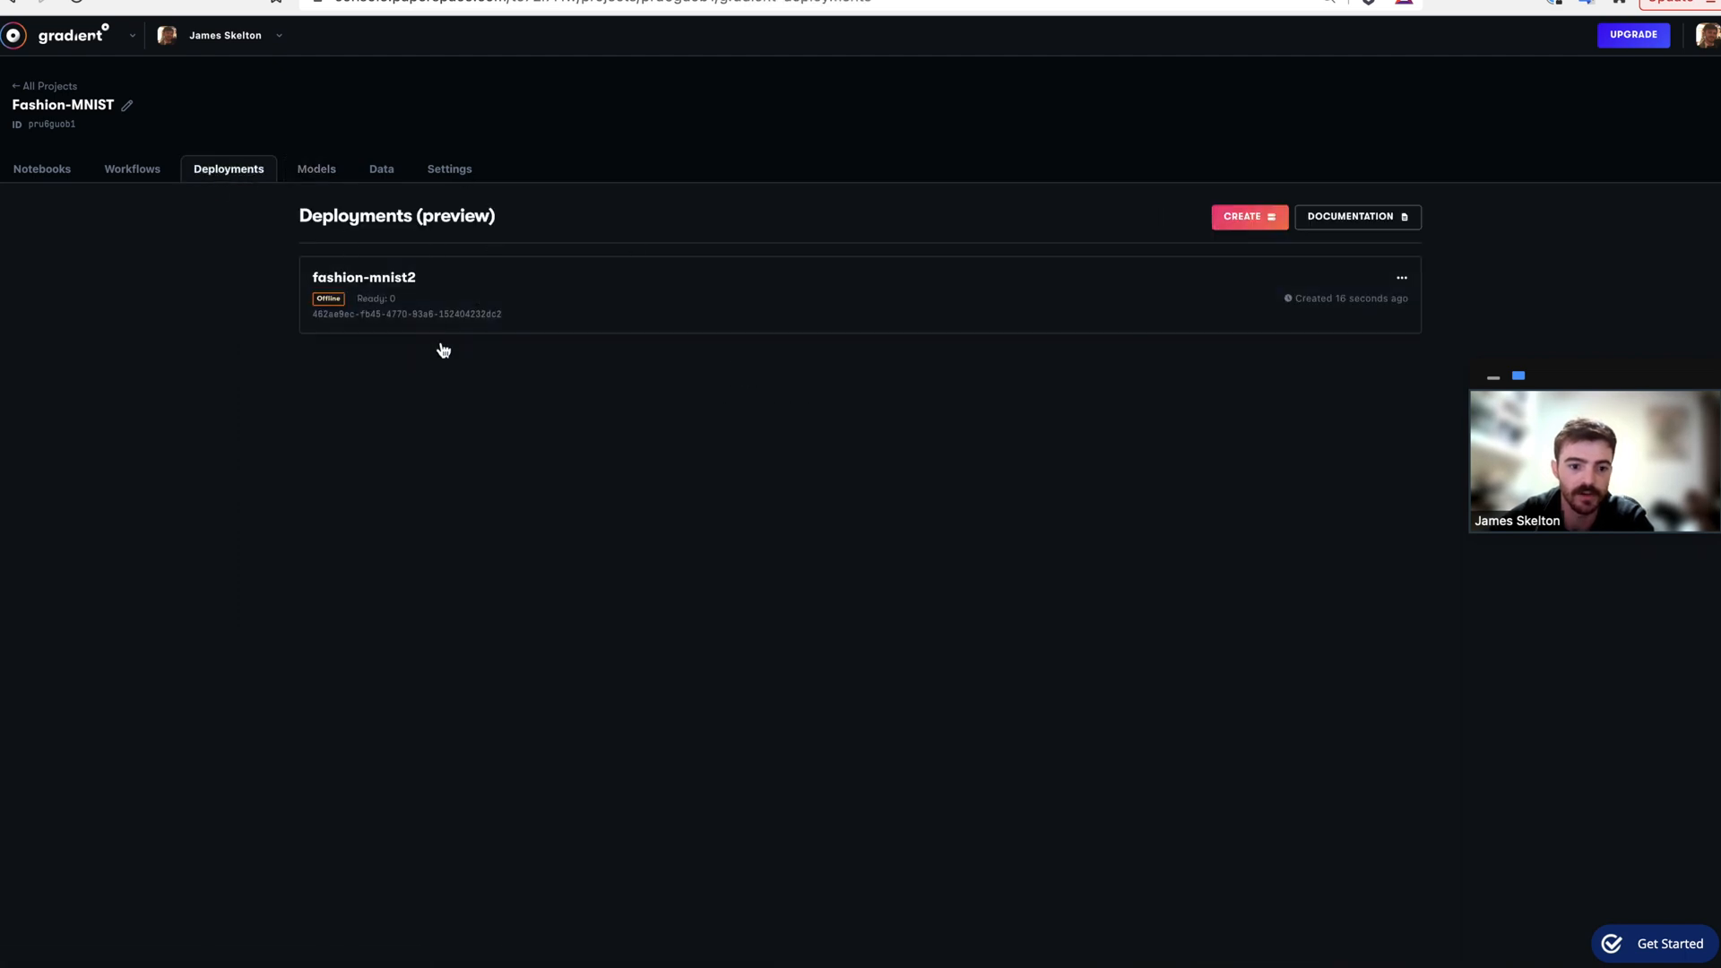
click(363, 277)
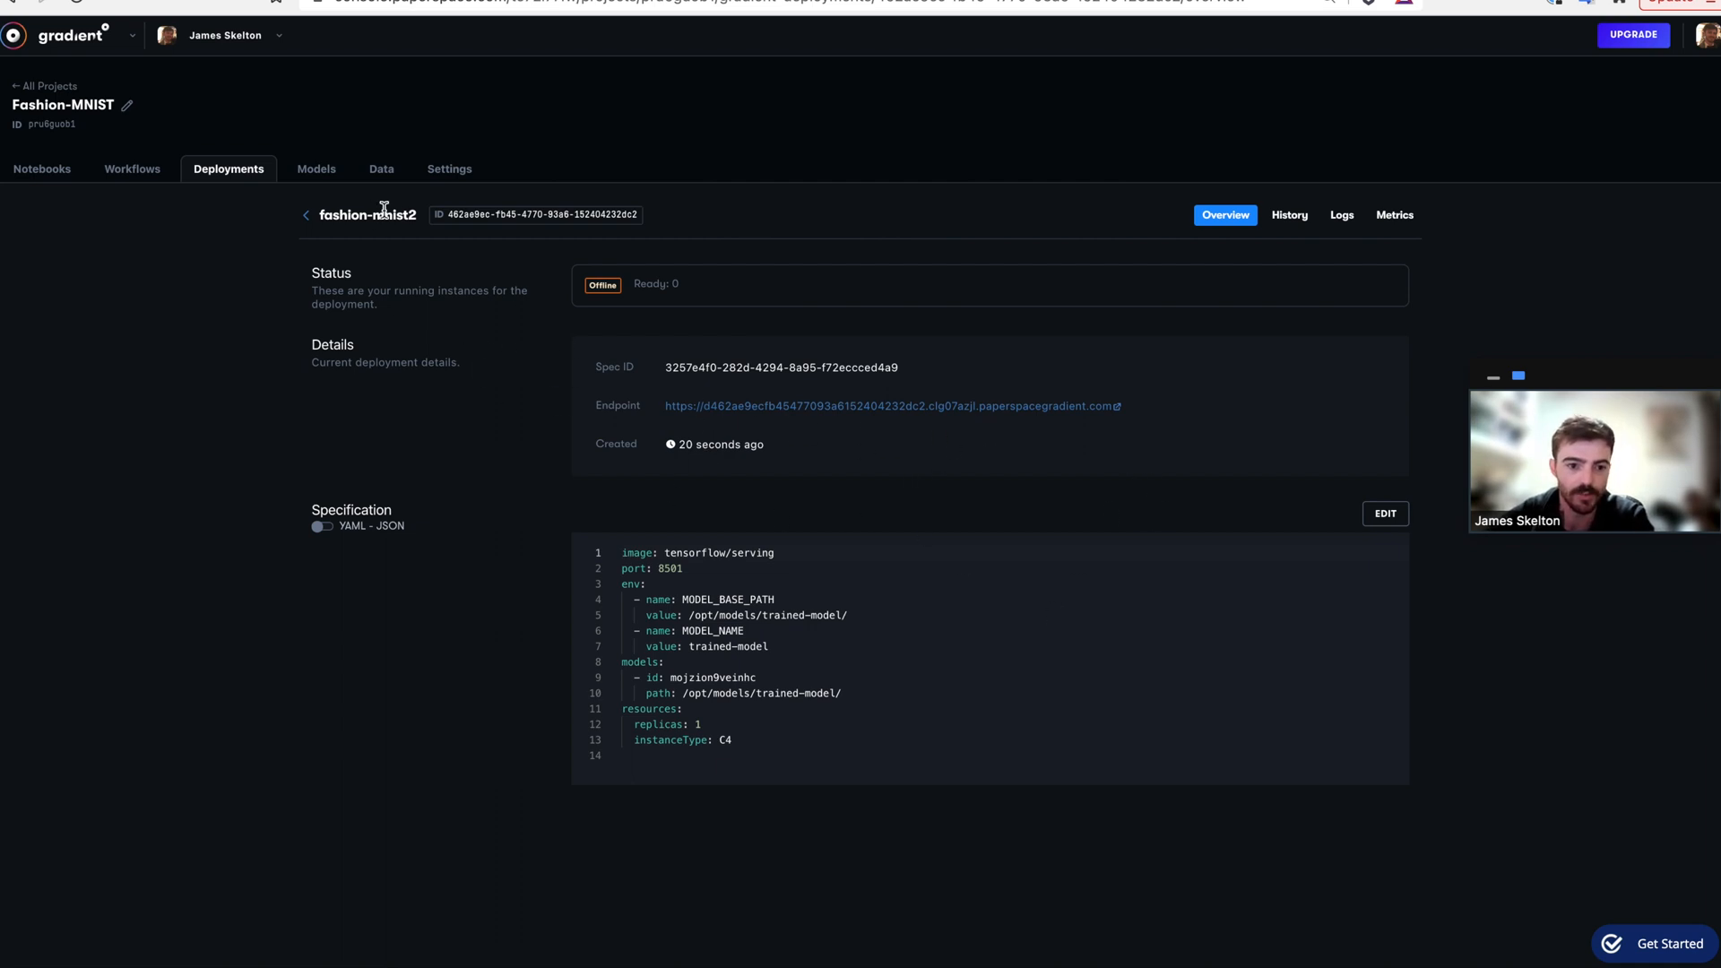
mouse_move(332, 429)
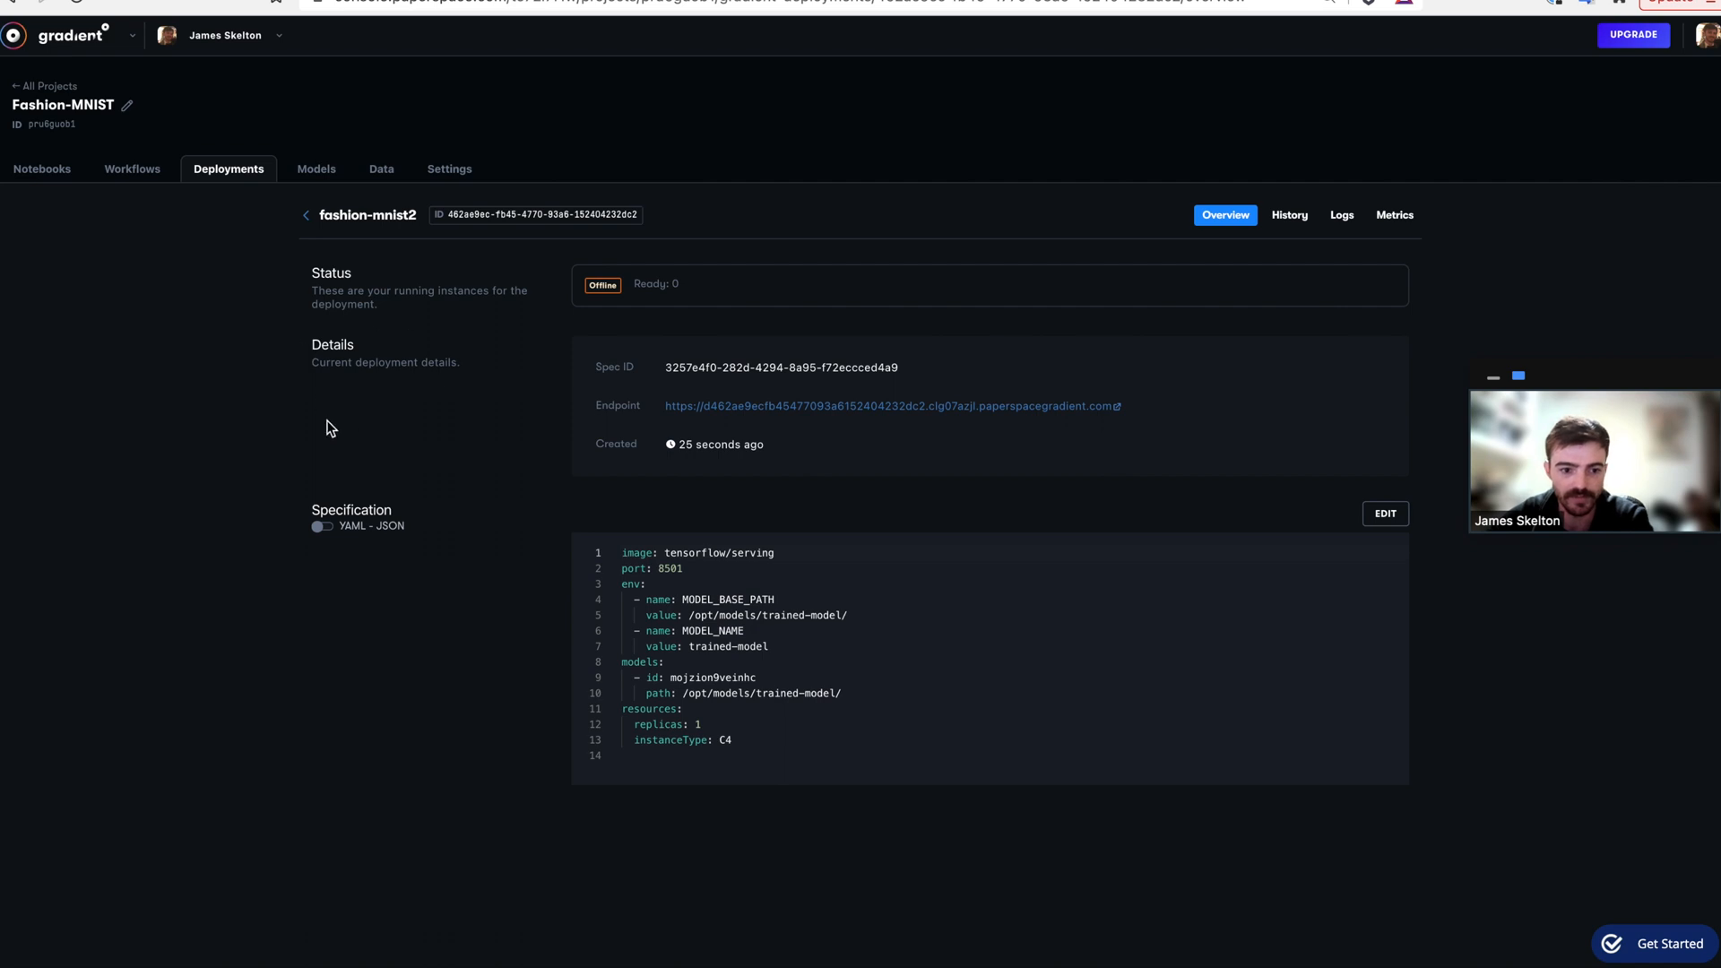
right_click(891, 405)
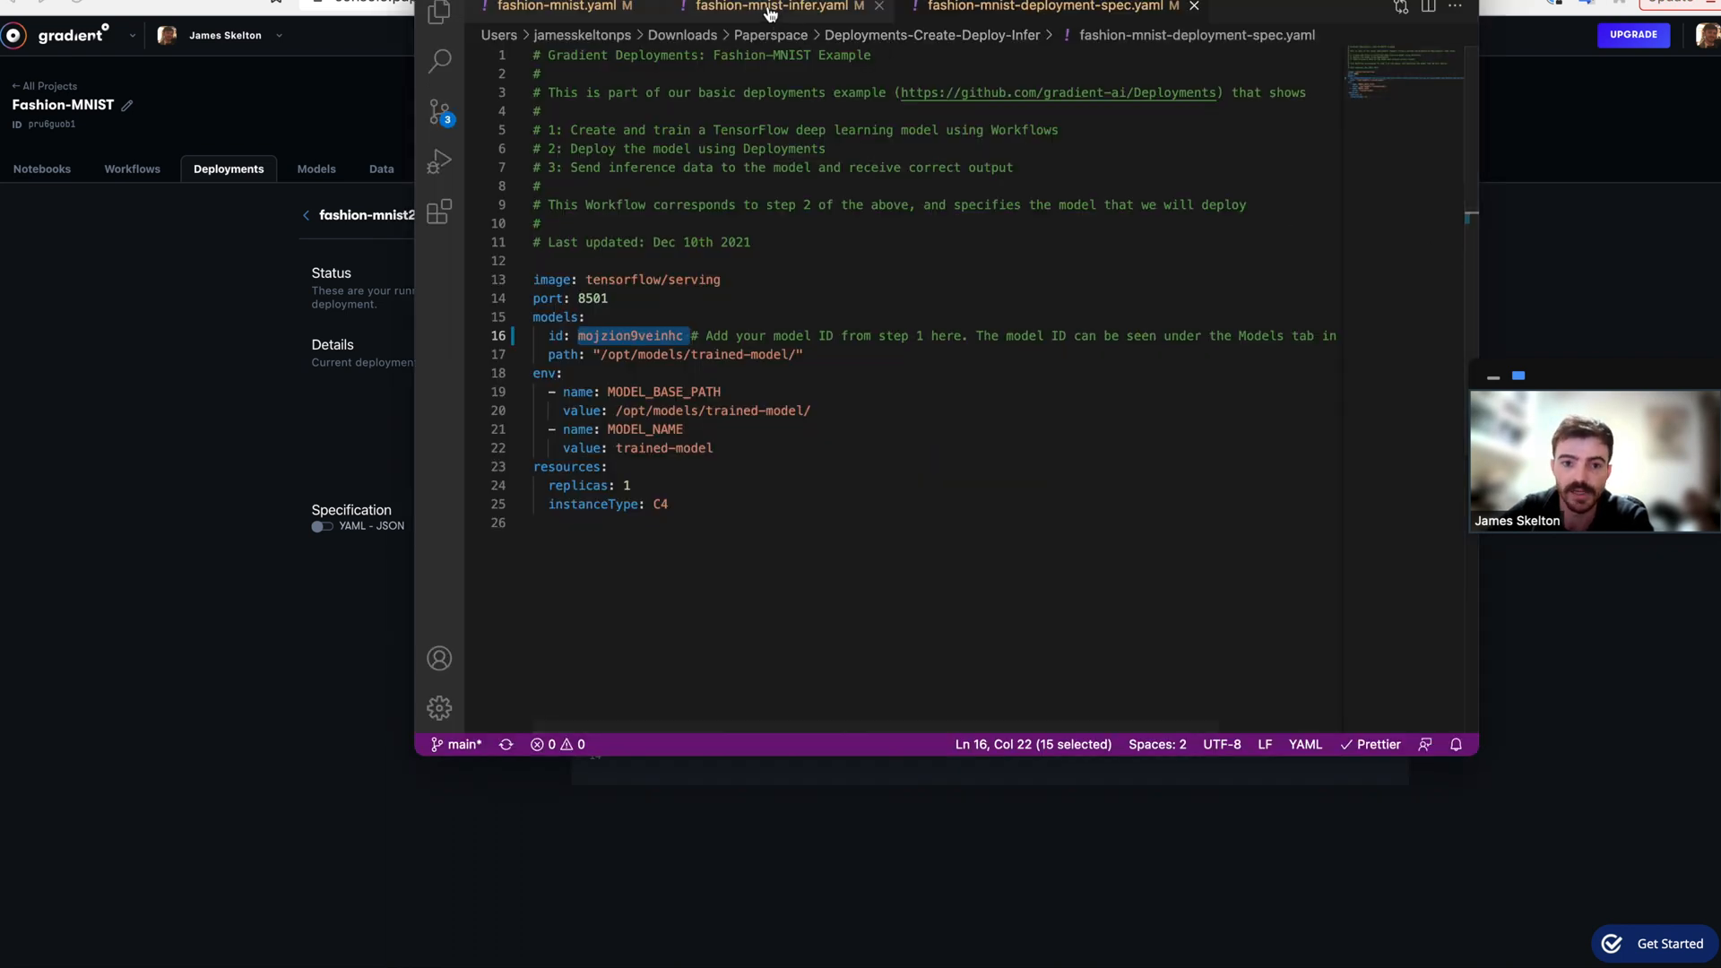
Open fashion-mnist-infer.yaml and select the SendInferenceData job's SERVE_URL line.
click(779, 7)
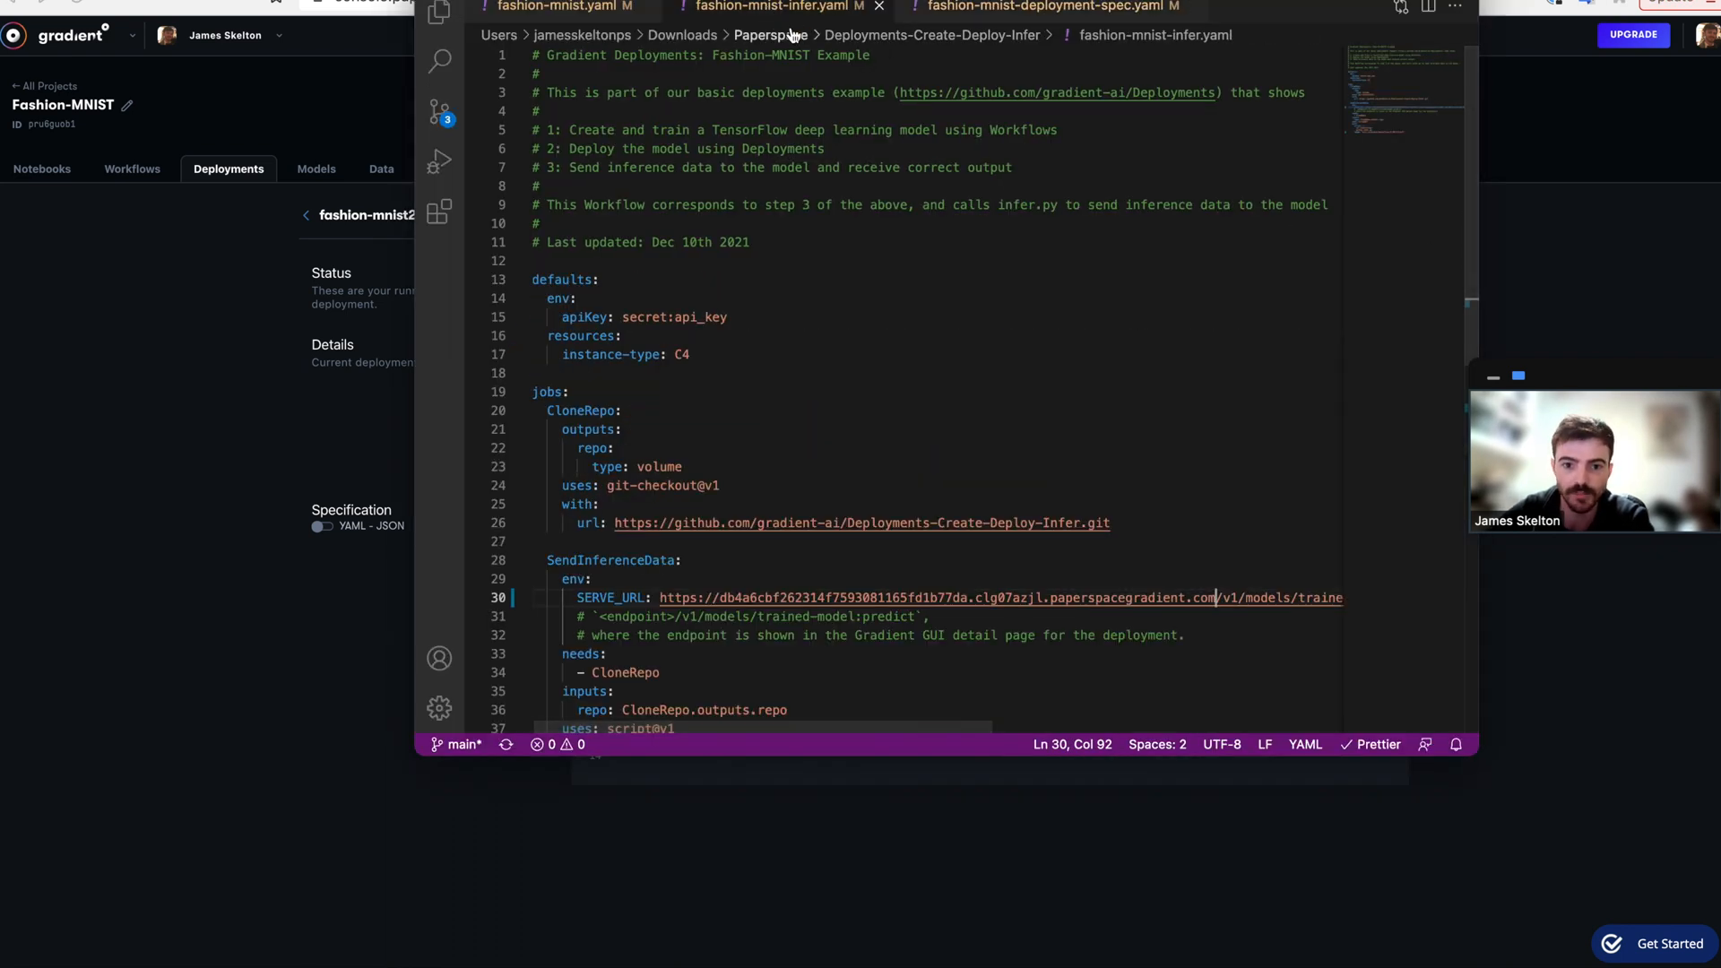
scroll(down, 3)
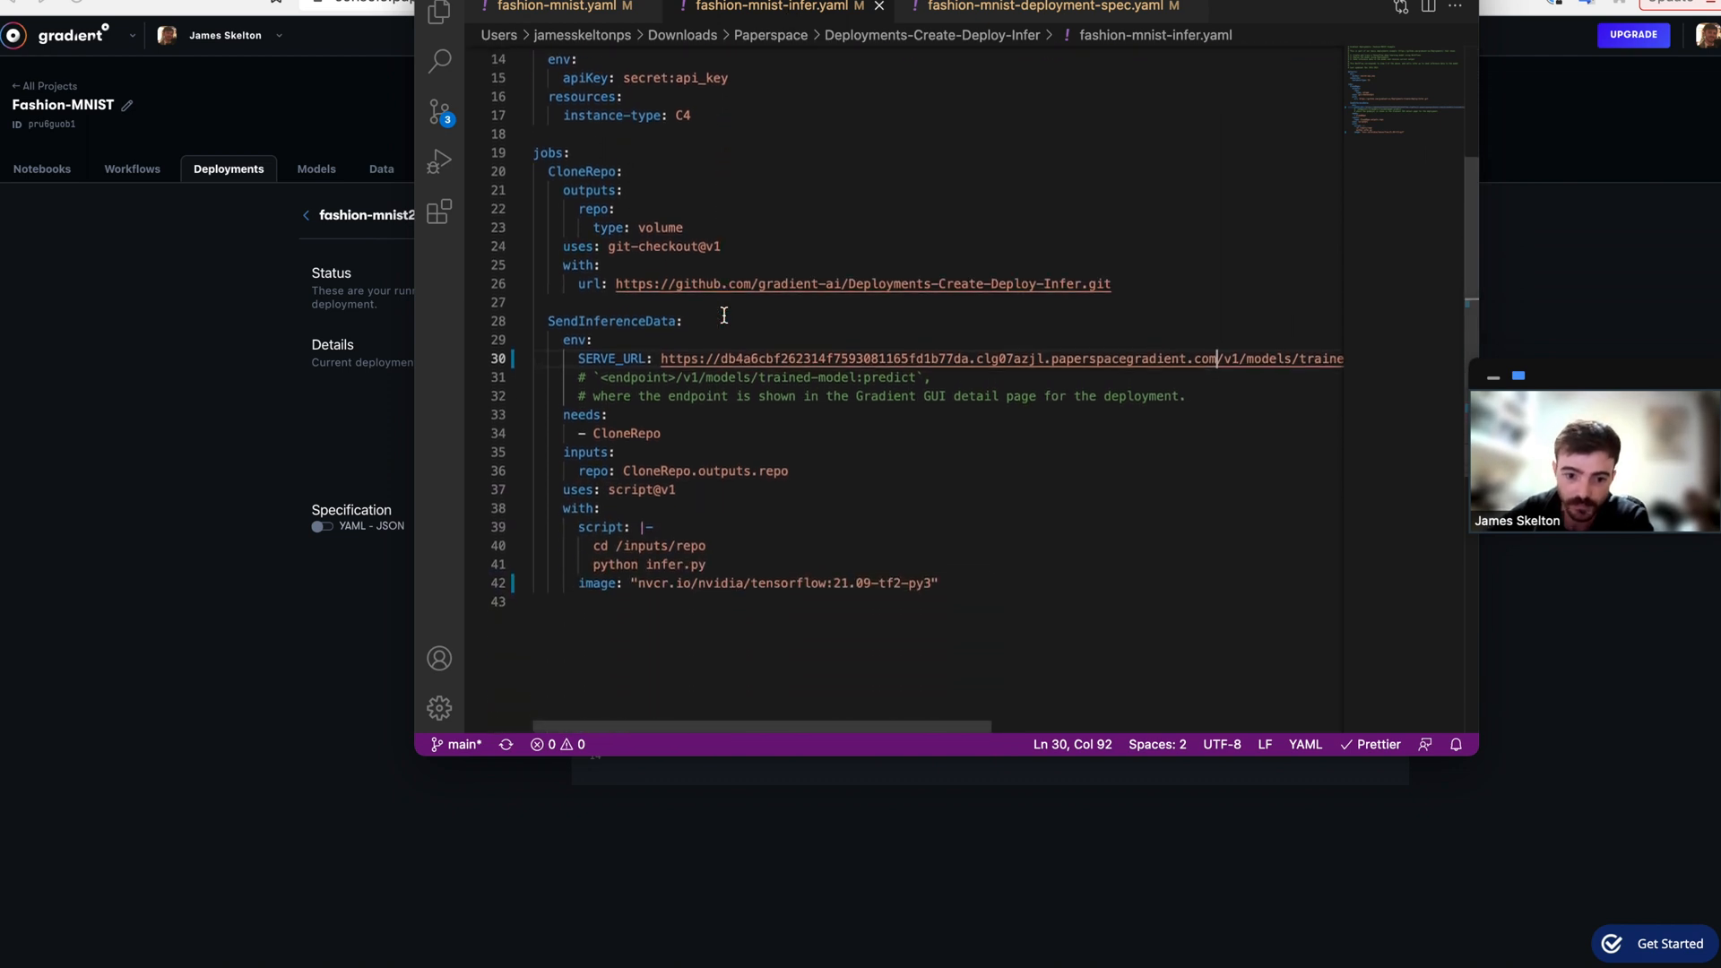
drag(661, 358, 1202, 355)
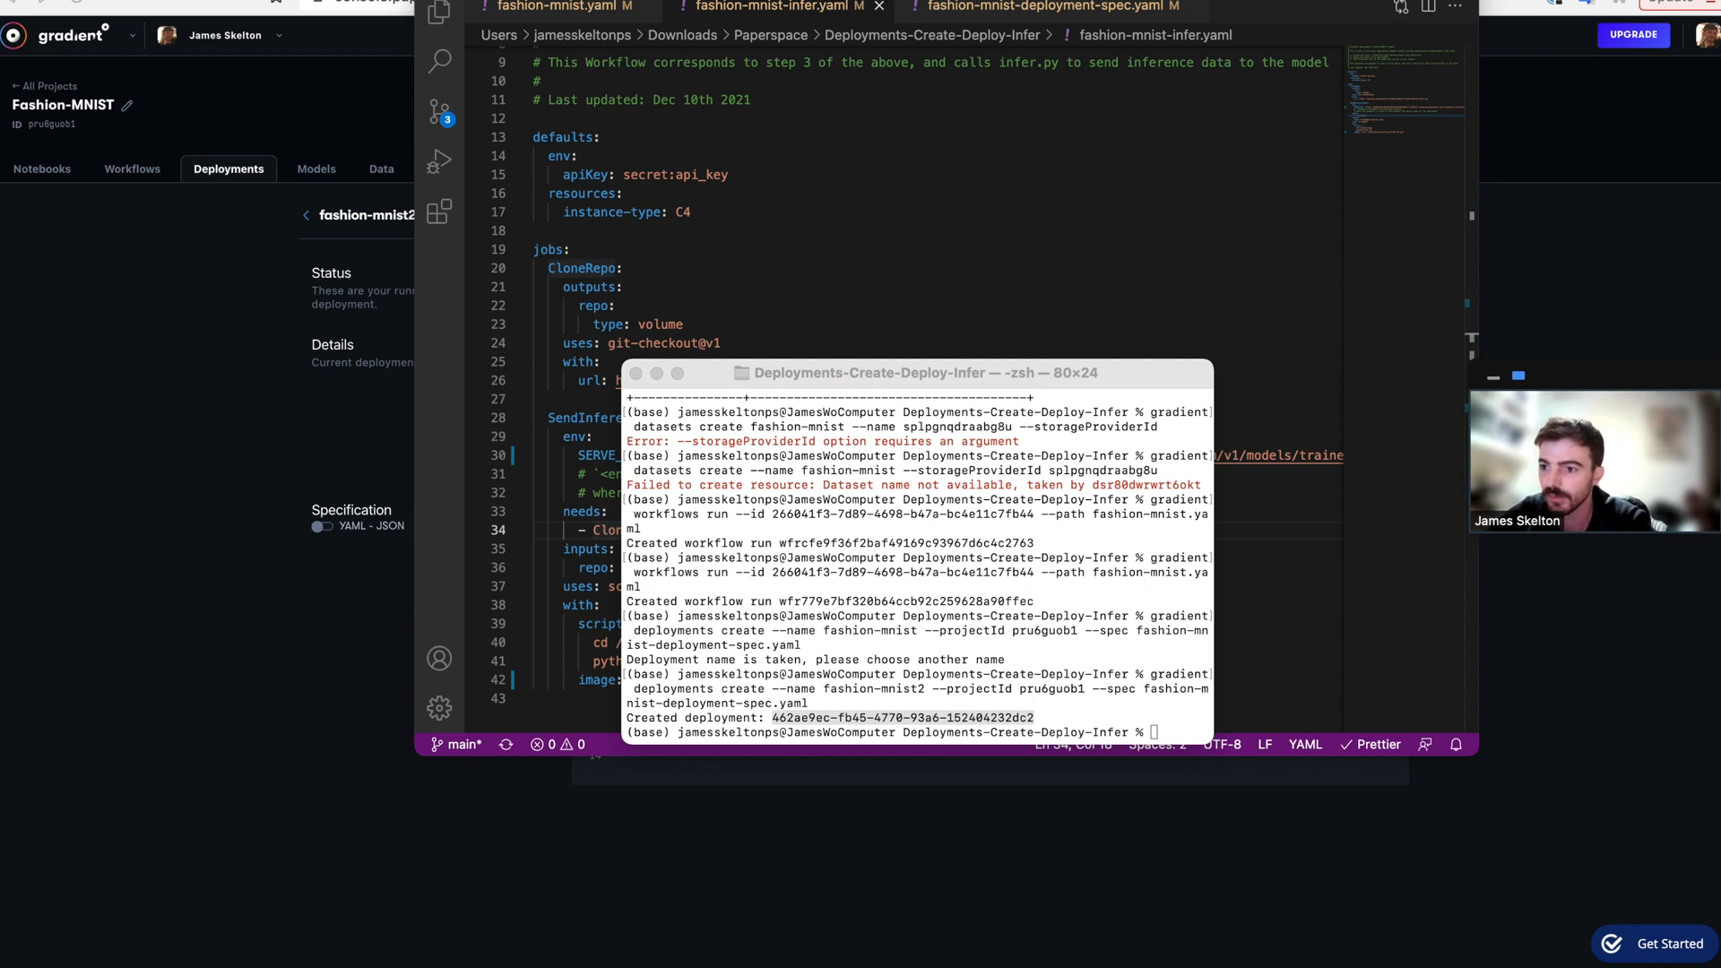
mouse_move(1011, 733)
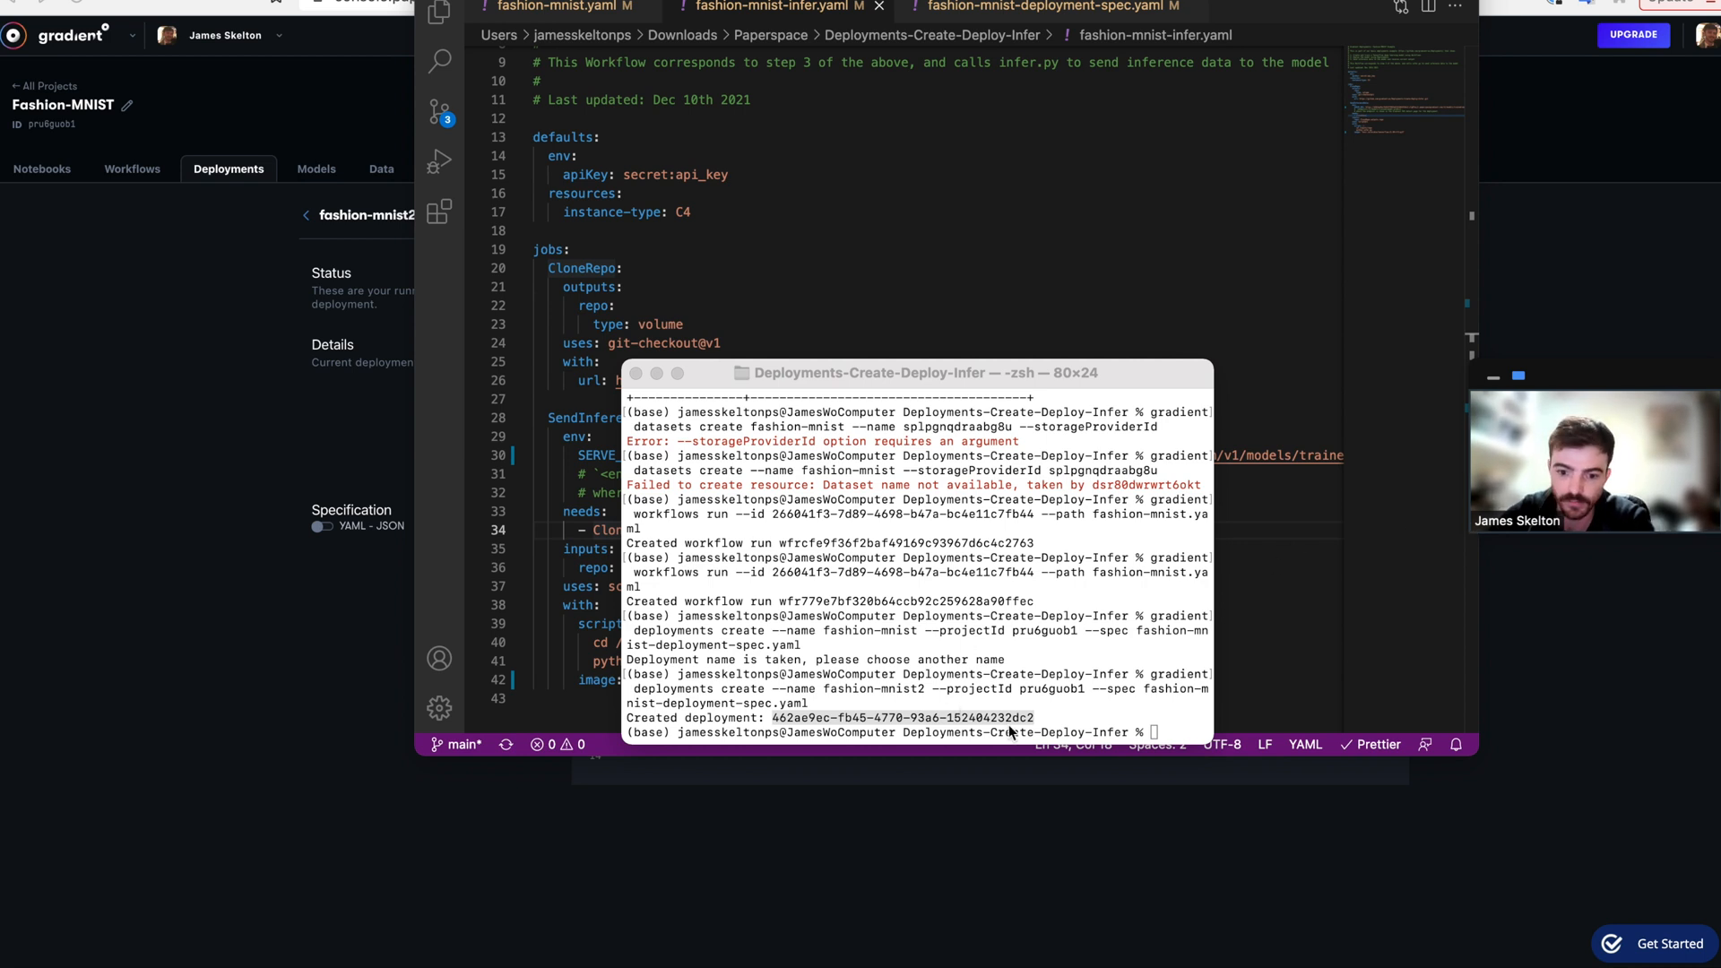
Type the command creating workflow fashion-mnist-infer with project ID pru6guob1.
double_click(900, 717)
text(gradient workflows create)
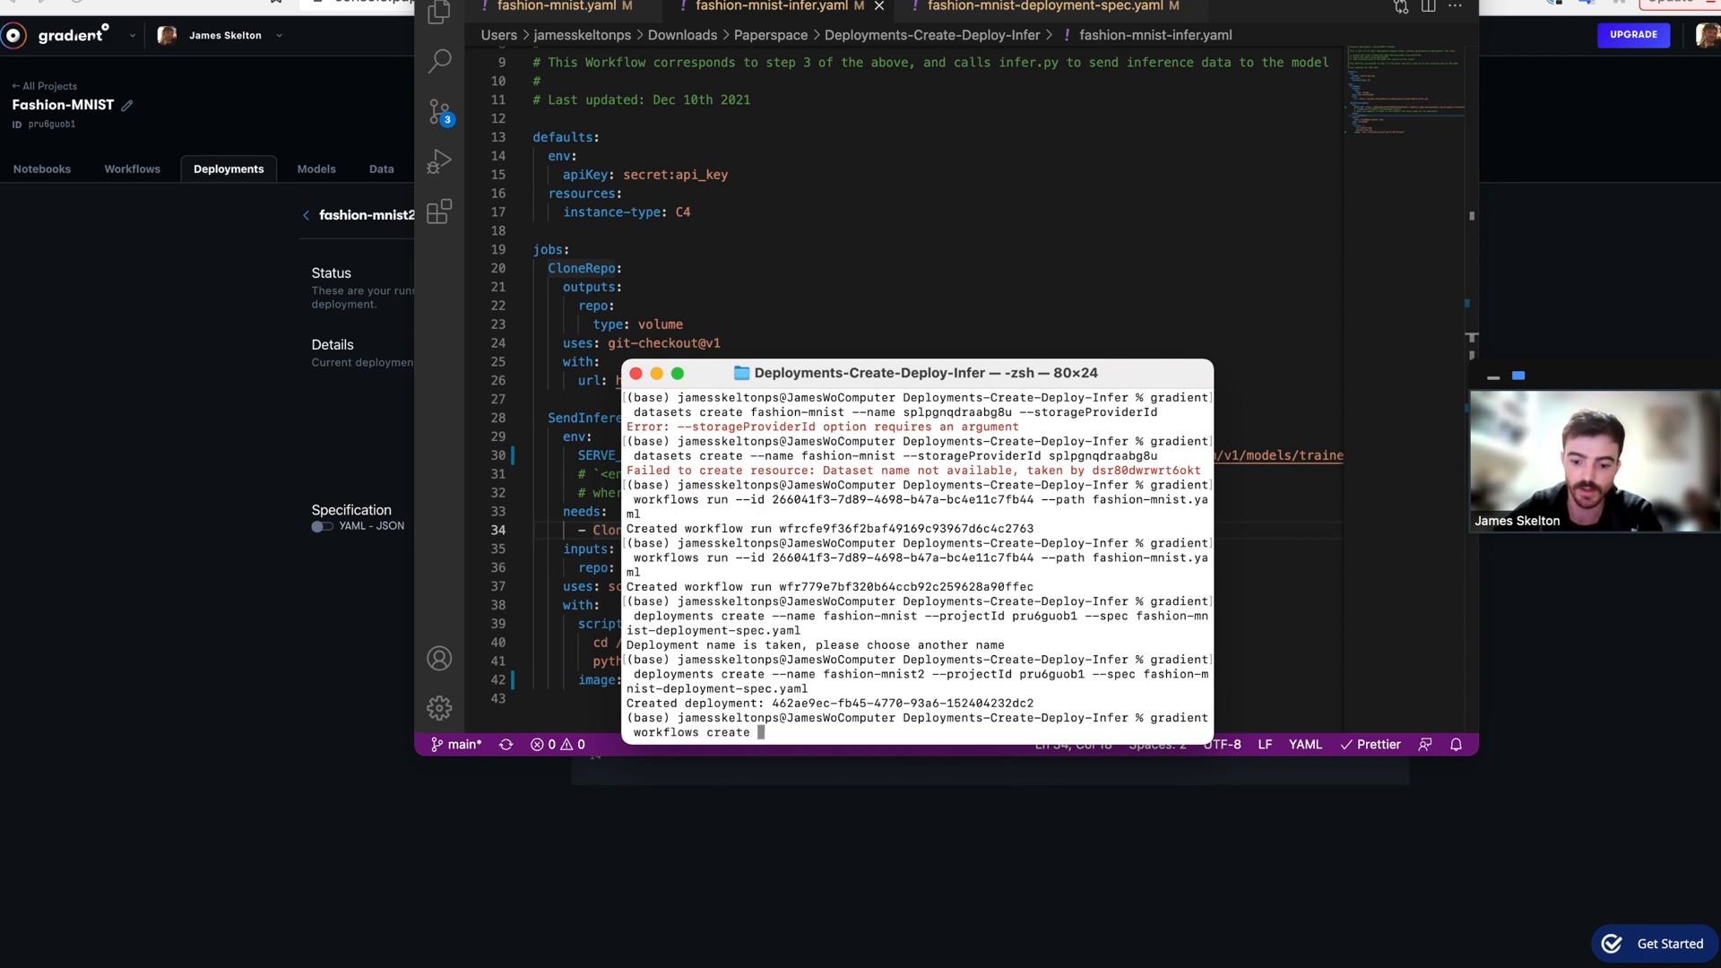
text(--name fashion-mnis)
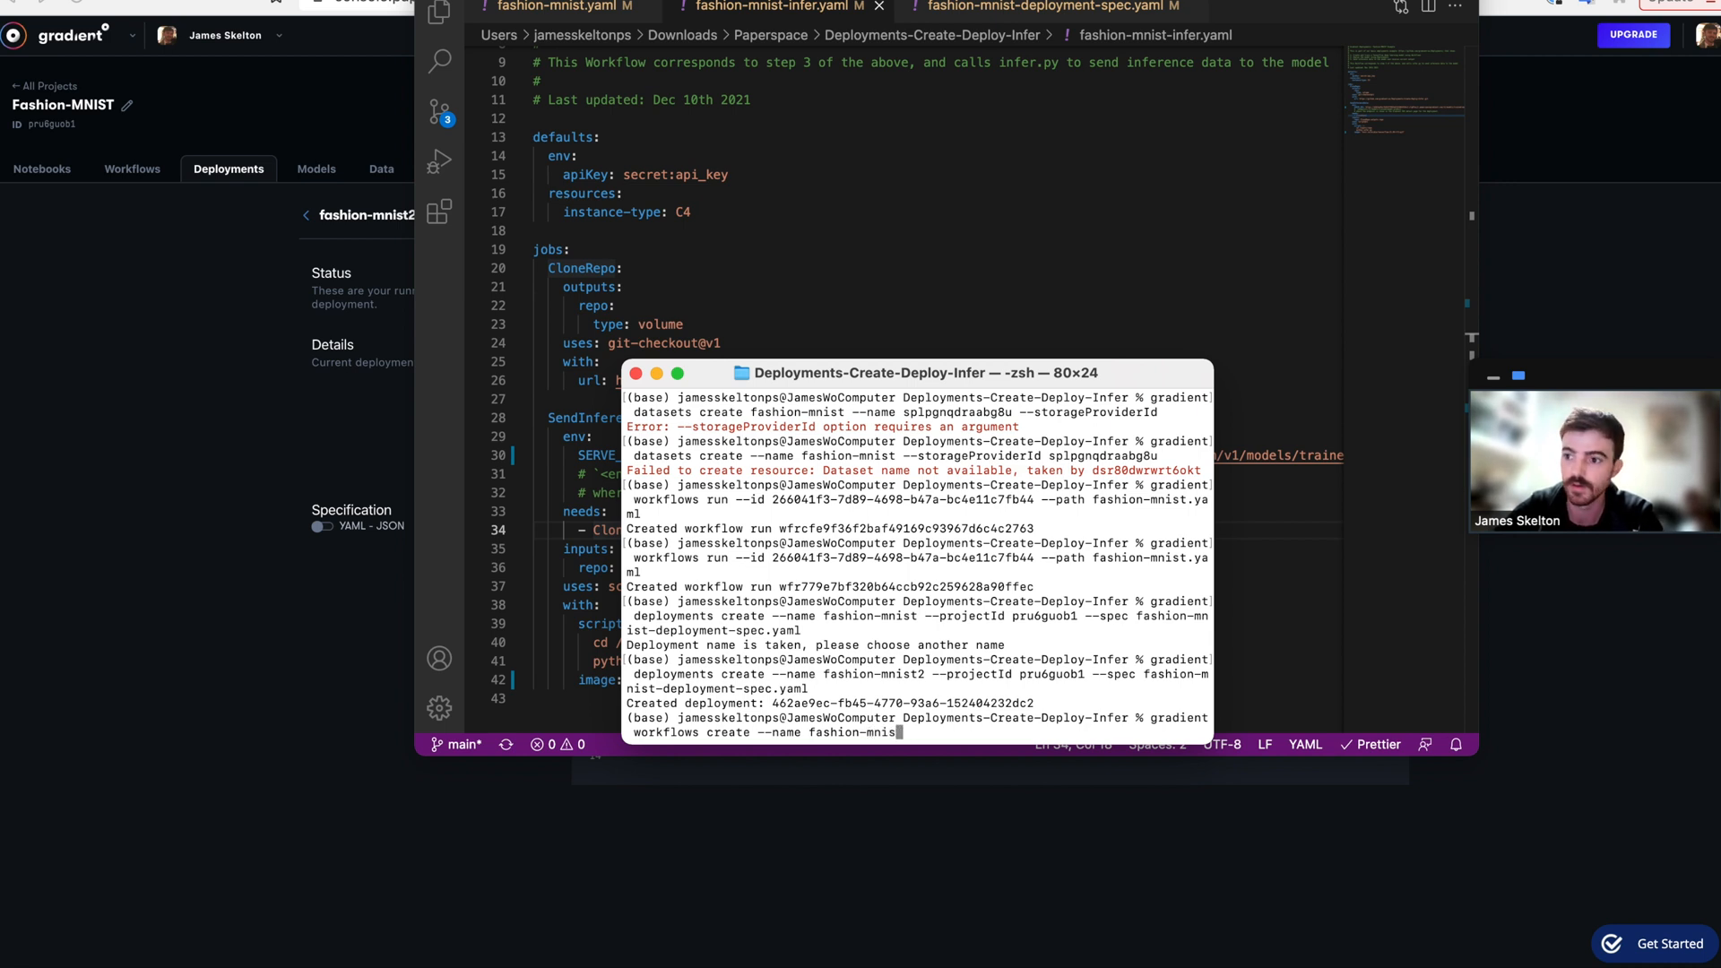
text(t-infer)
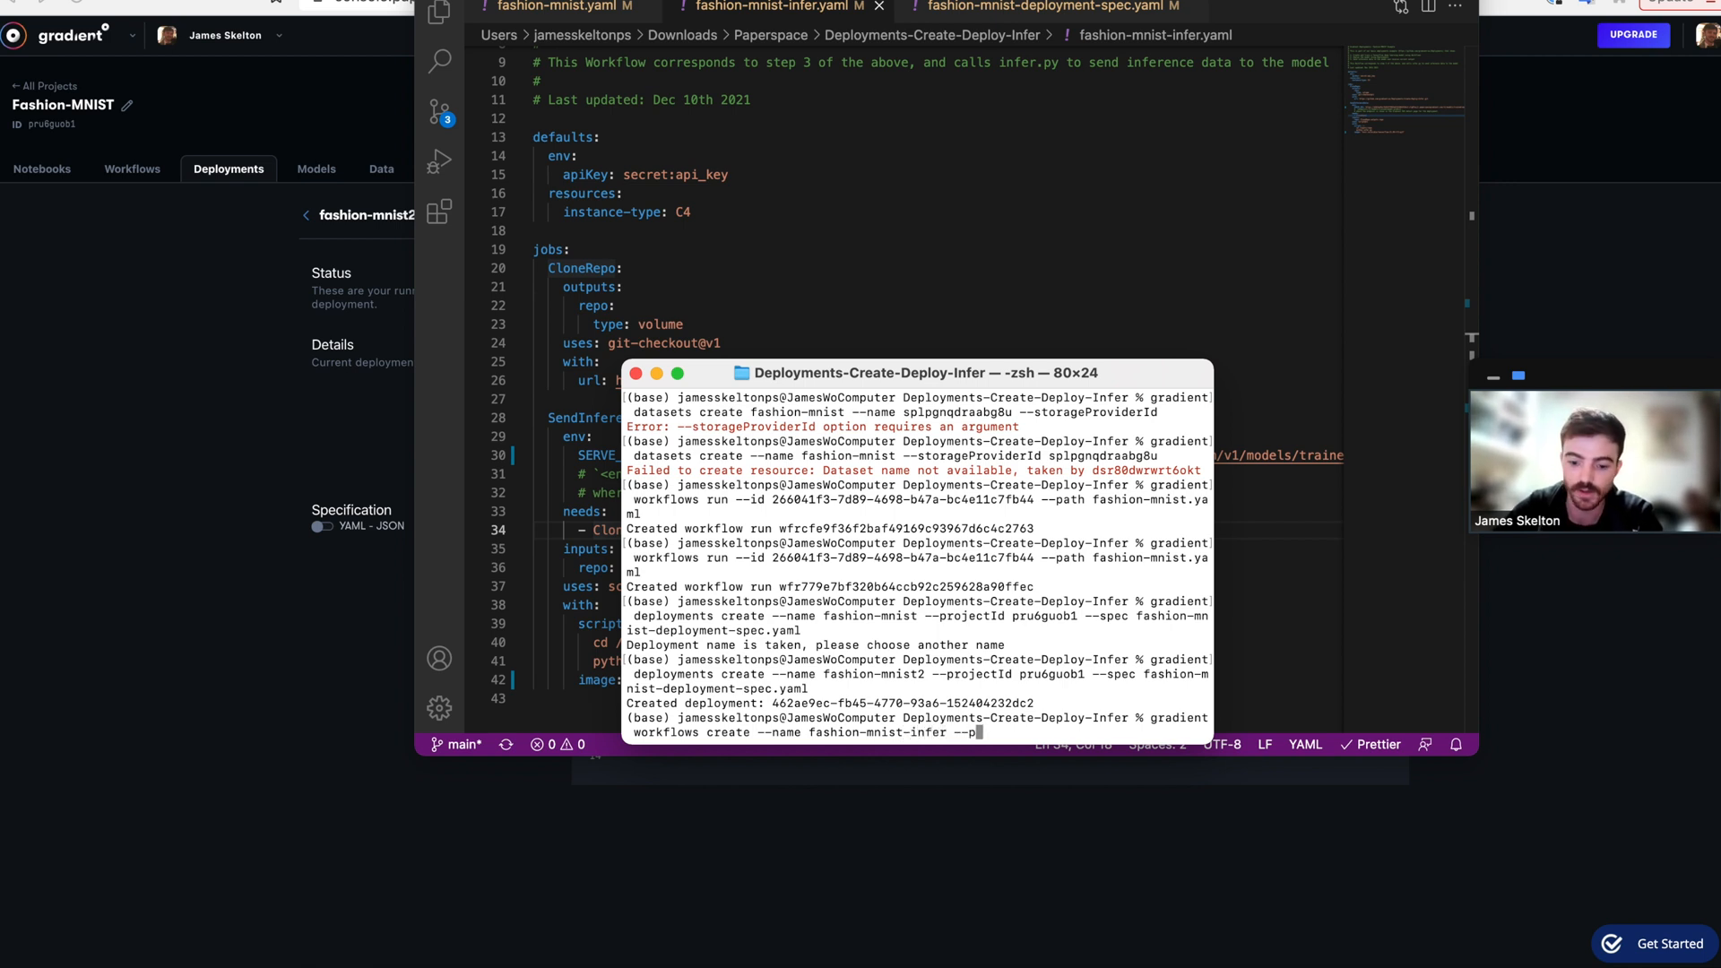
text(--projectId)
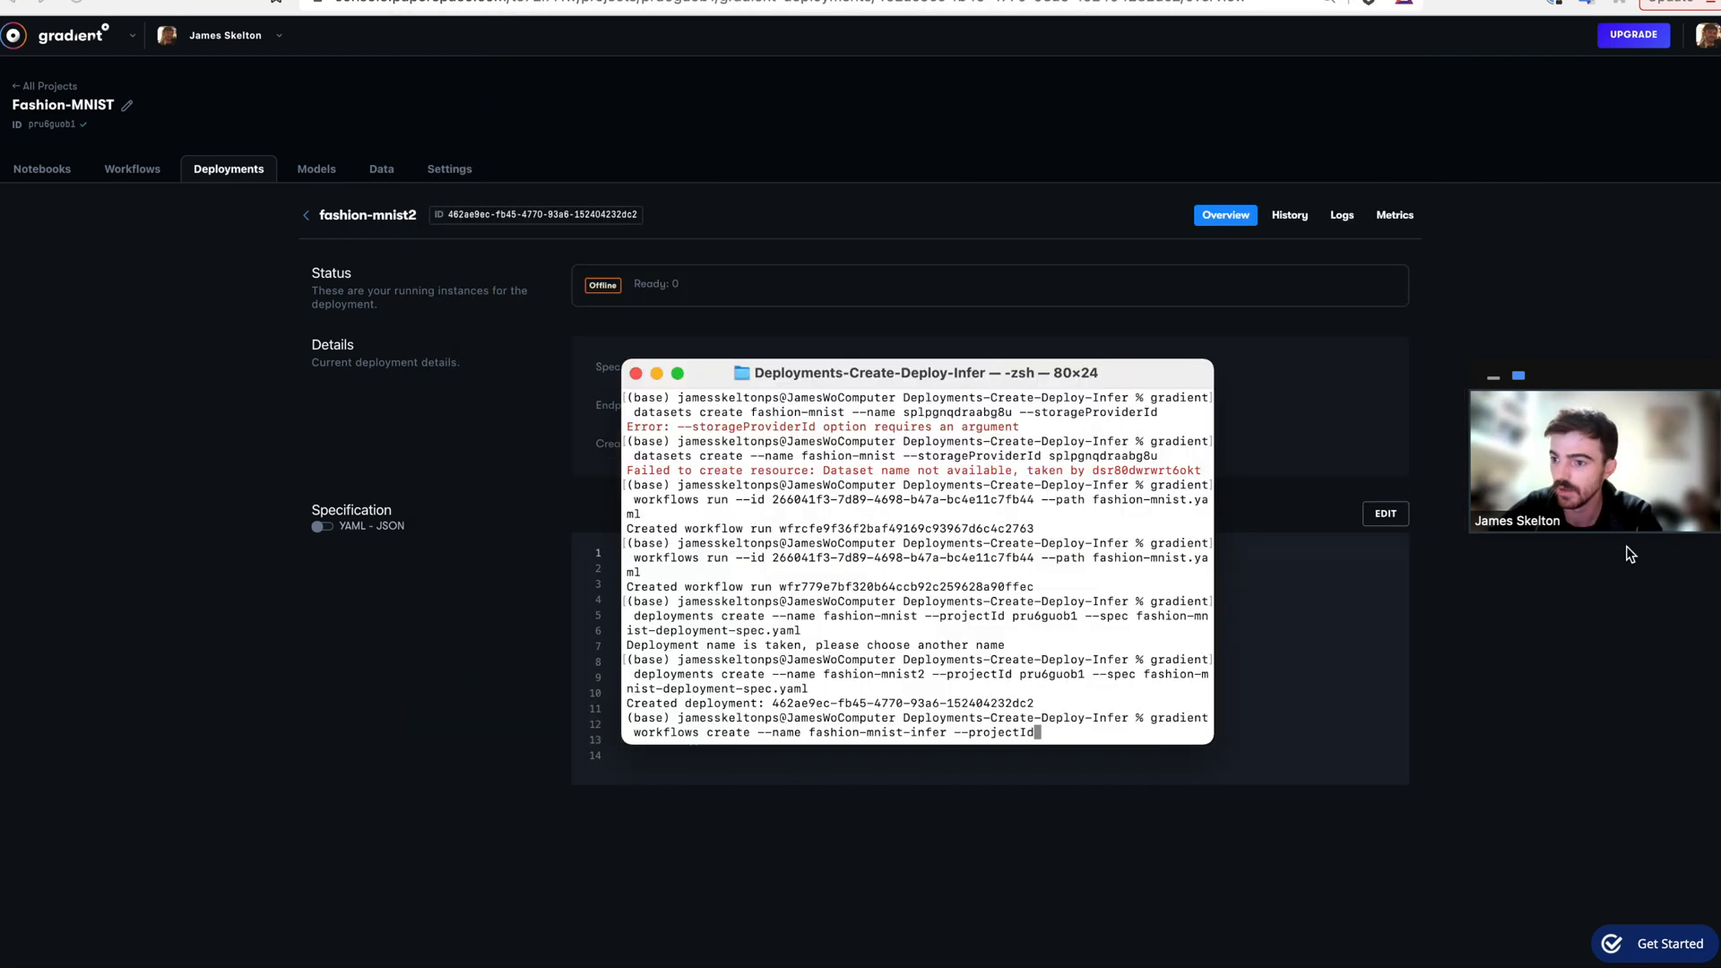
text(pru6guob1)
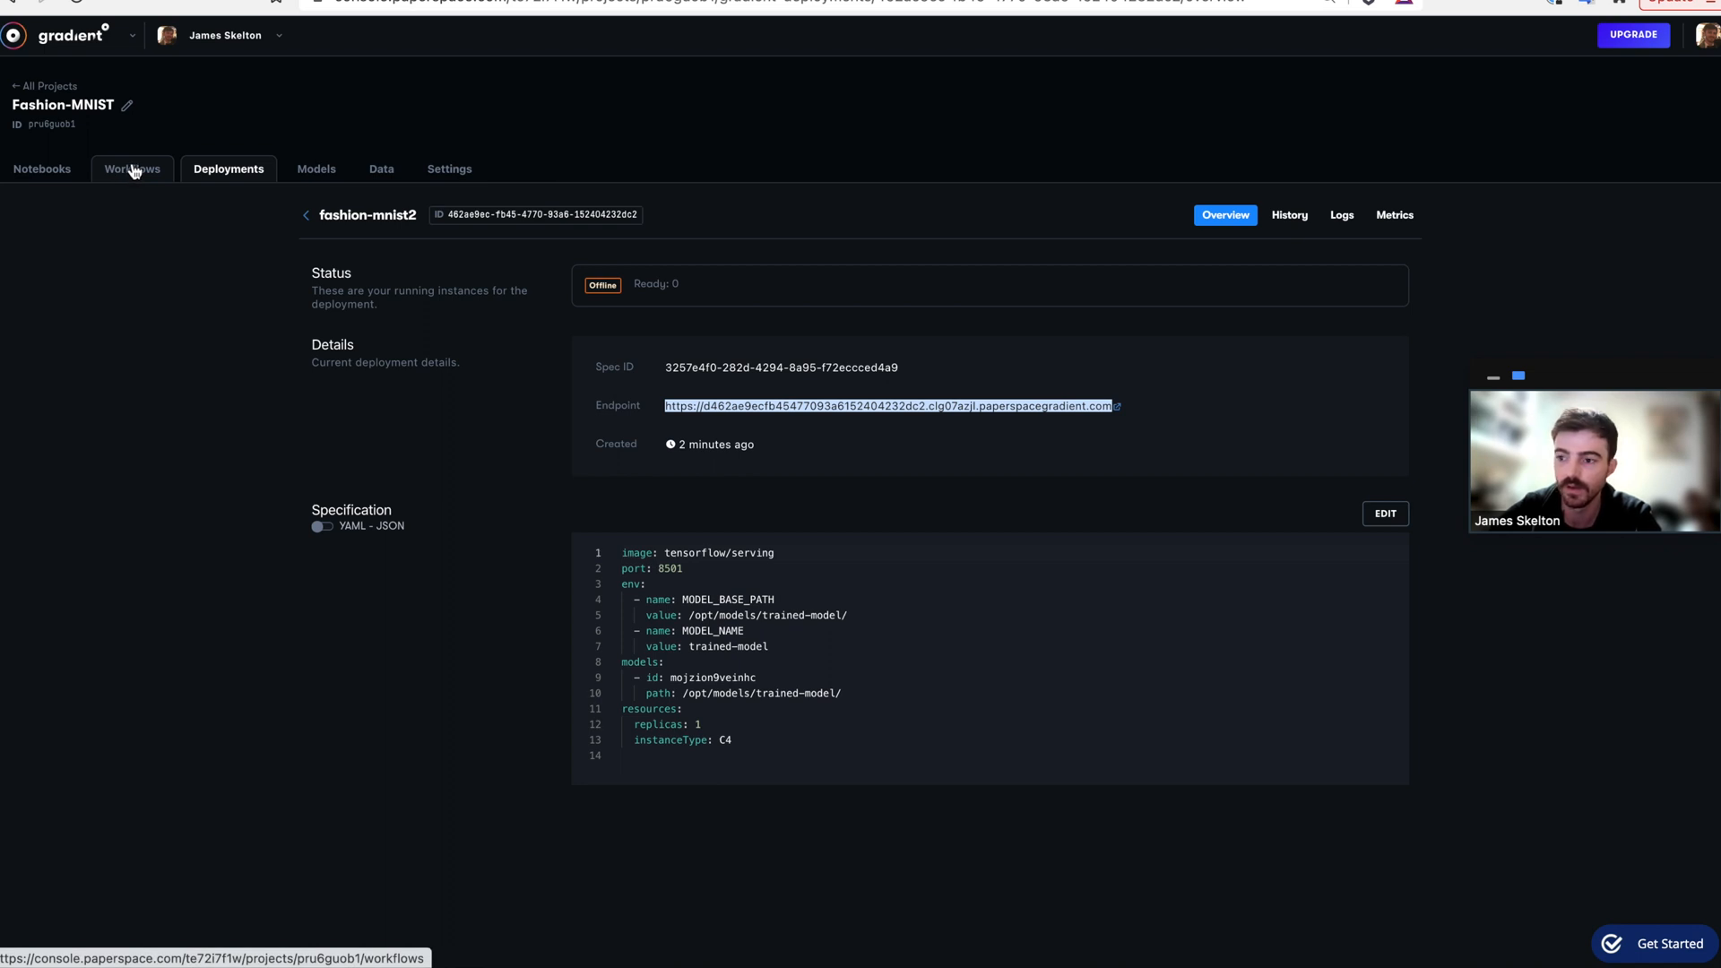
Show the Fashion-MNIST project's Workflows list, which includes fashion-mnist-infer.
click(132, 168)
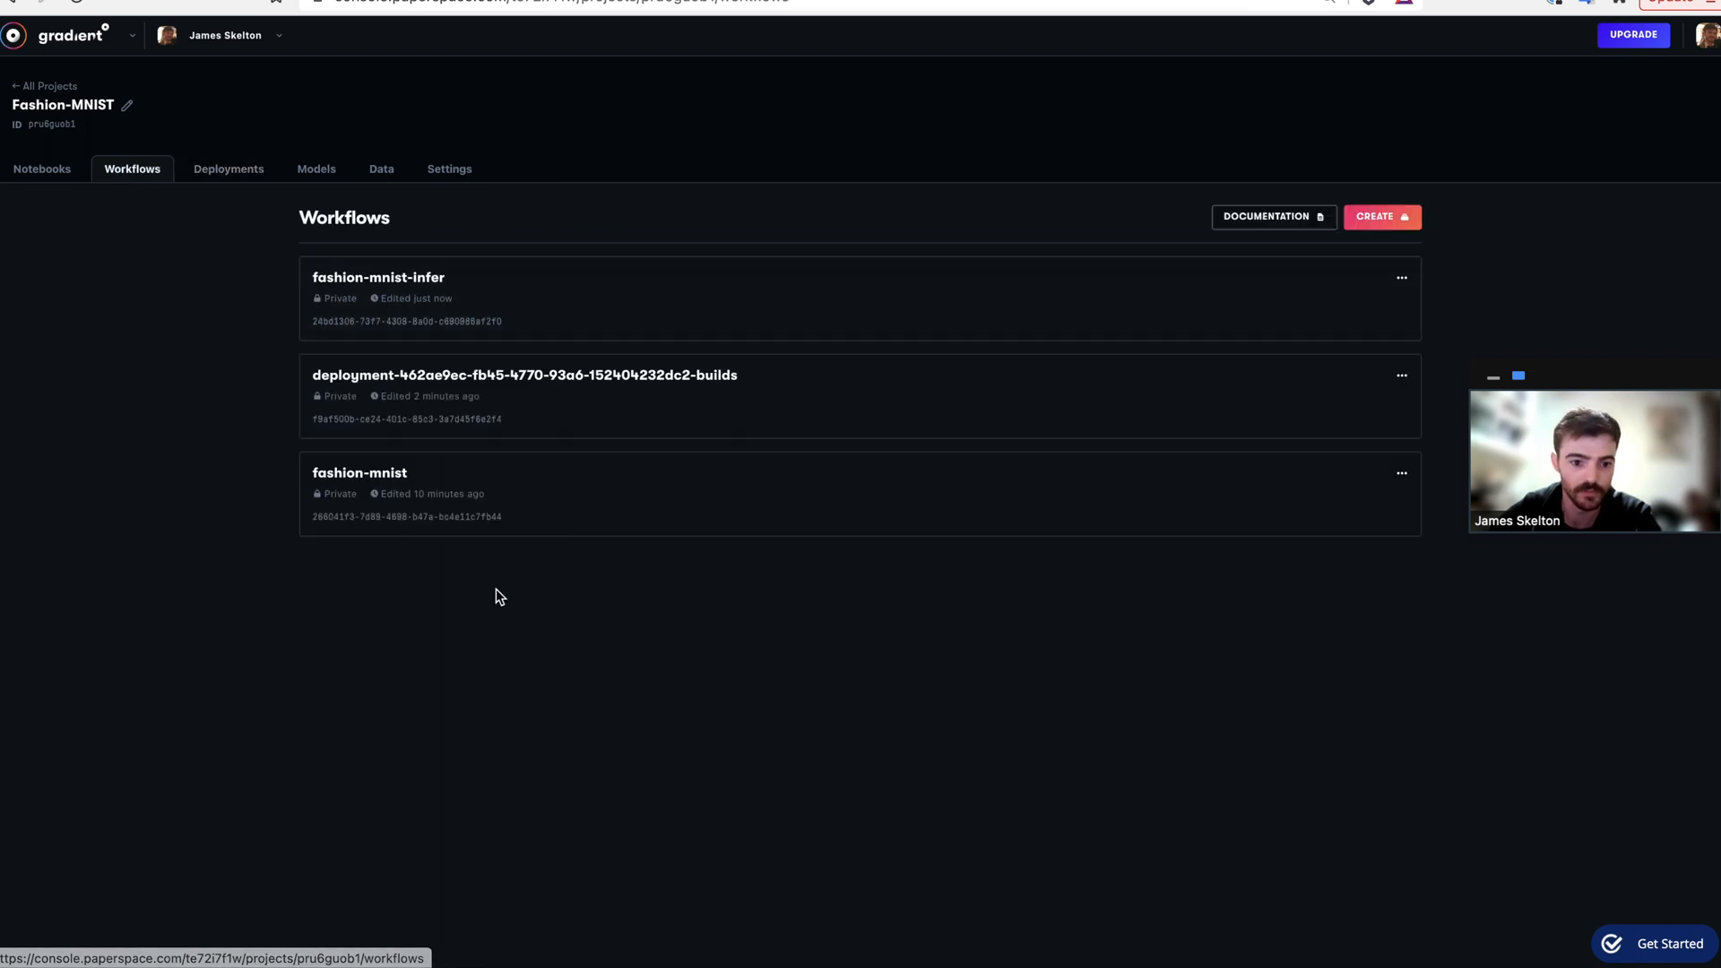
click(378, 277)
text(gradient workflows run)
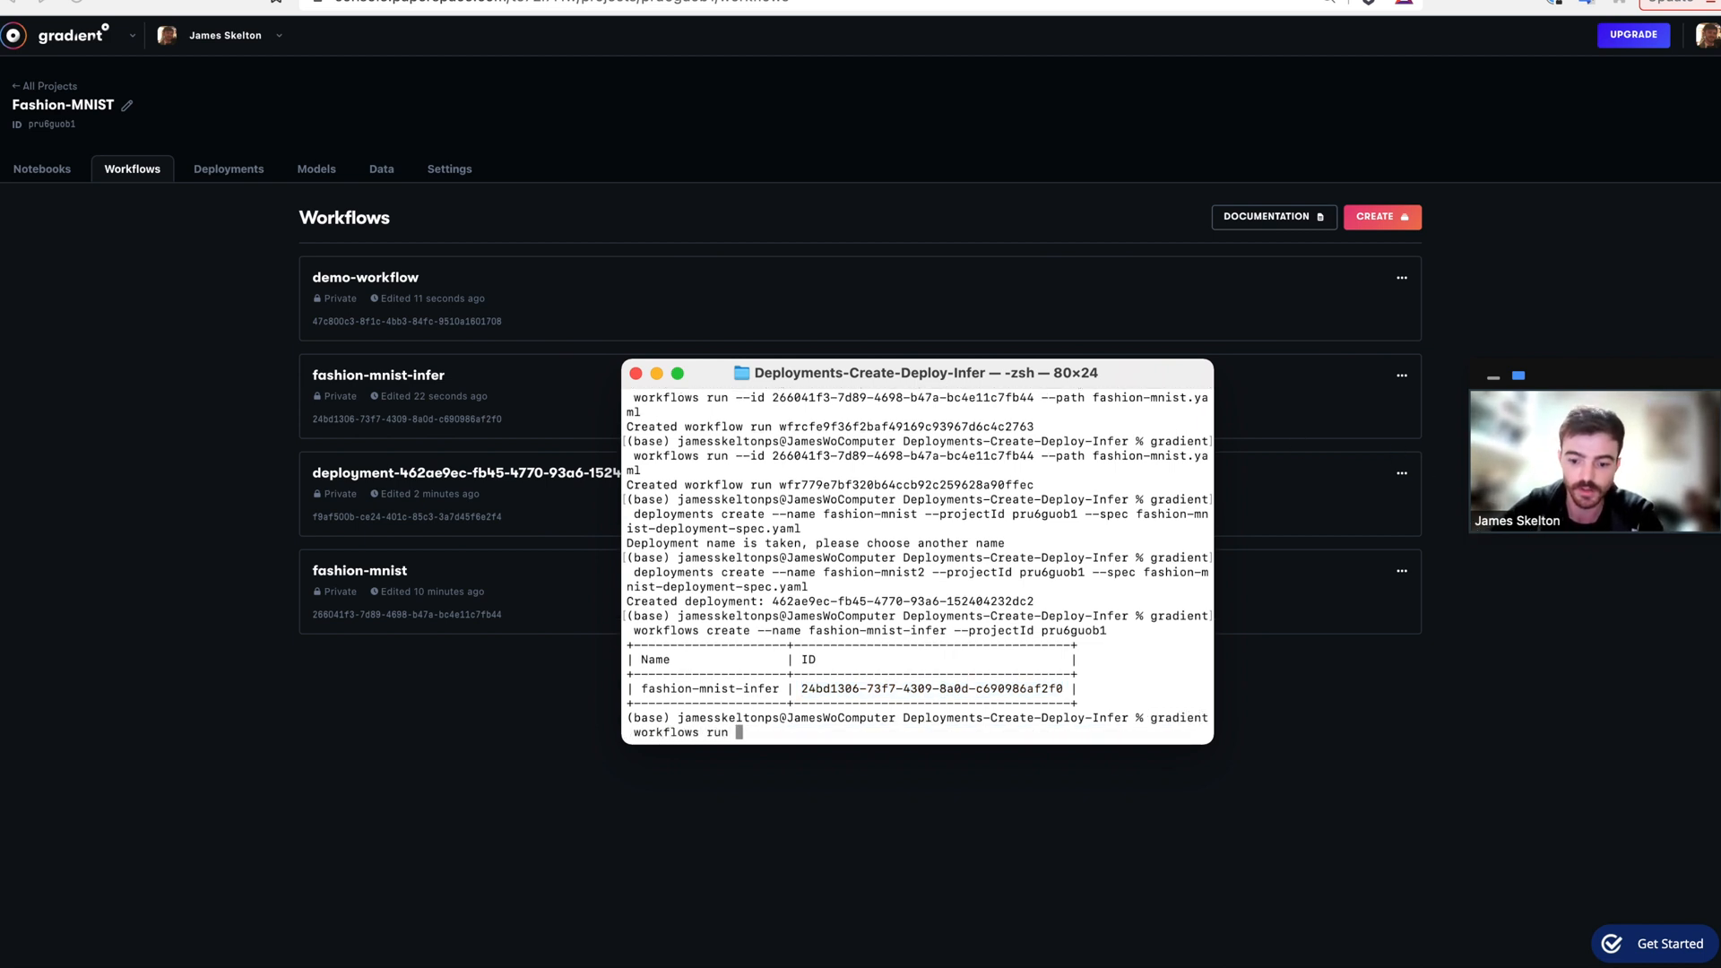
Run workflow 24bd1306-73f7-4309-8a0d-c690986af2f0 with the fashion-mnist-infer.yaml spec.
text(--id)
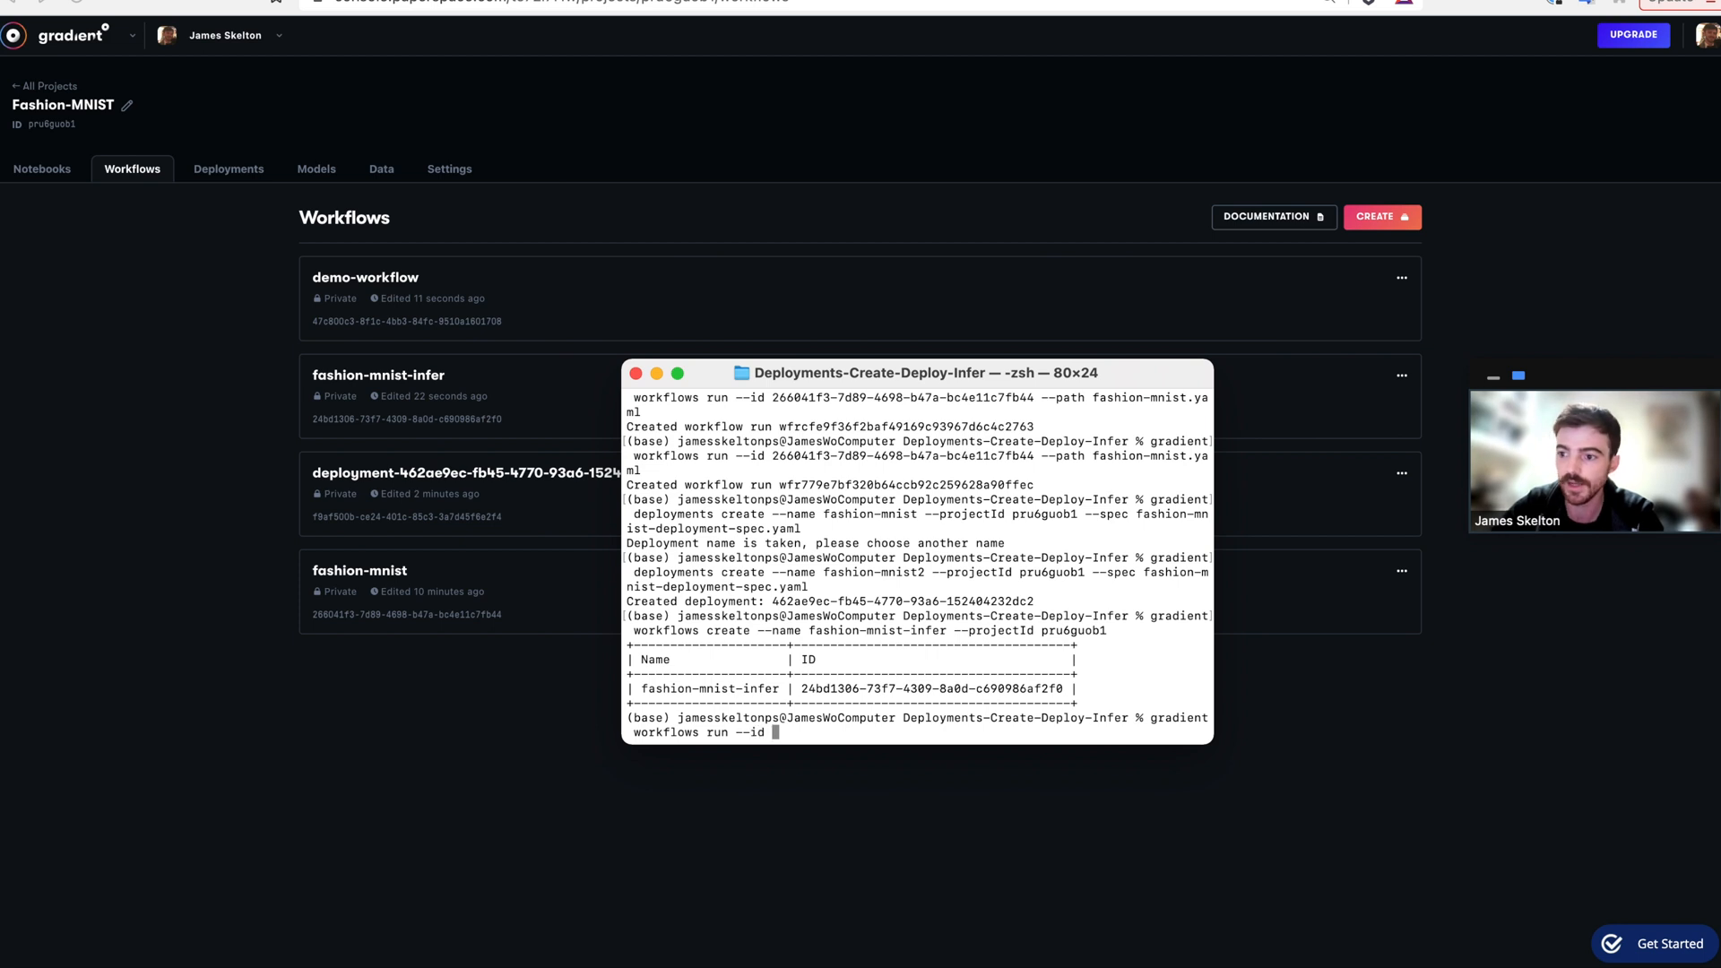
text(24bd1306-73f7-4309-8a0d-c690986af2f0 --path)
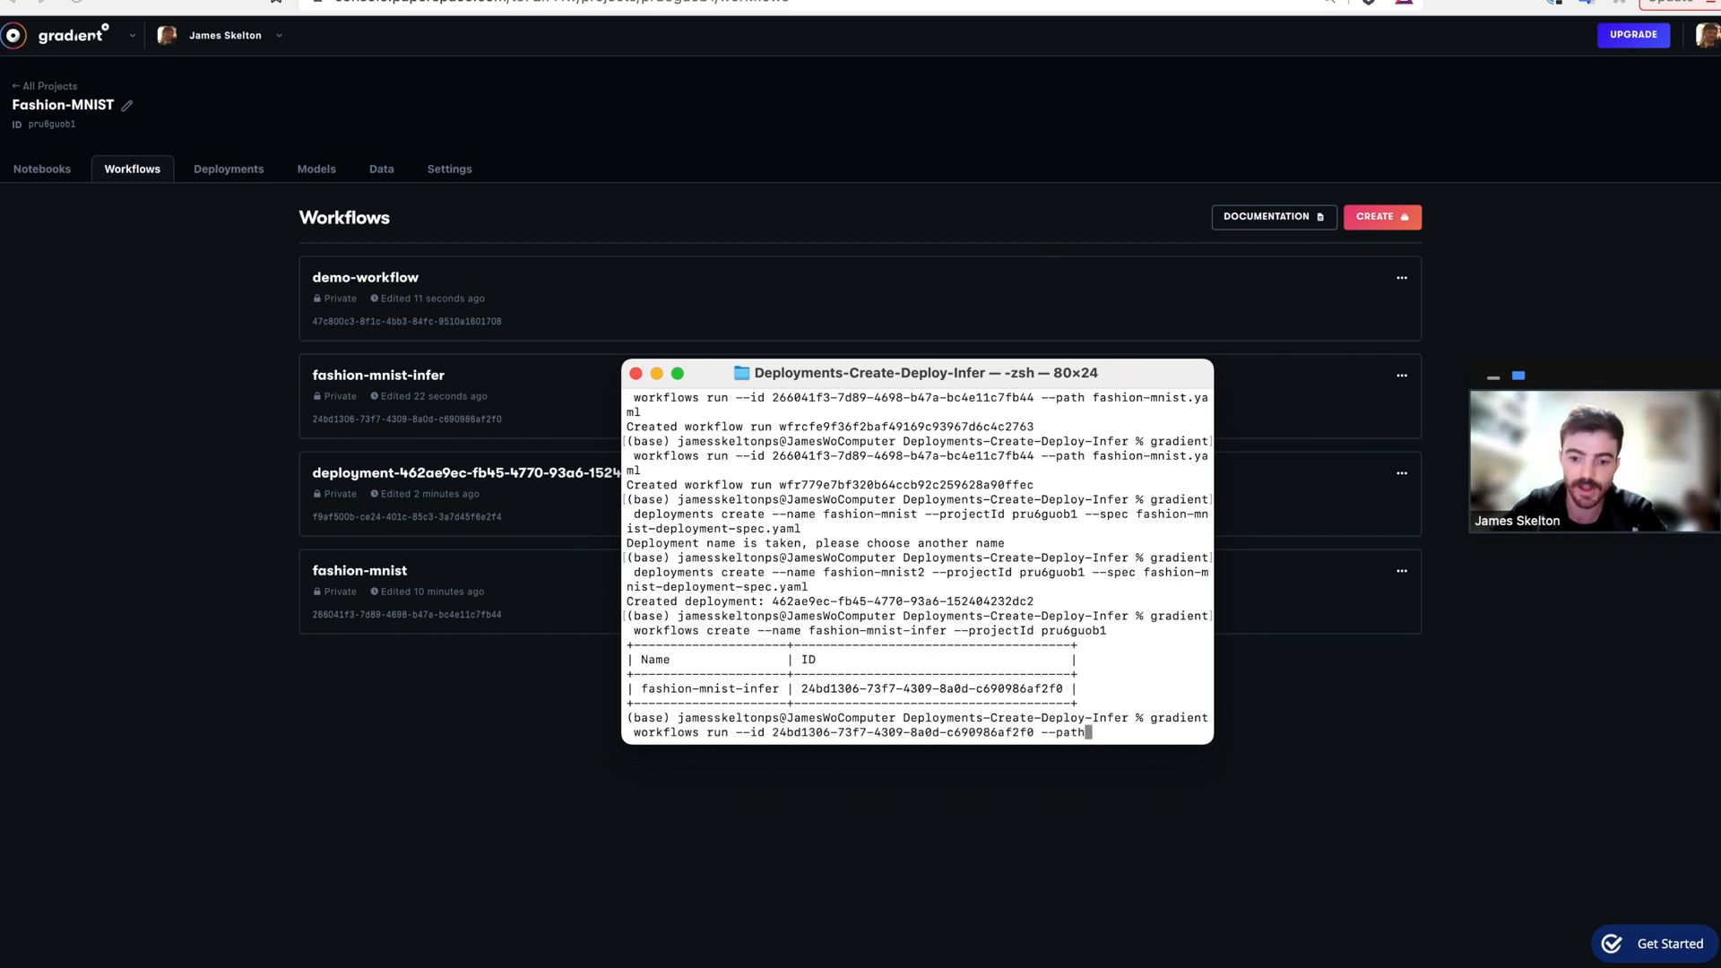
text(fashion-mnist)
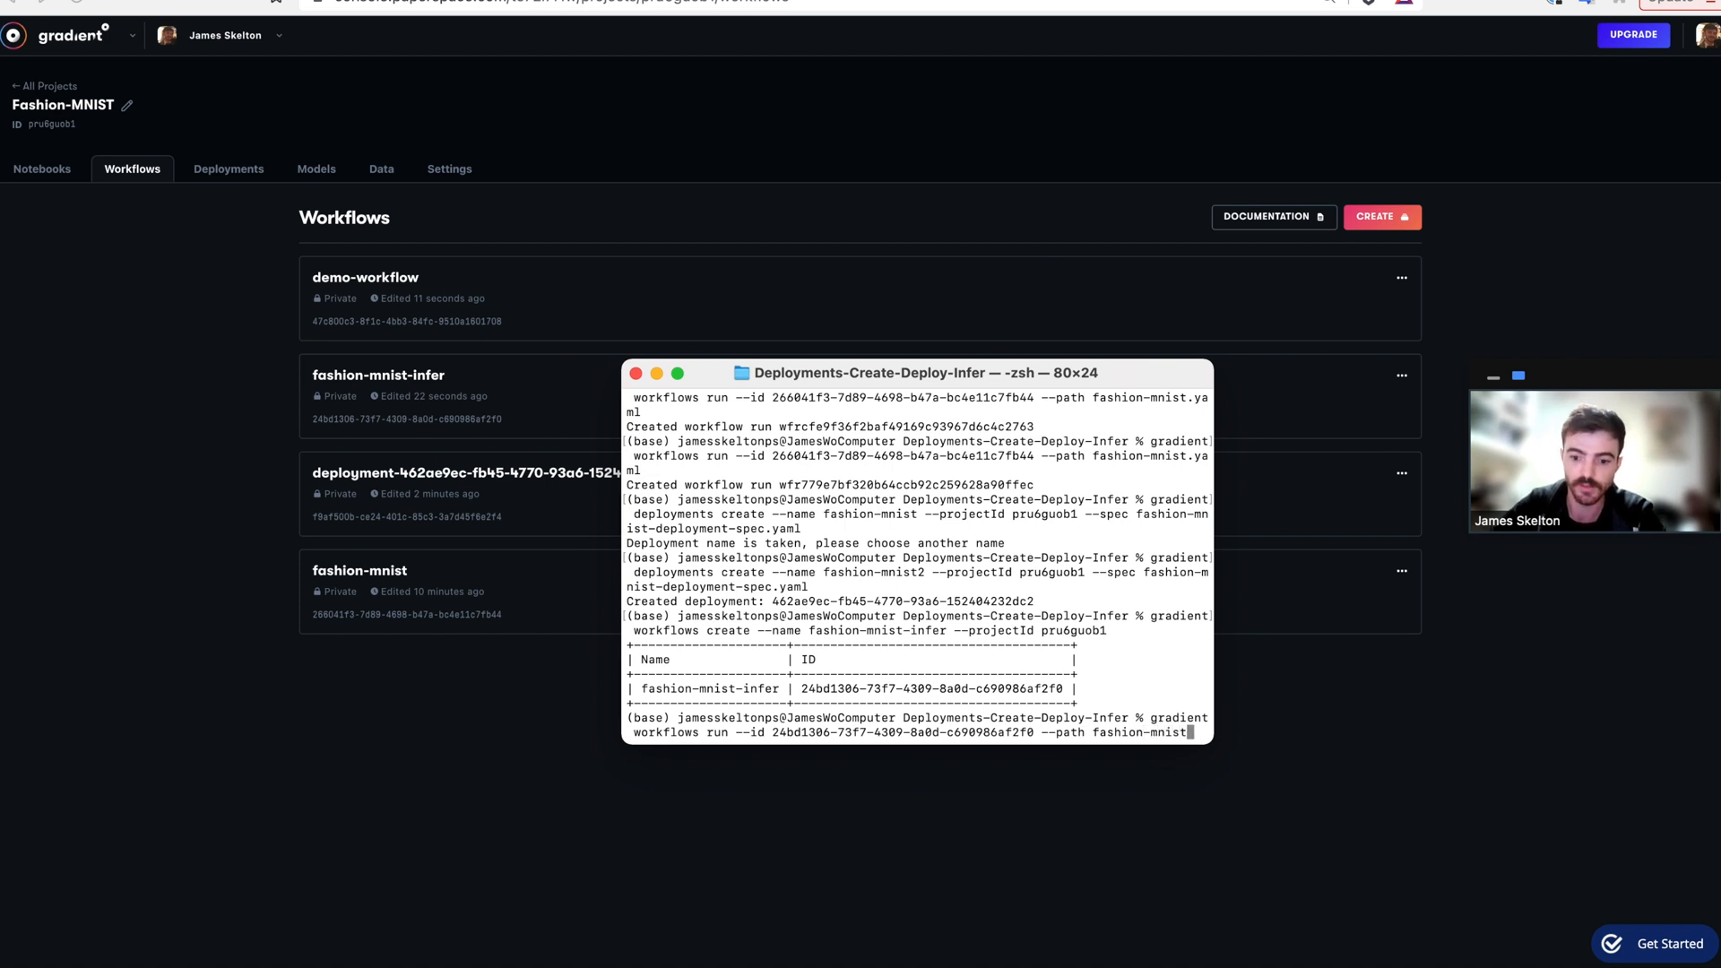
text(infer.)
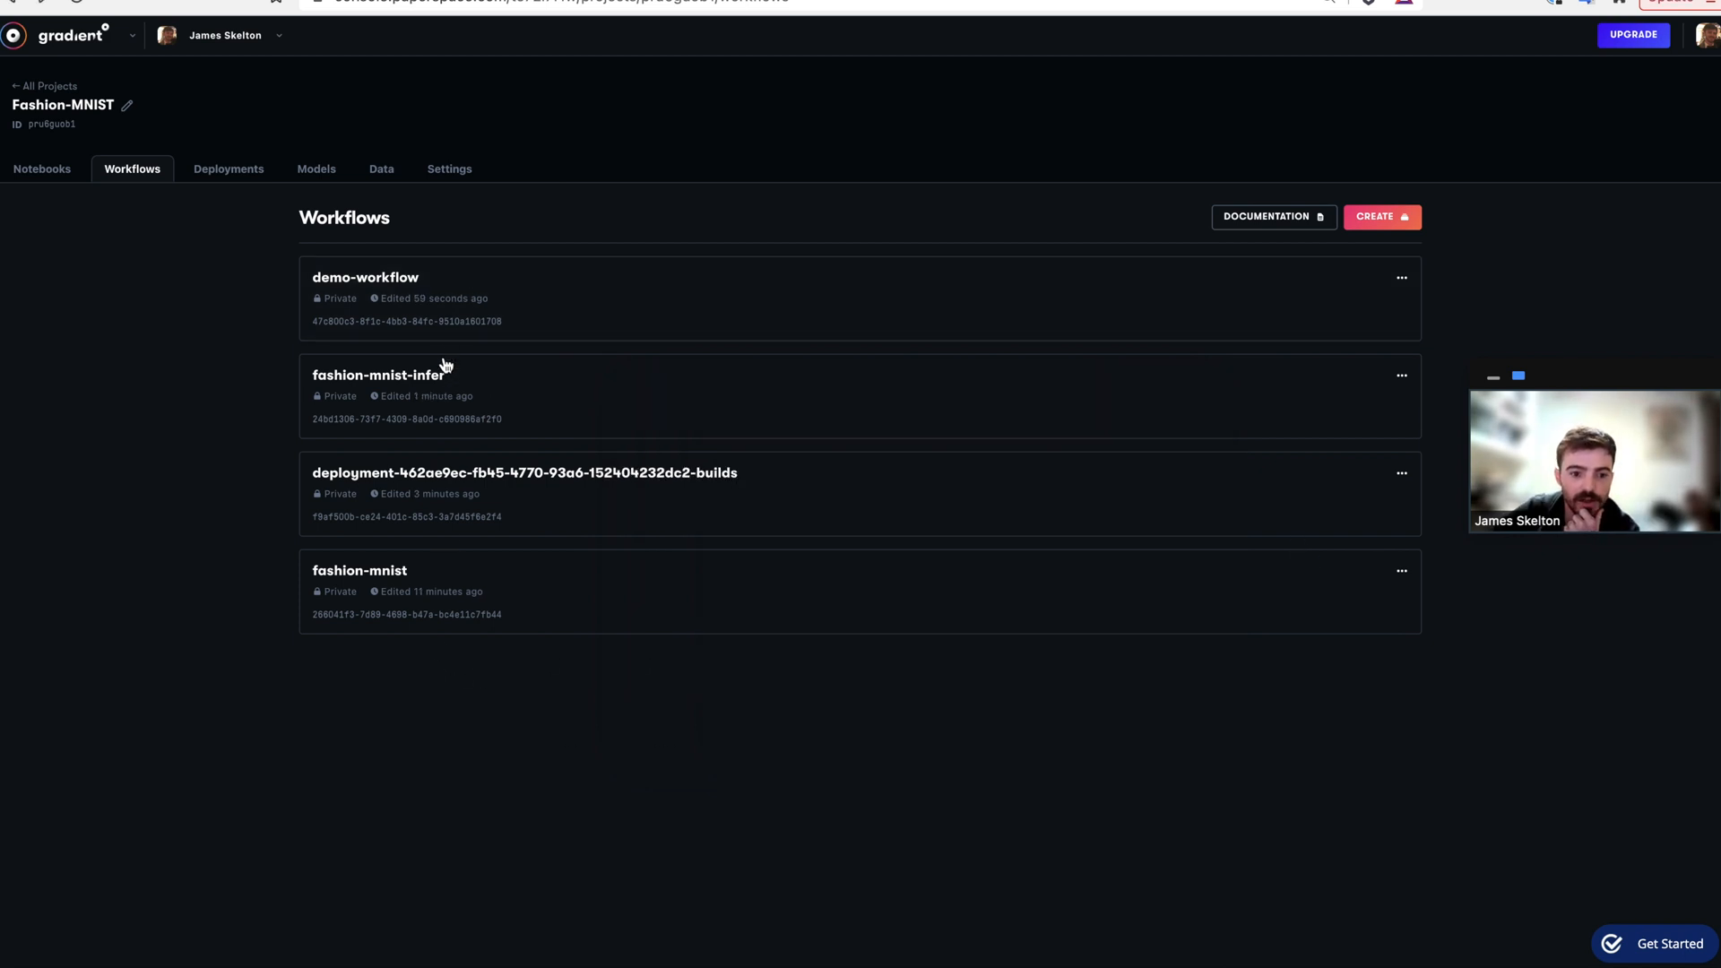
Open the fashion-mnist-infer workflow run and its SendInferenceData job details.
click(377, 374)
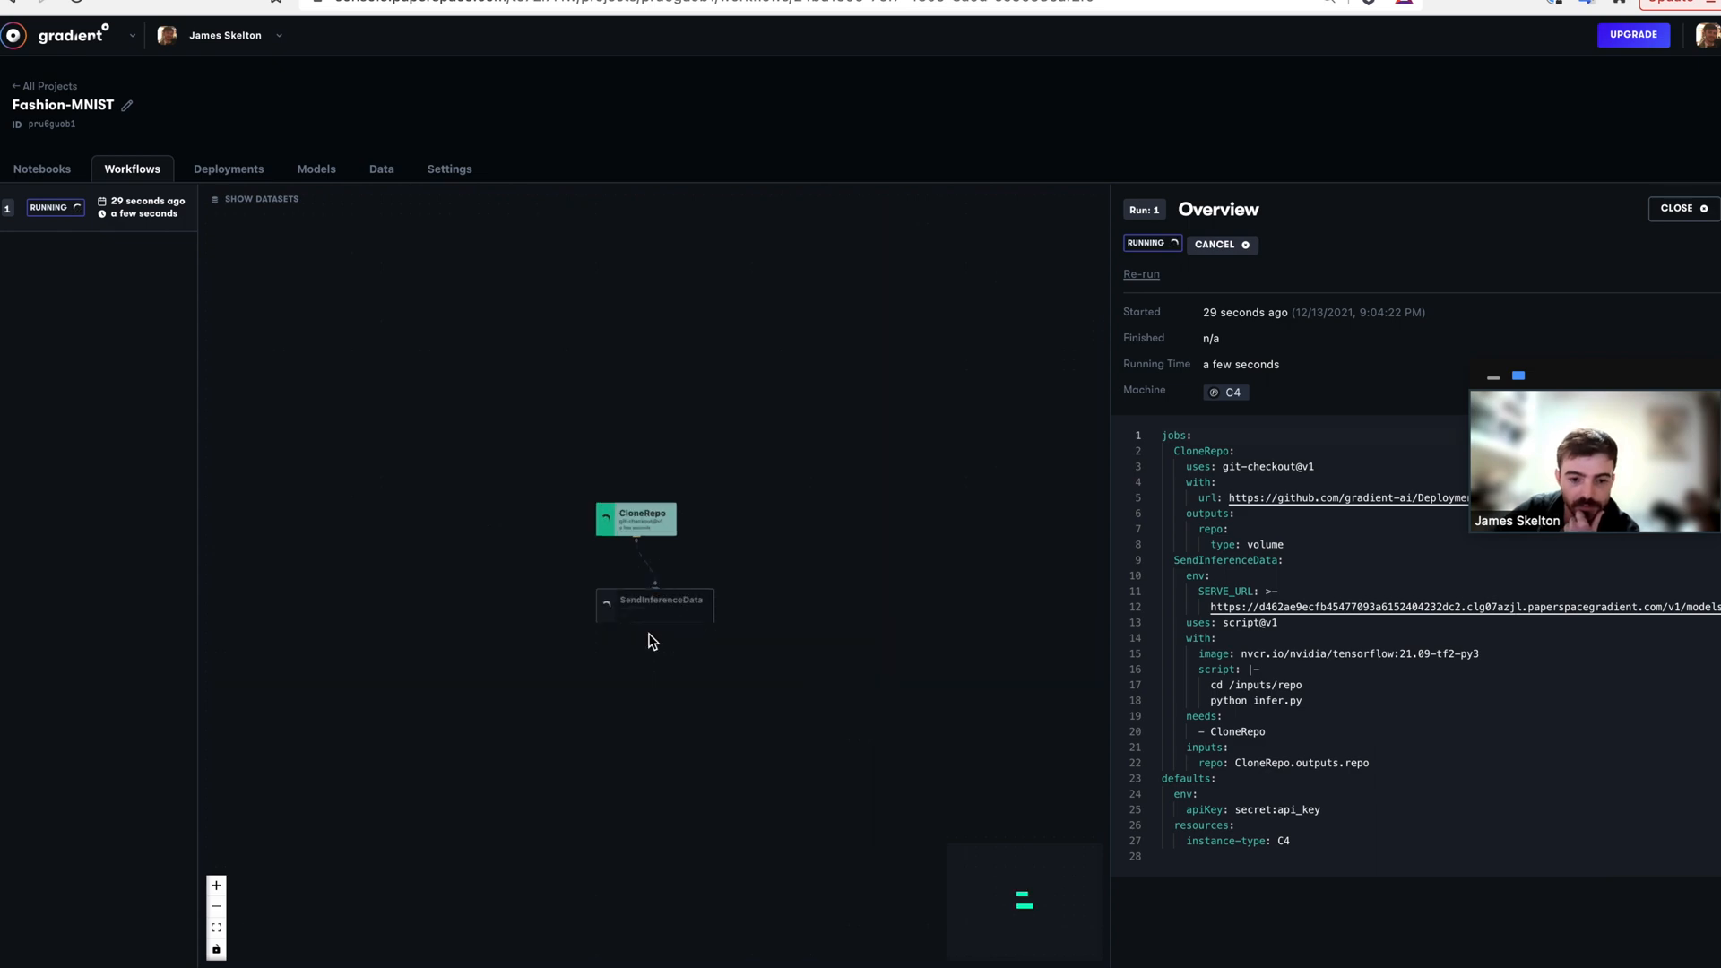
click(654, 606)
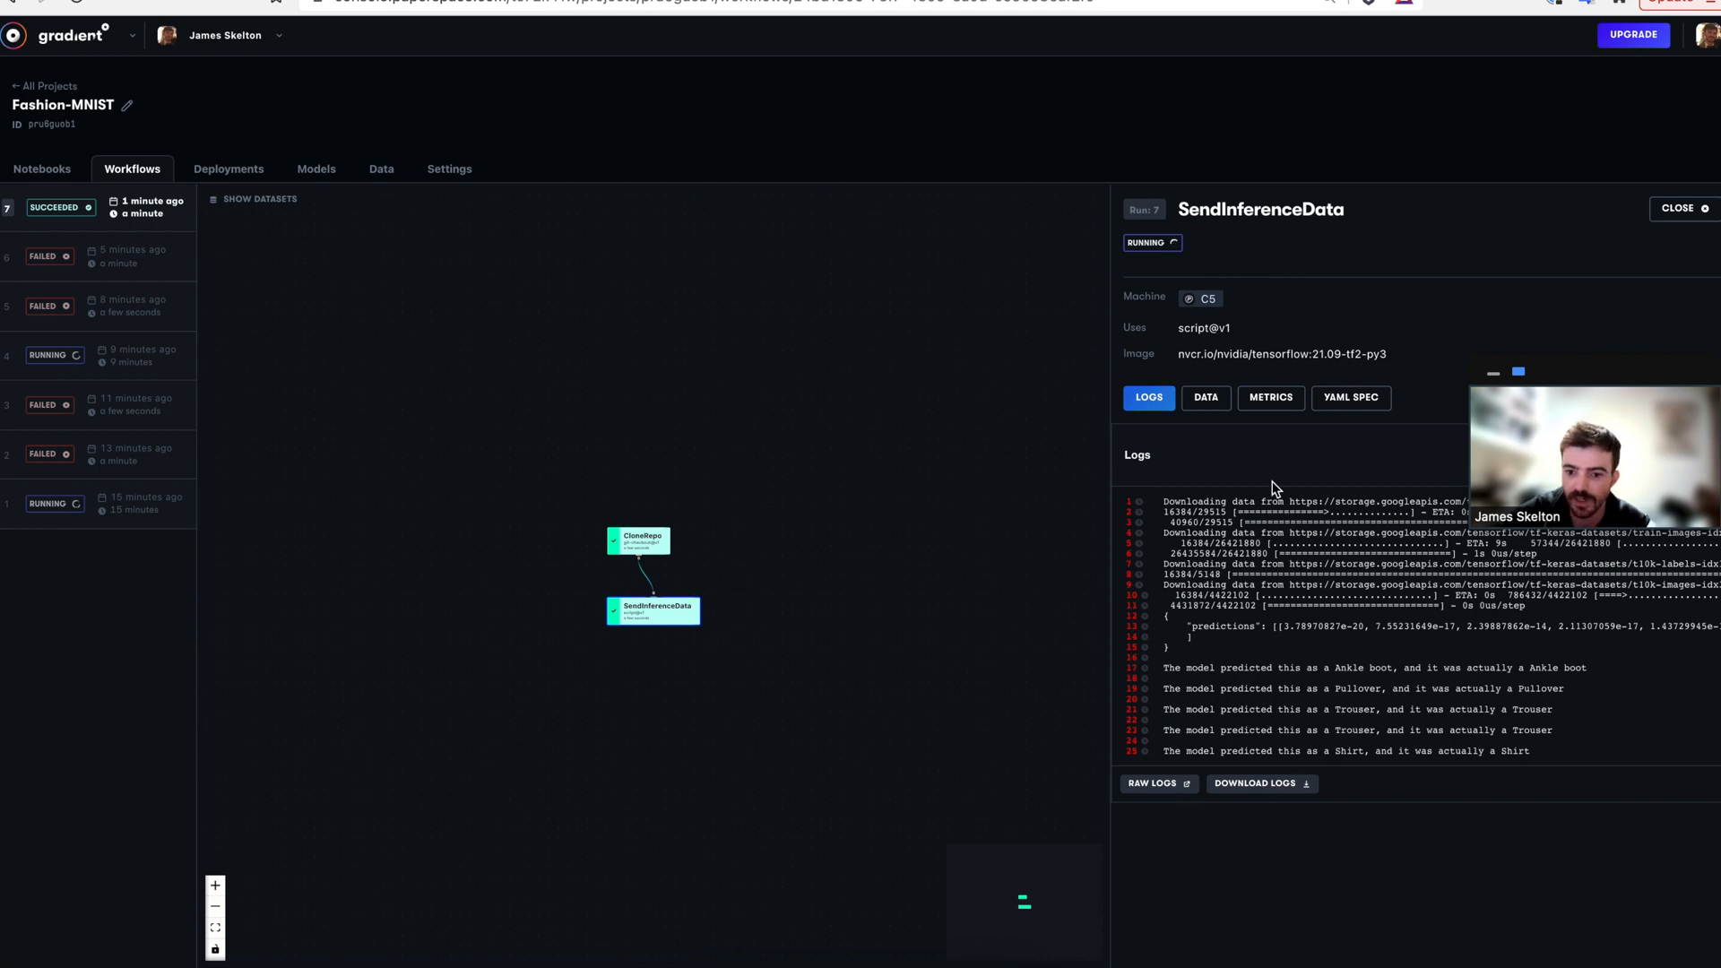
mouse_move(1182, 678)
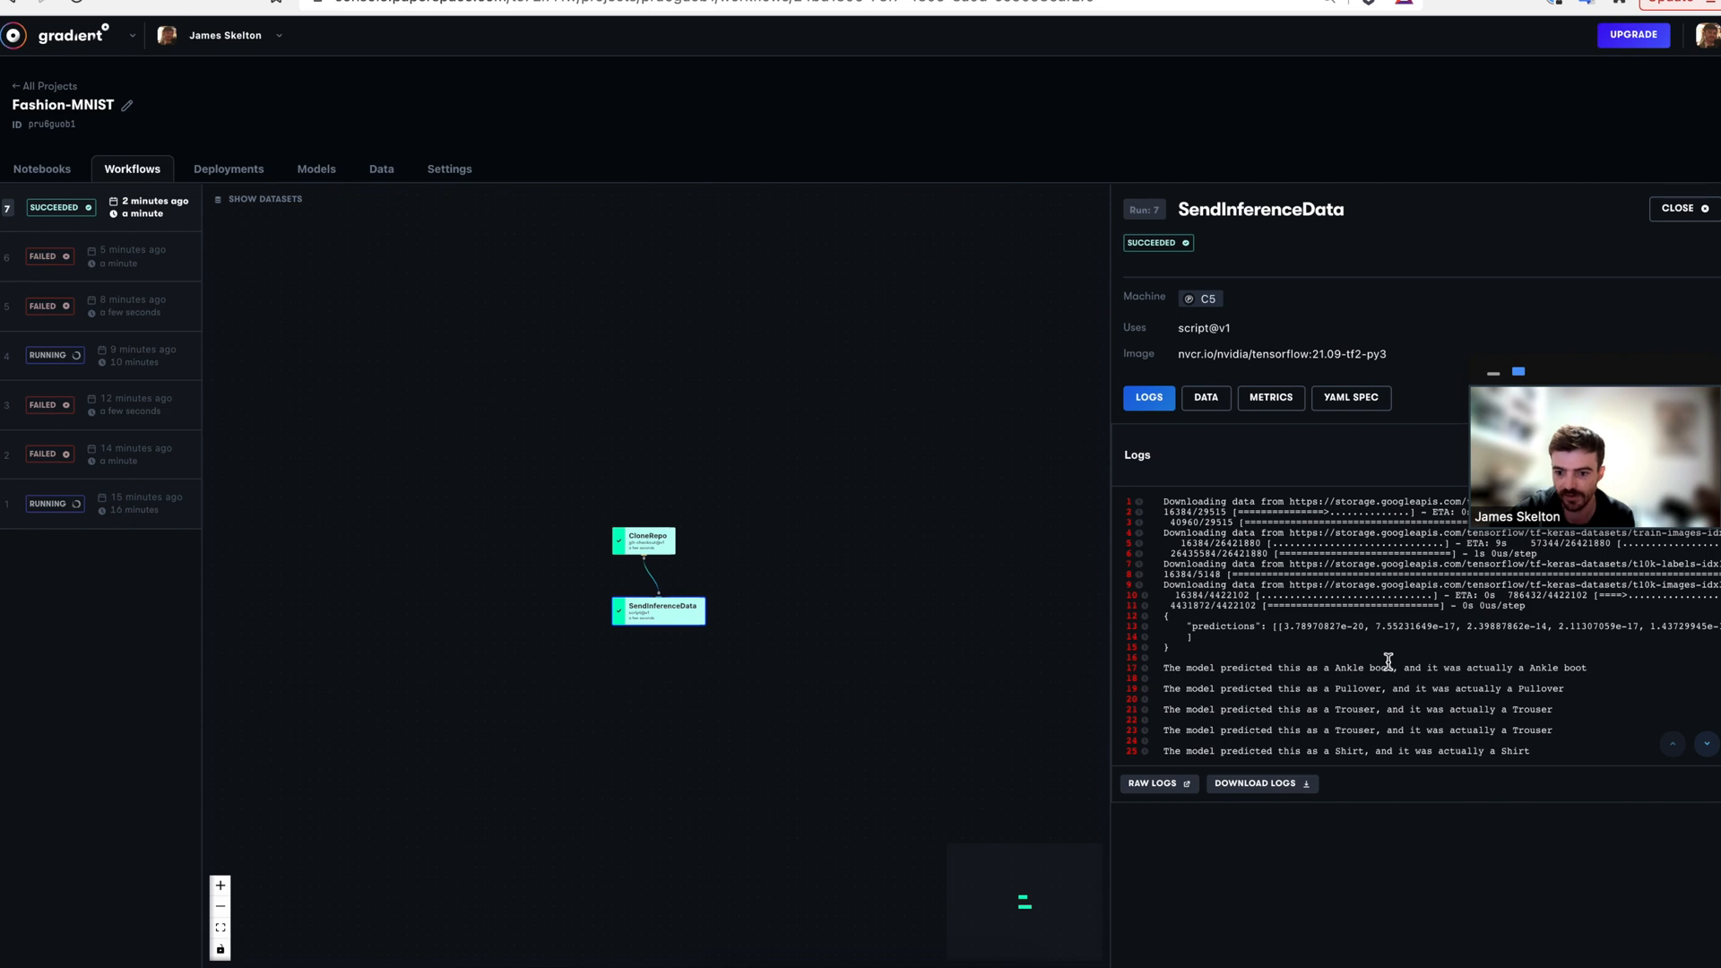
Highlight prediction lines in the SendInferenceData logs, including the Trouser prediction.
drag(1336, 667, 1590, 667)
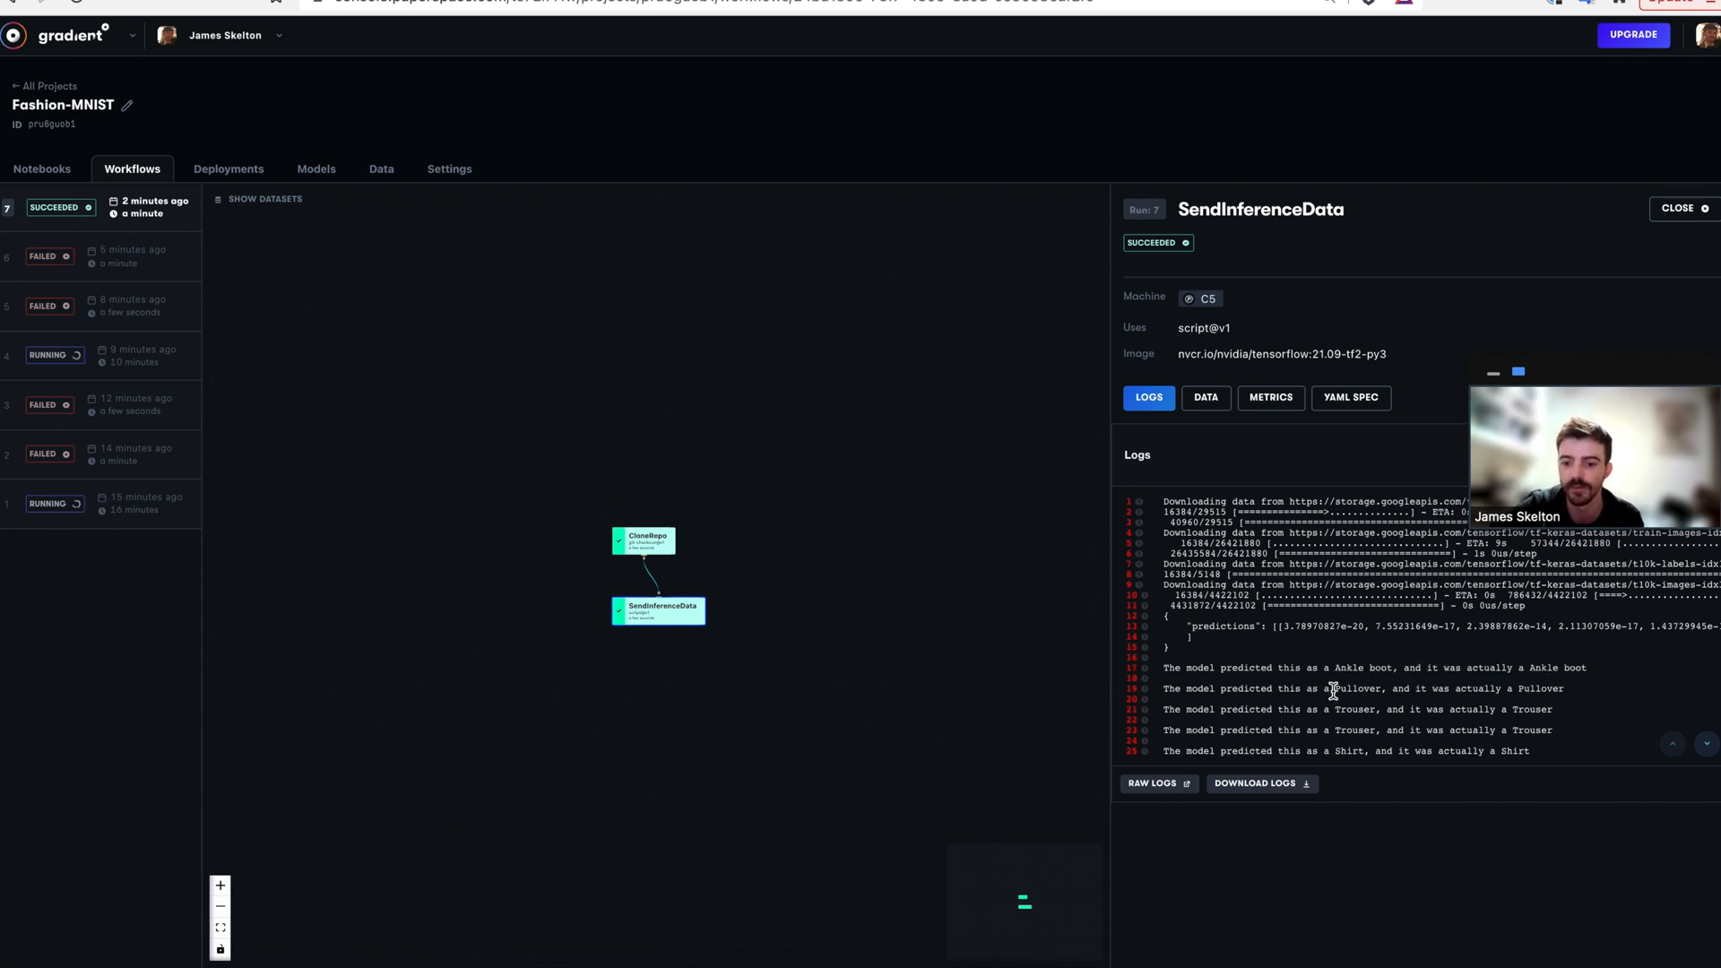
drag(1307, 708, 1541, 708)
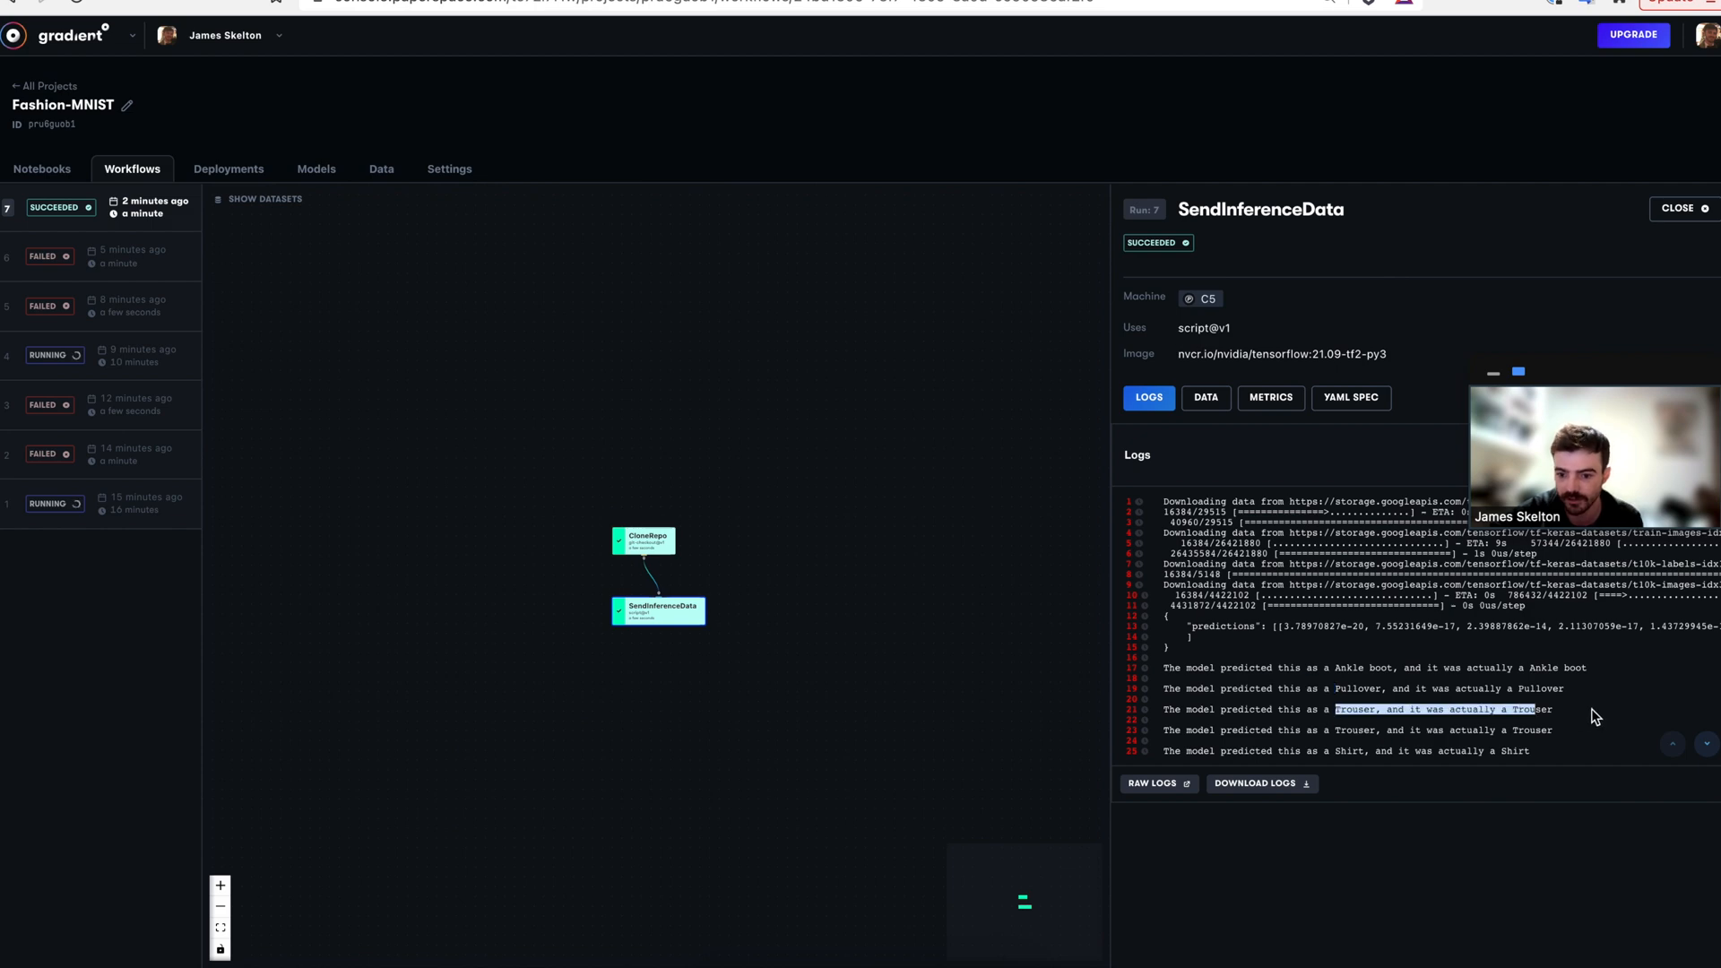